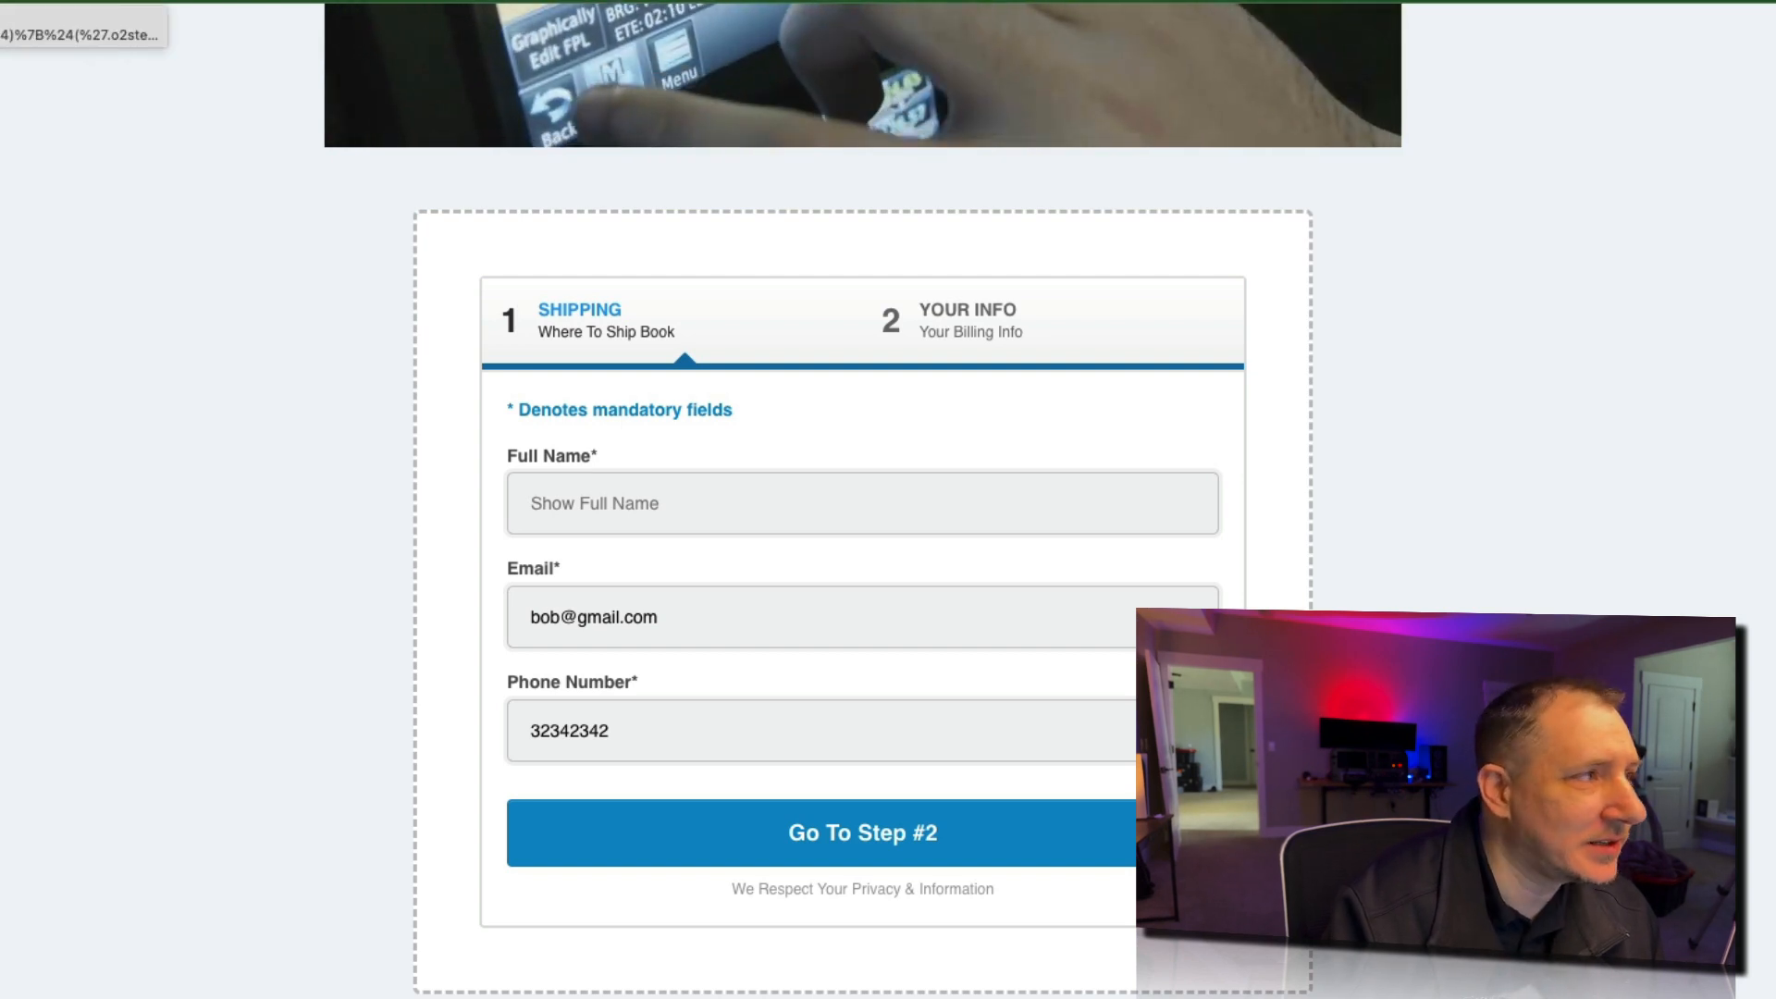
Step: Preview Step #2 and set Shipping and Order Bump to Show, Phone # to Hide
left_click(861, 832)
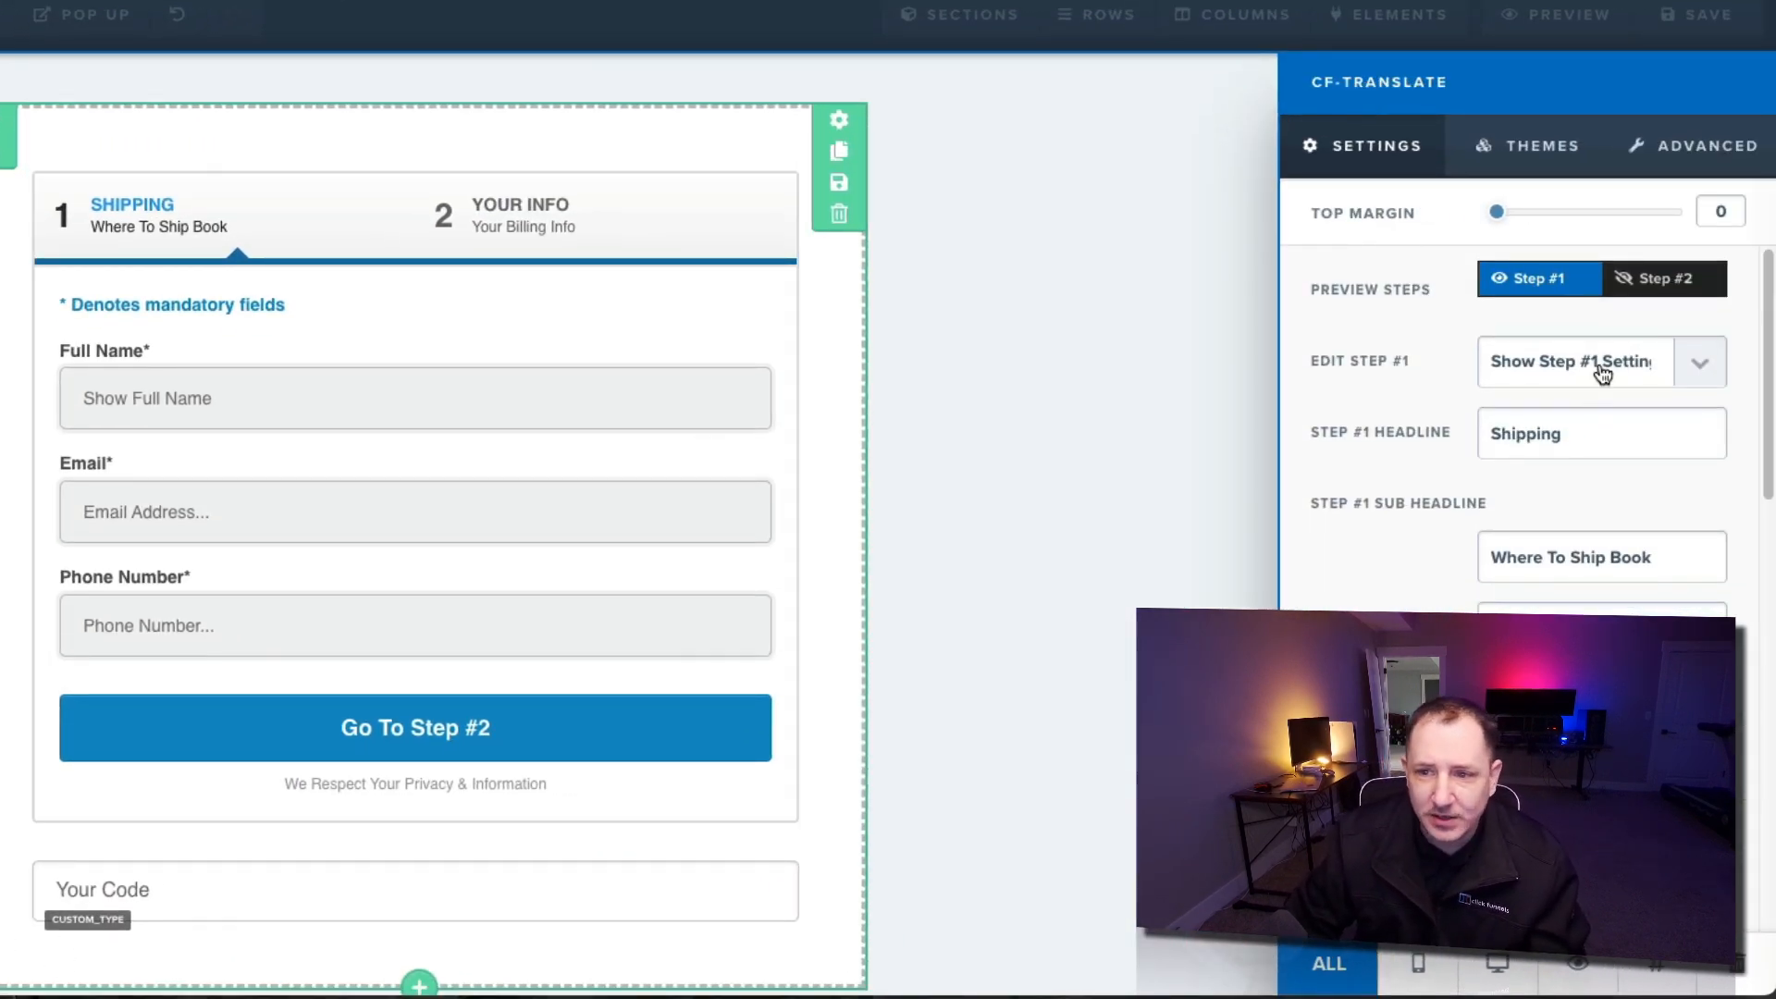
left_click(1664, 279)
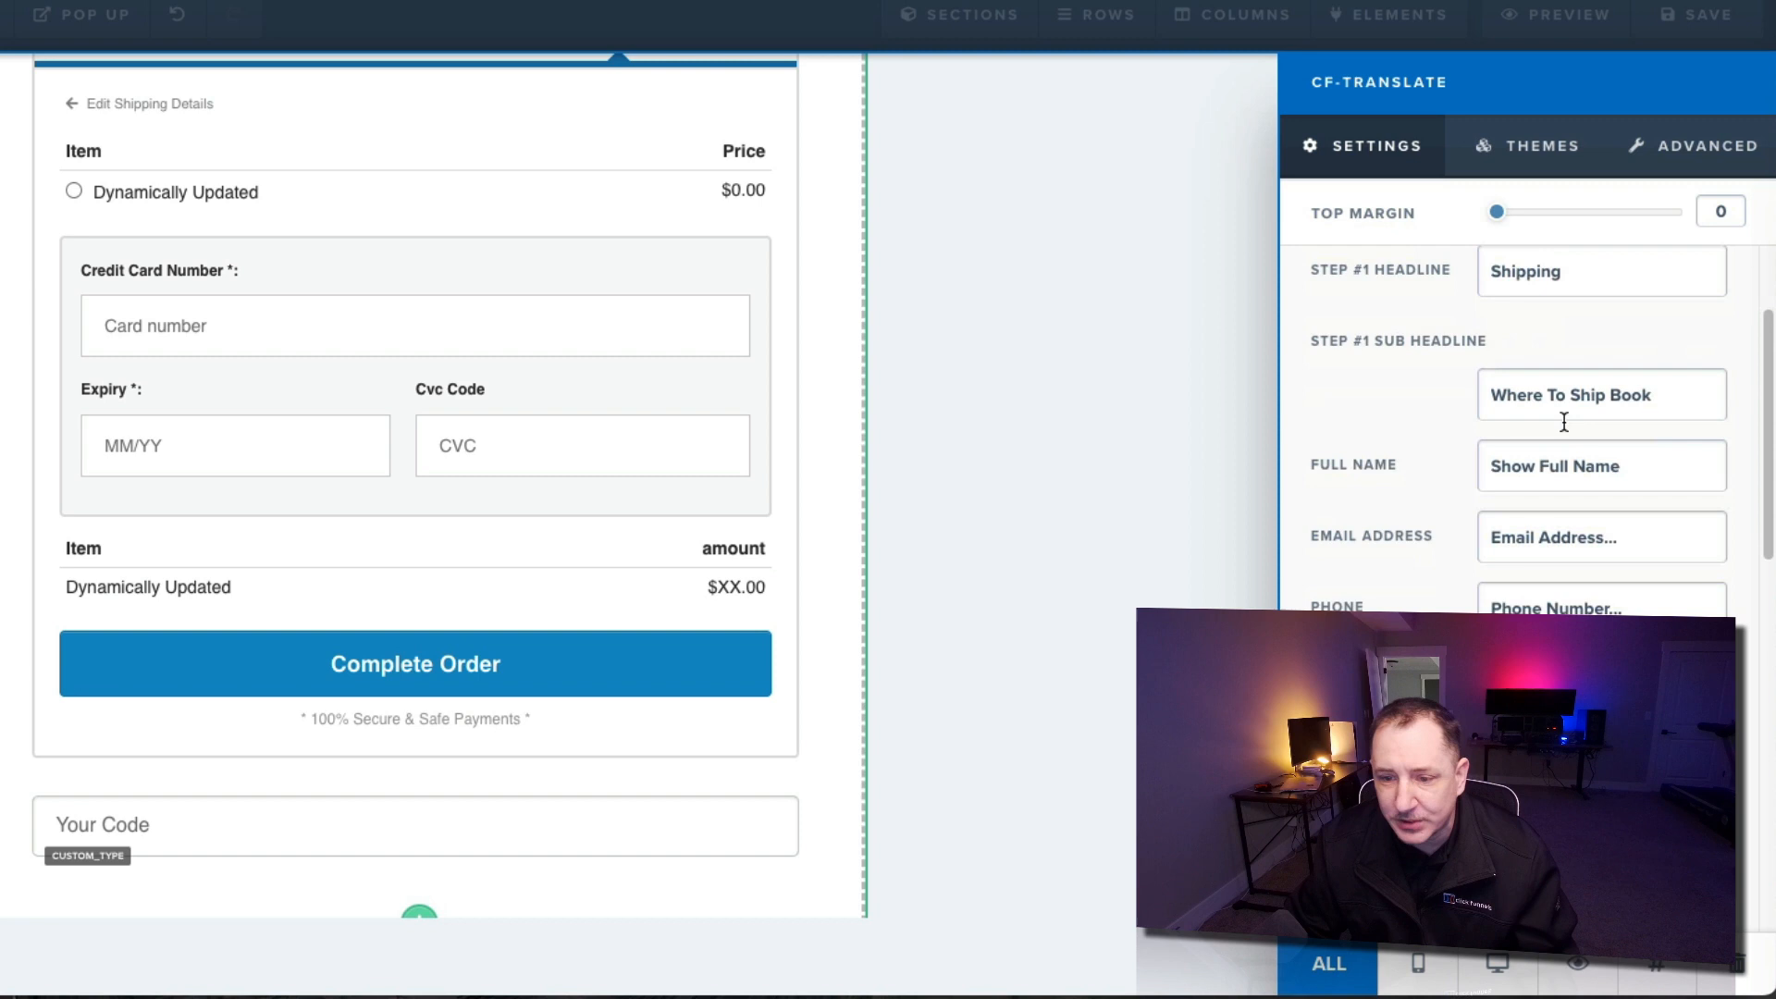
left_click(1689, 145)
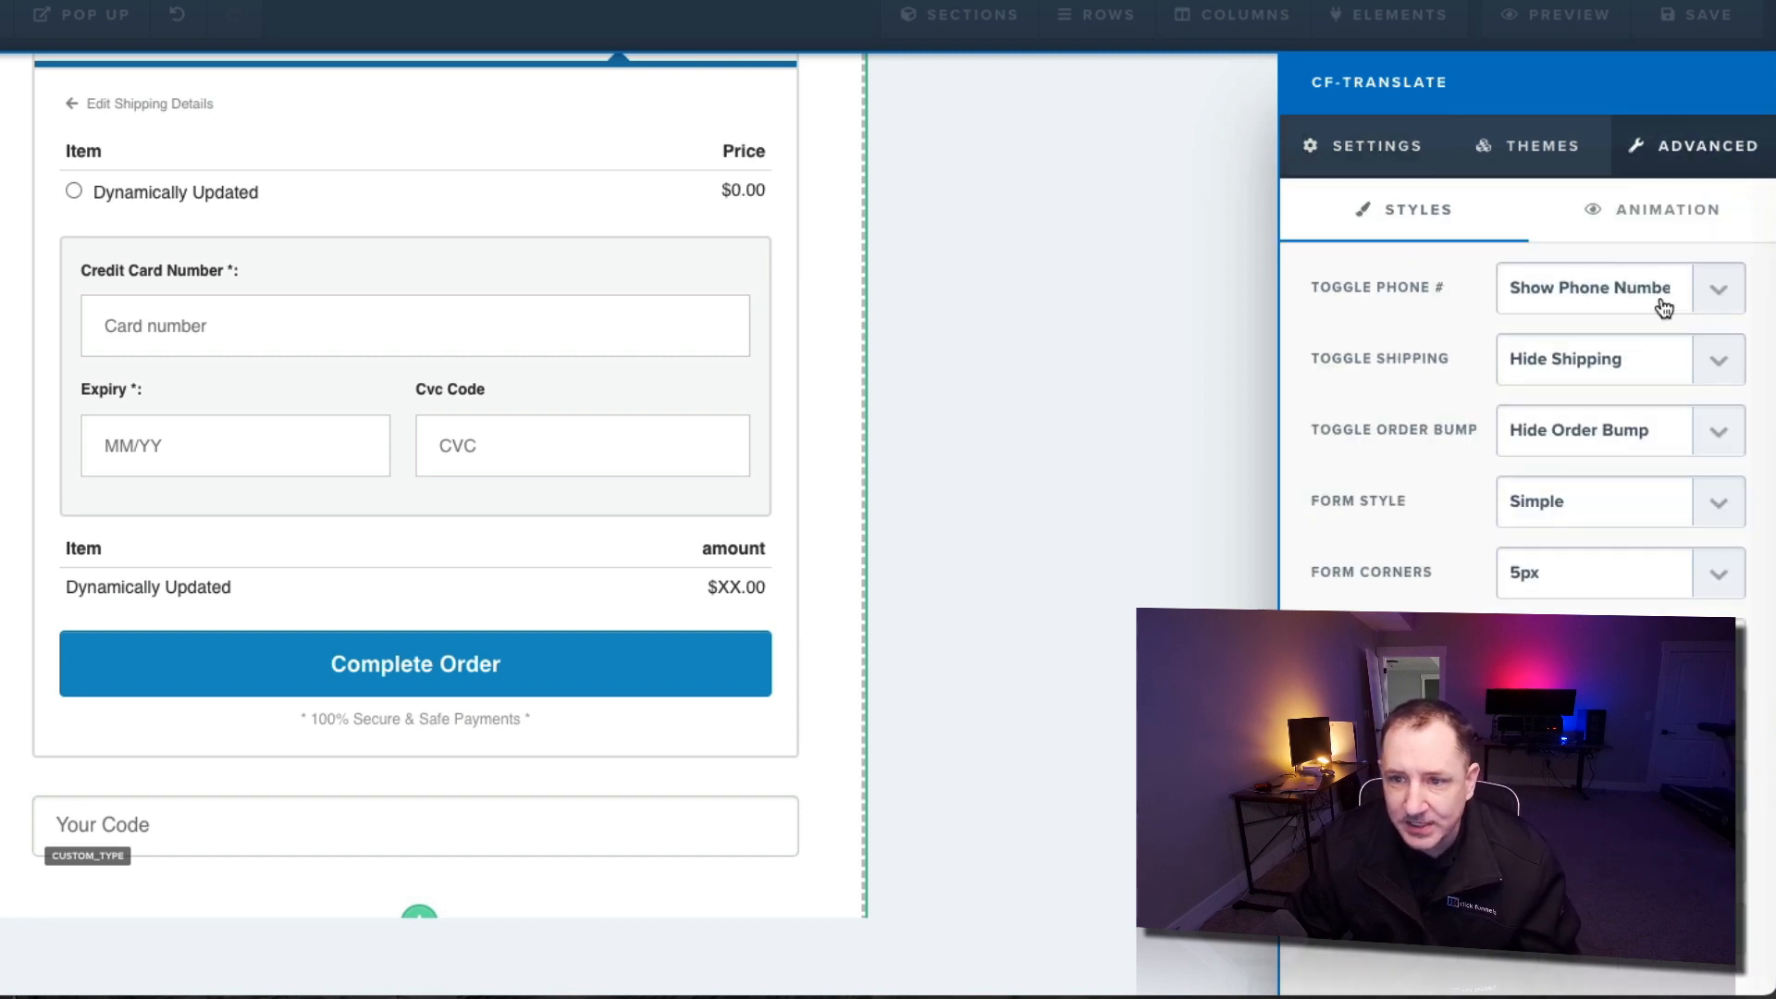
left_click(1608, 358)
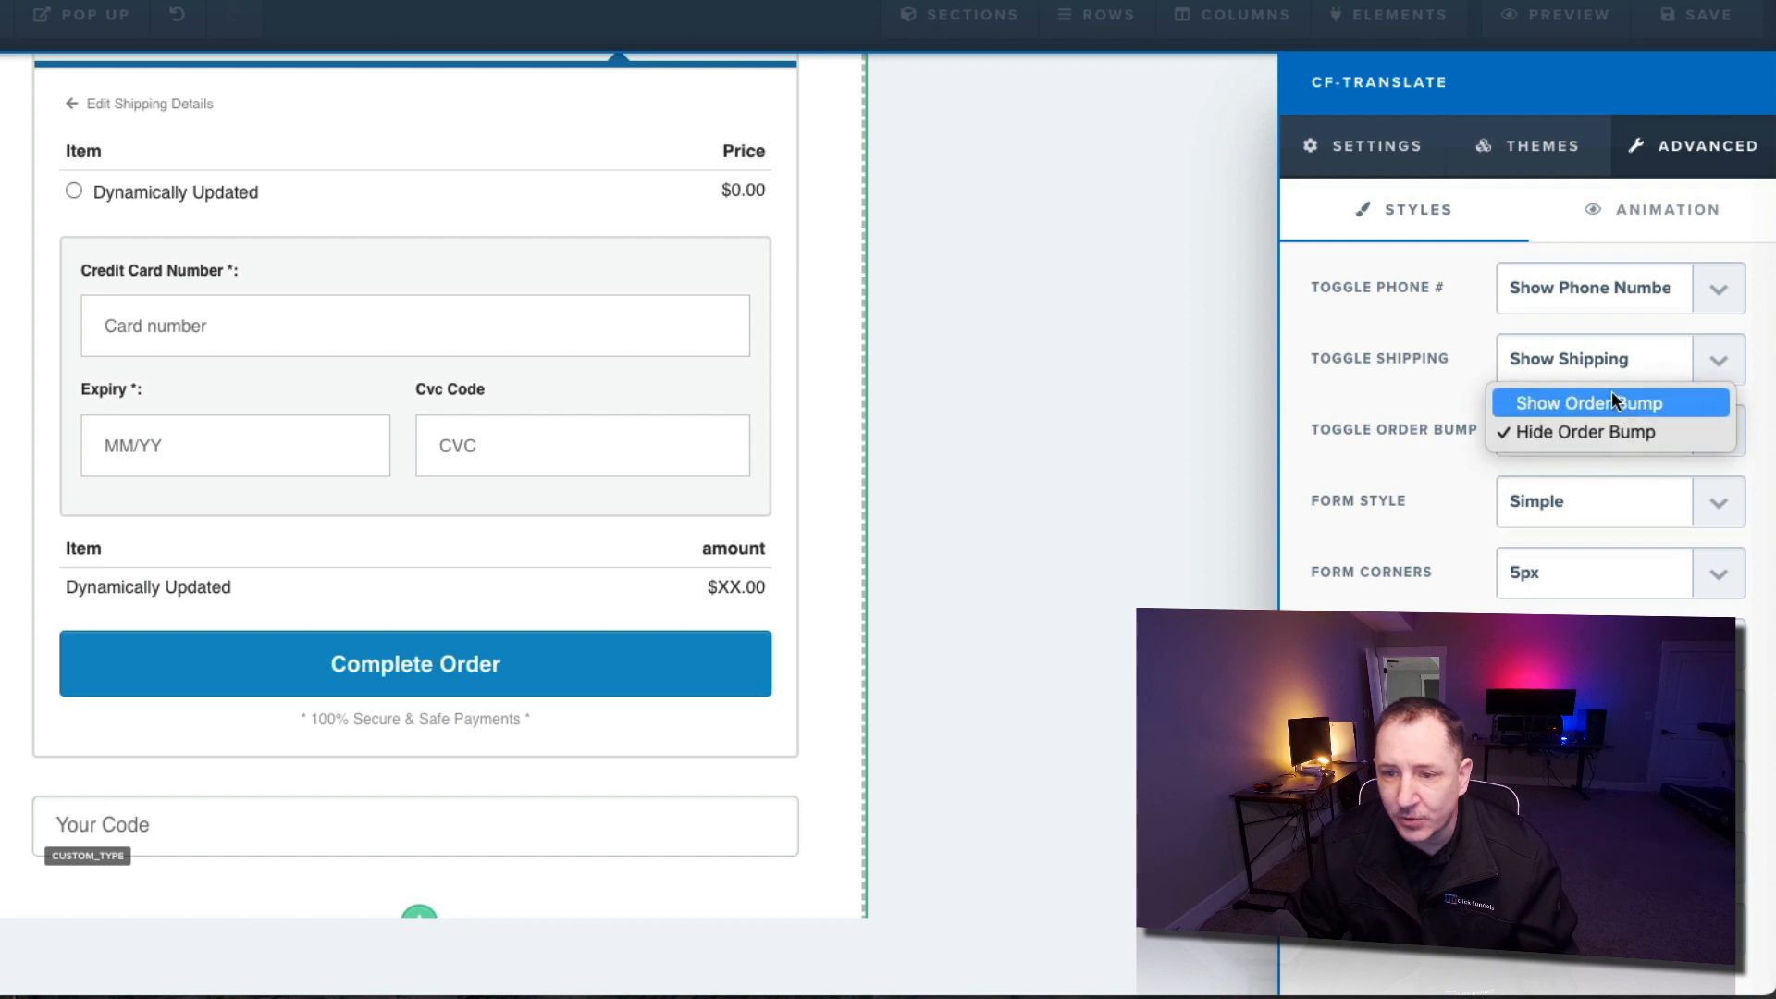
left_click(1585, 403)
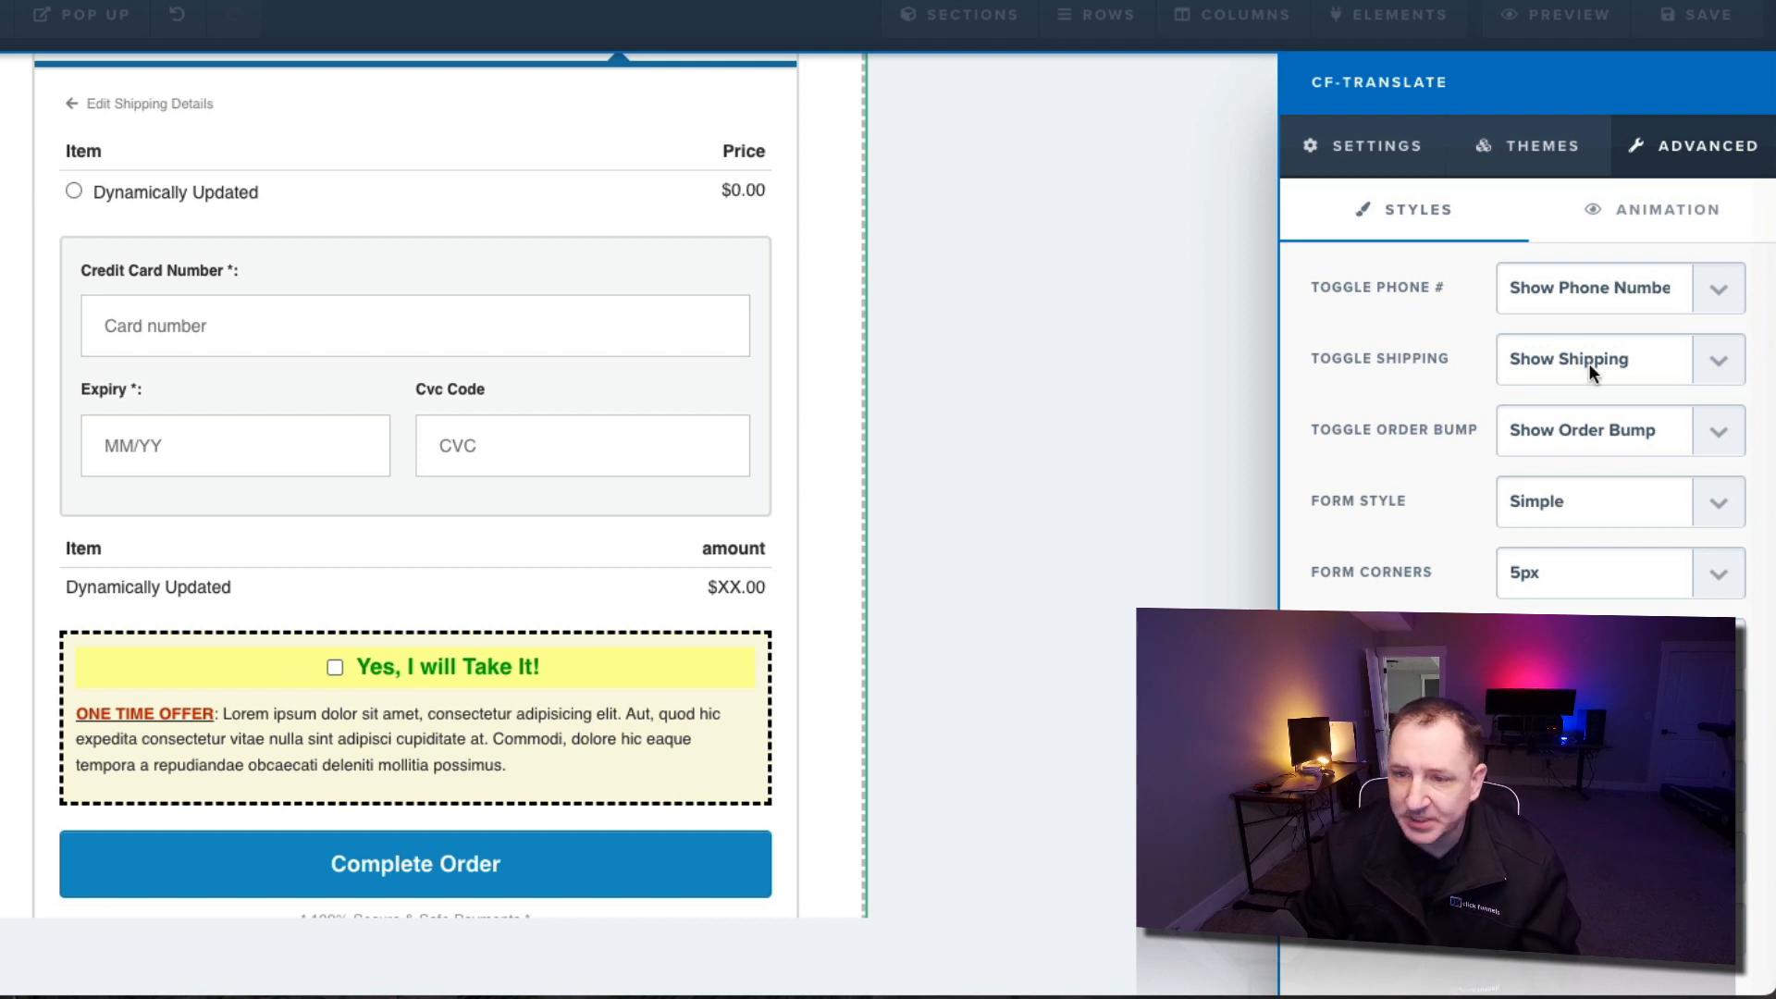
left_click(1618, 288)
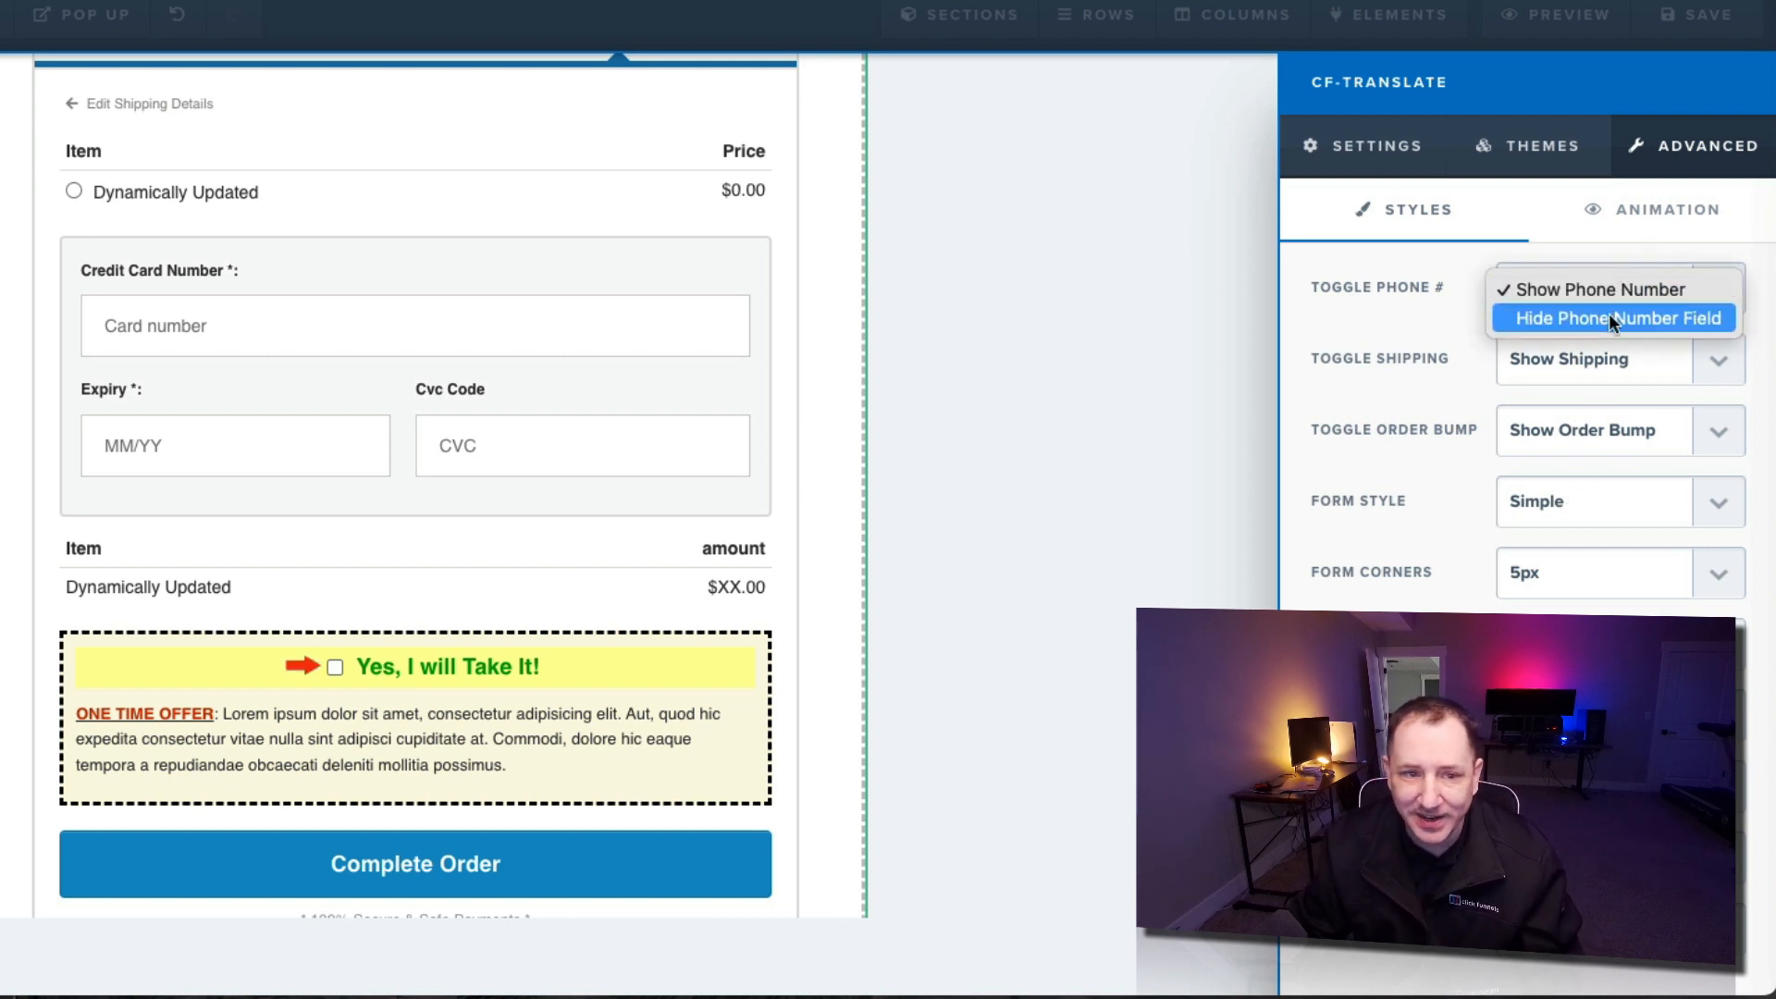
left_click(1614, 318)
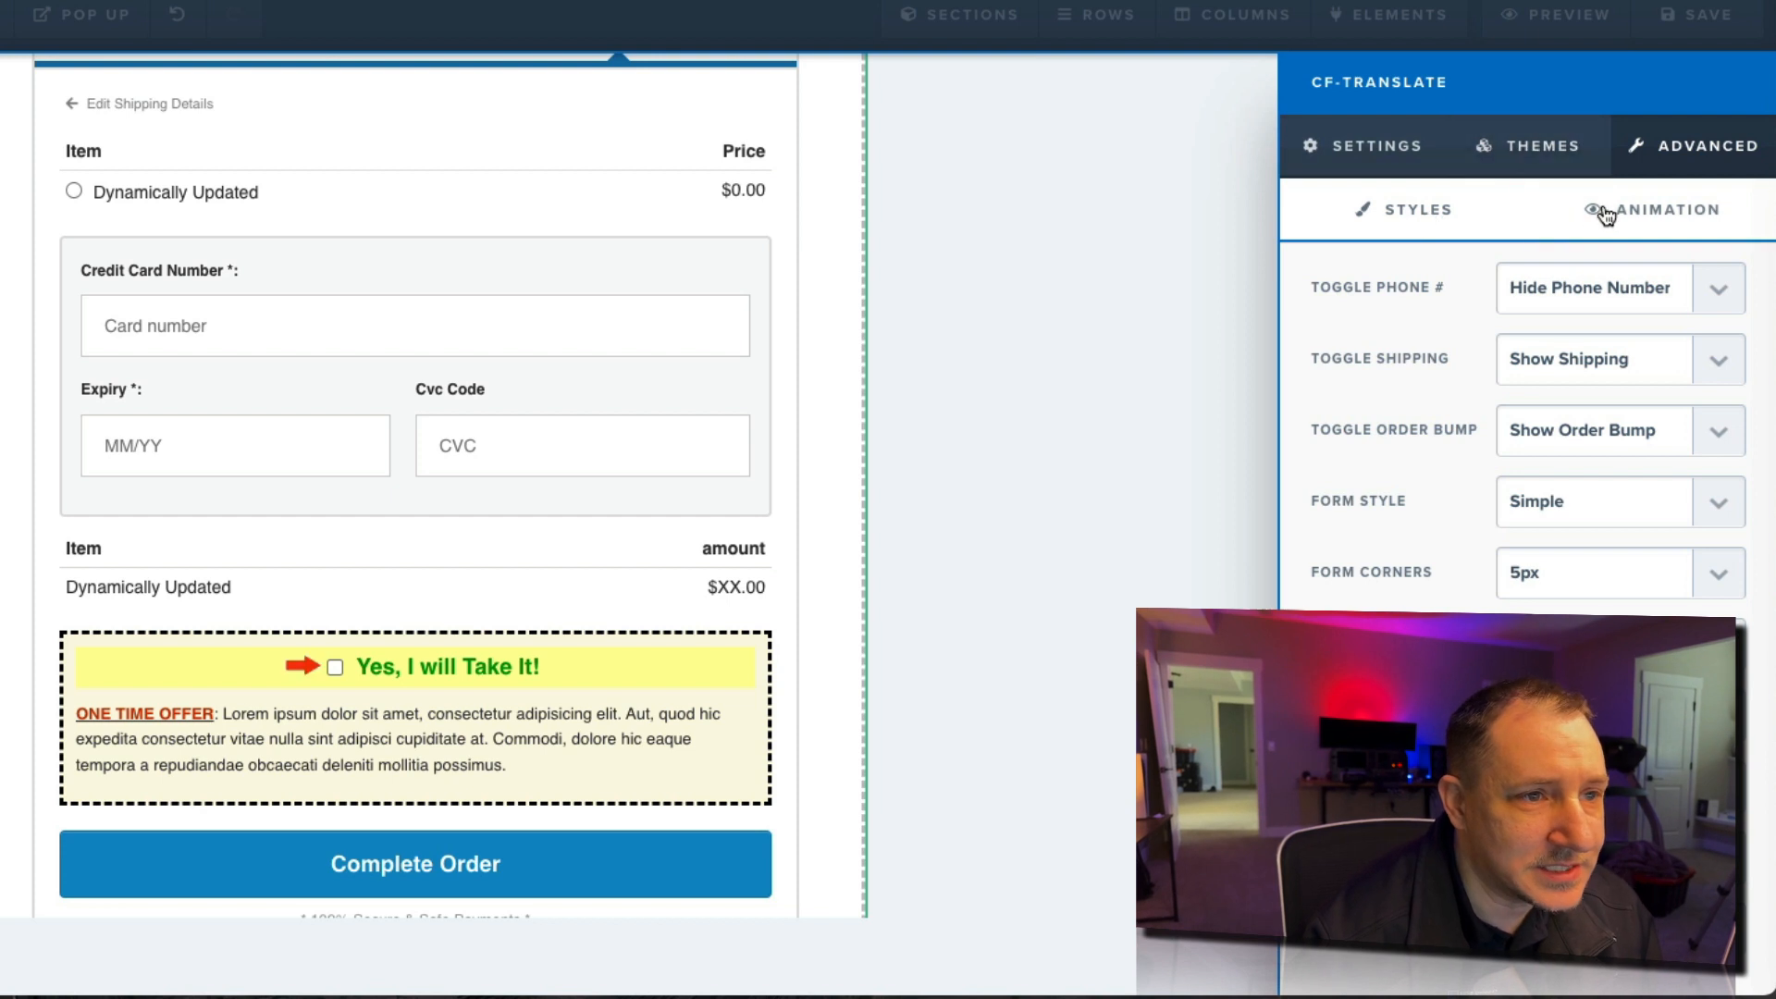
left_click(1415, 208)
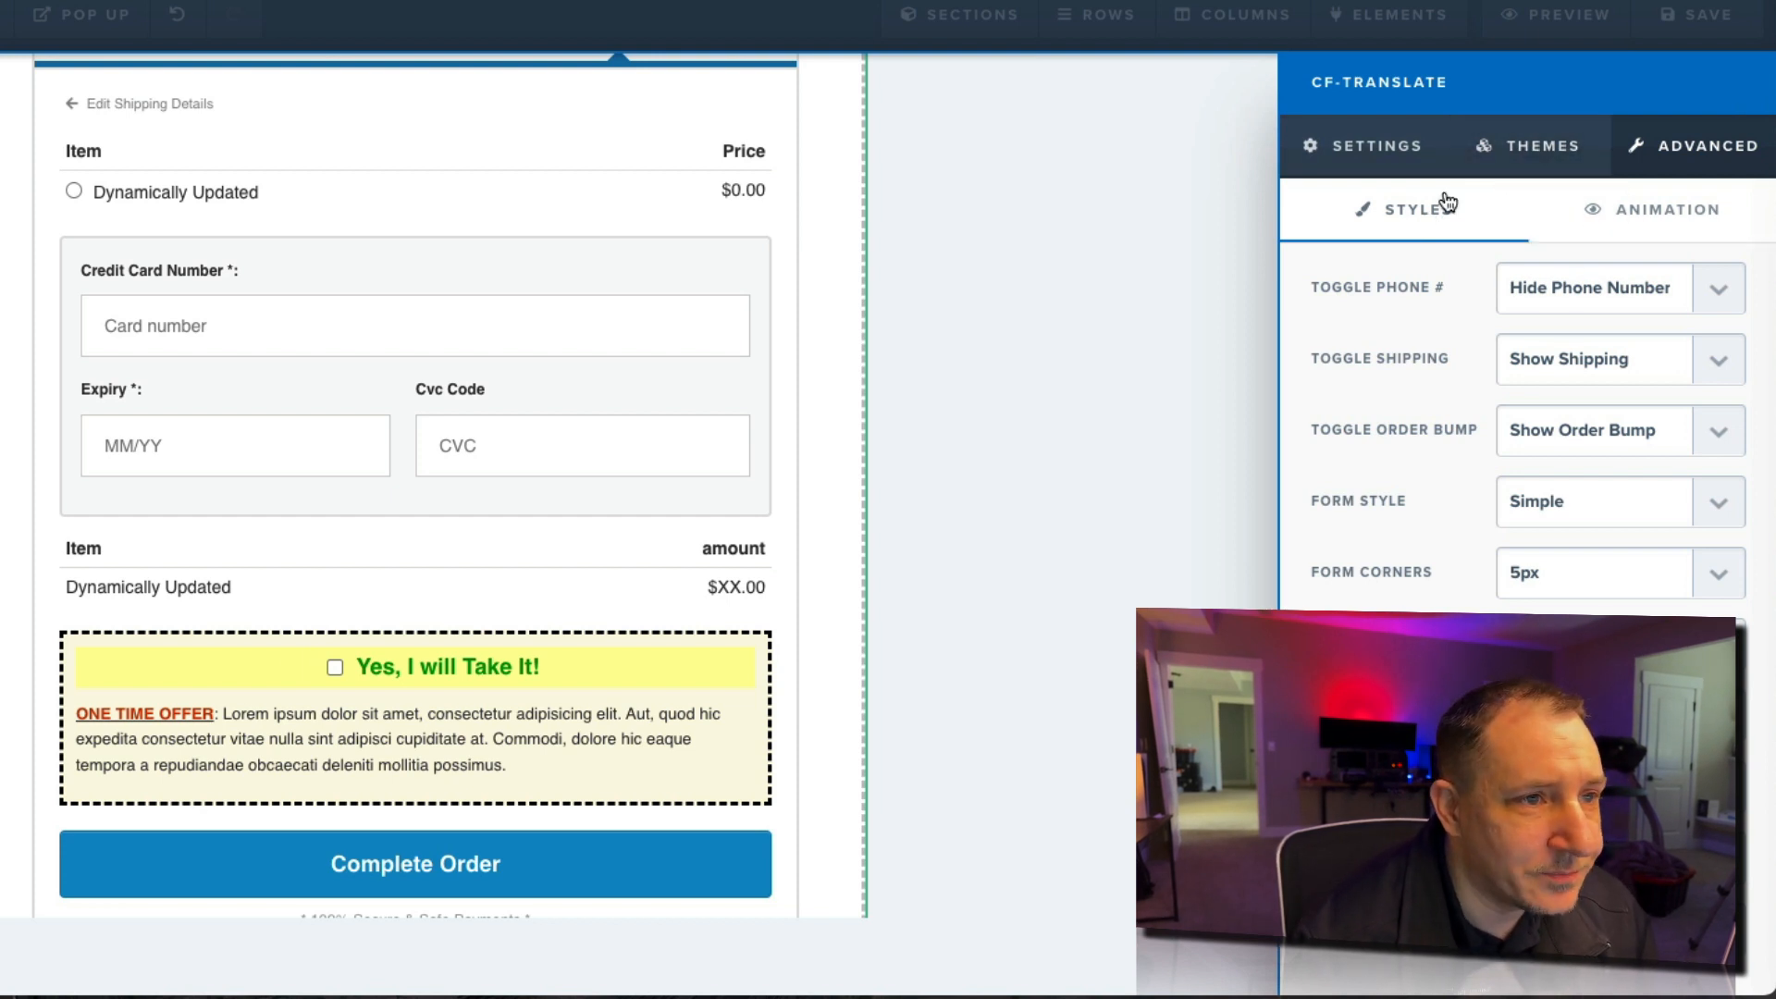
left_click(1373, 145)
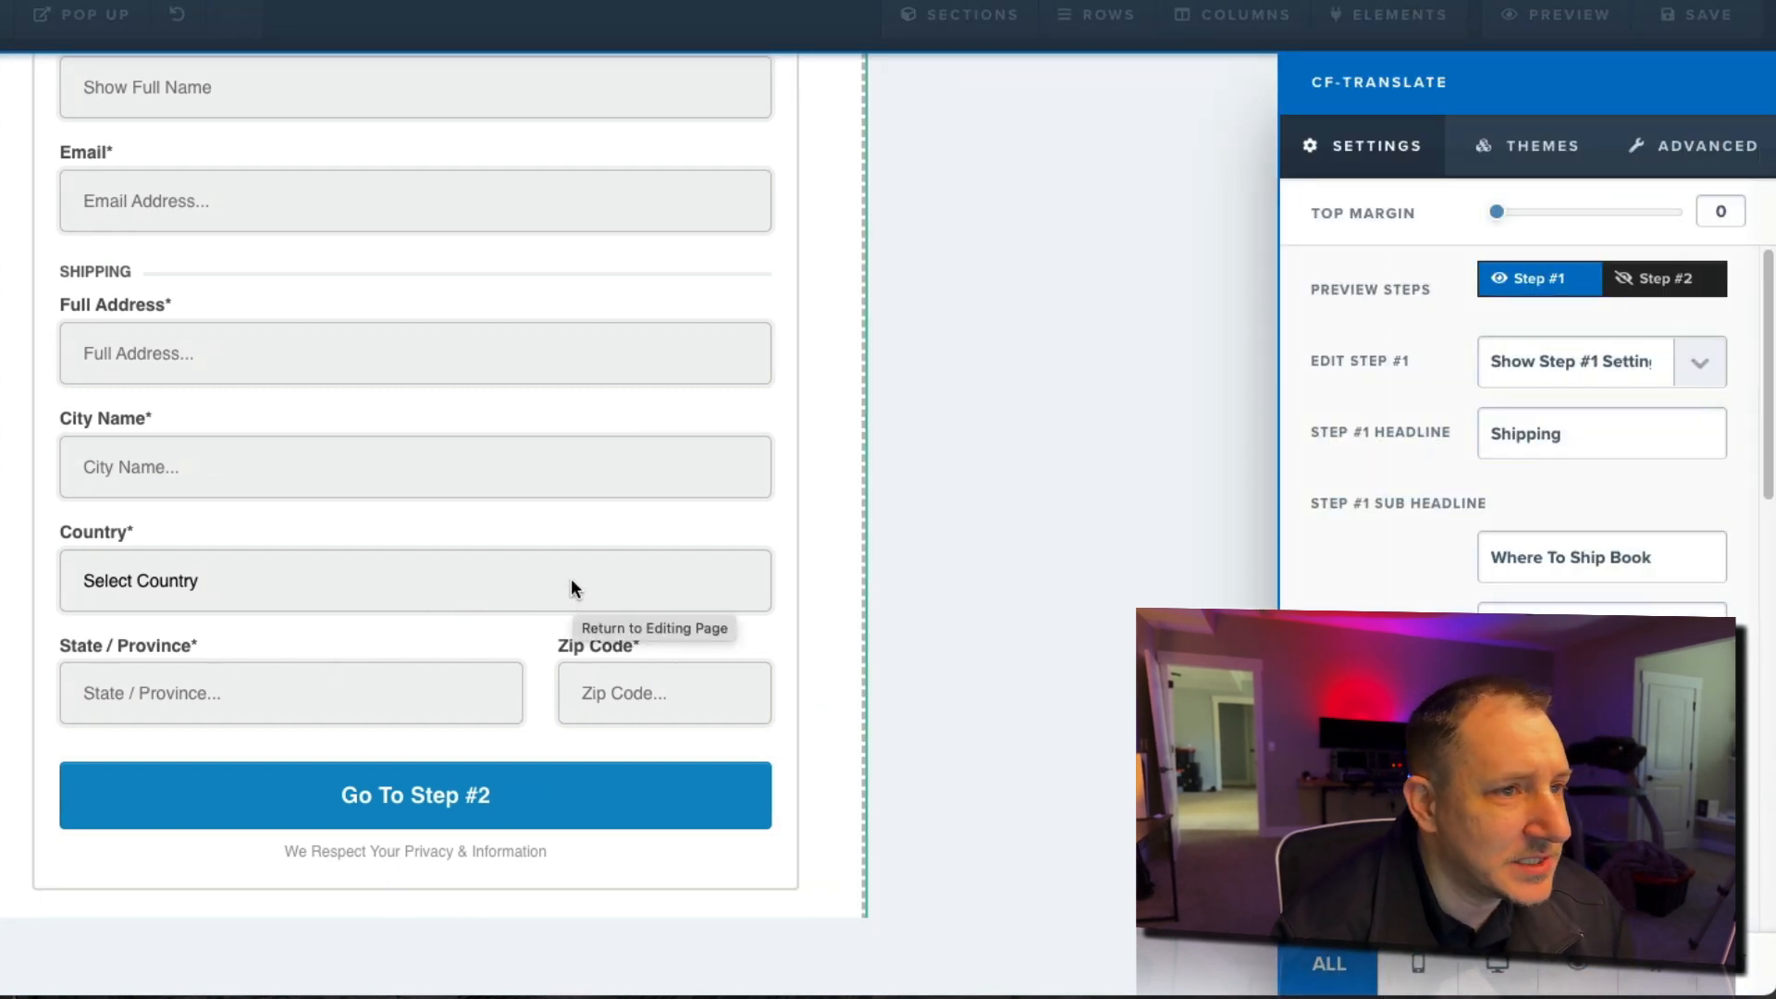
mouse_move(158, 272)
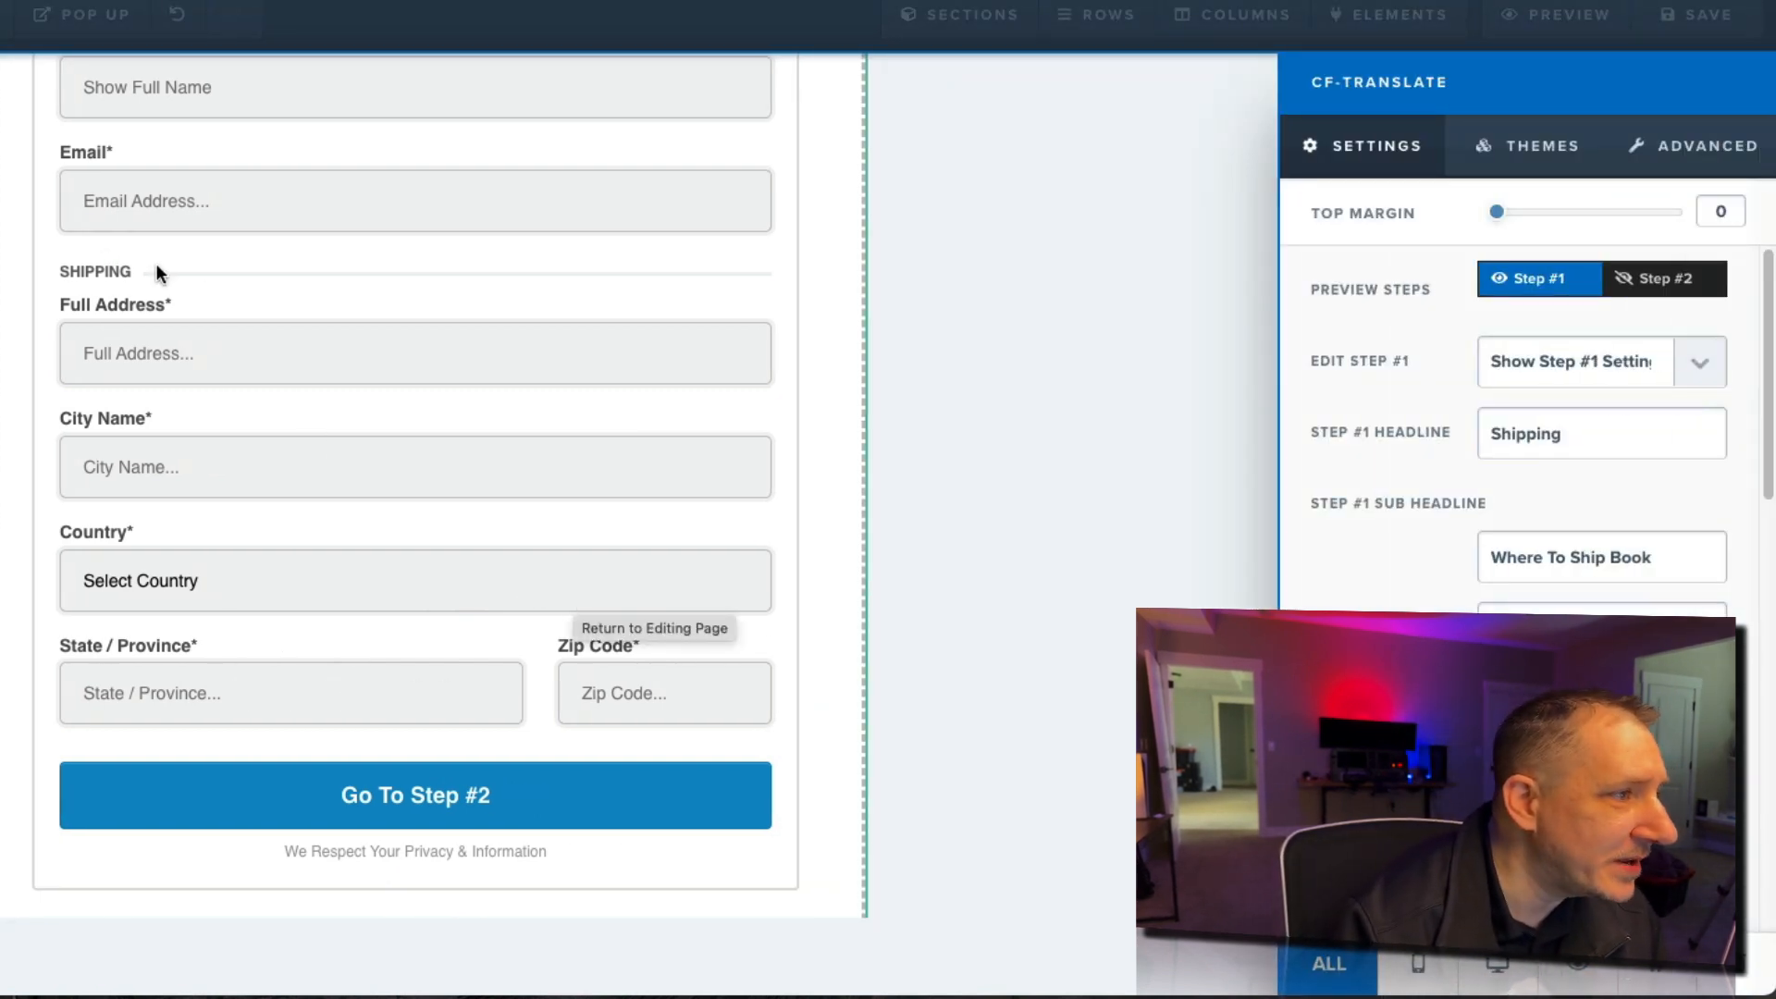
mouse_move(332, 533)
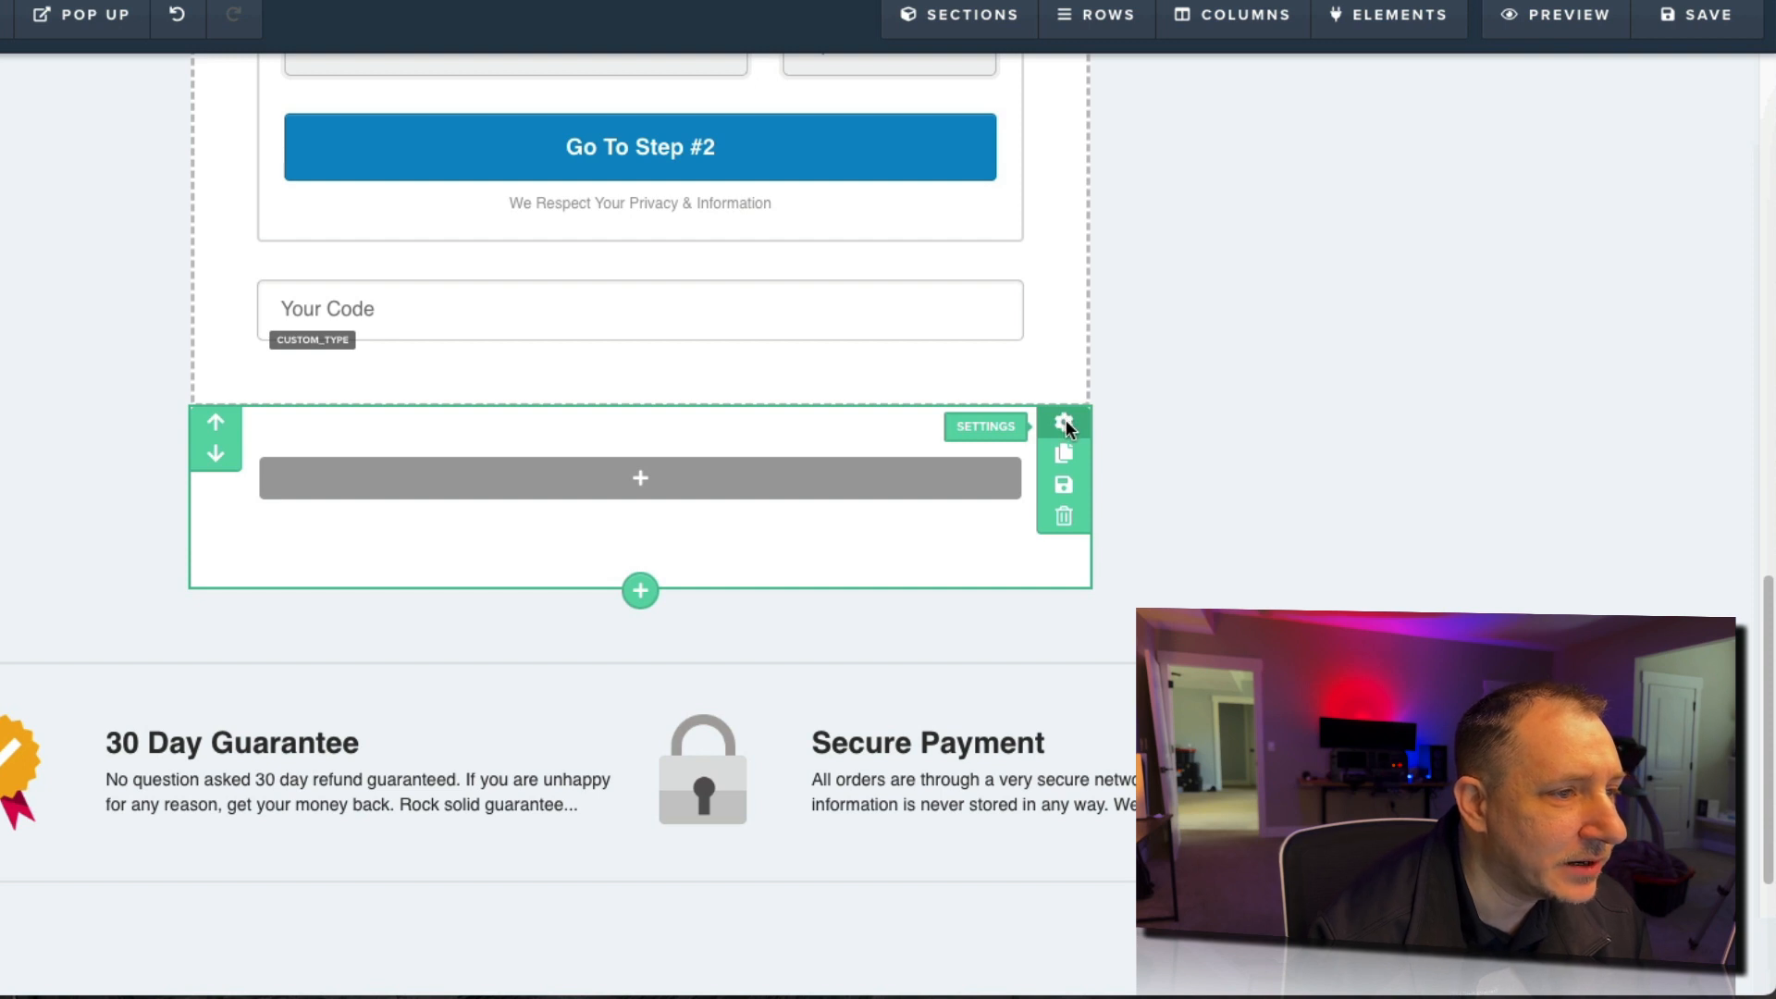
Step: Enter 'CF PRO TOOLS MAGIC' as the empty section's title and update it
left_click(1063, 424)
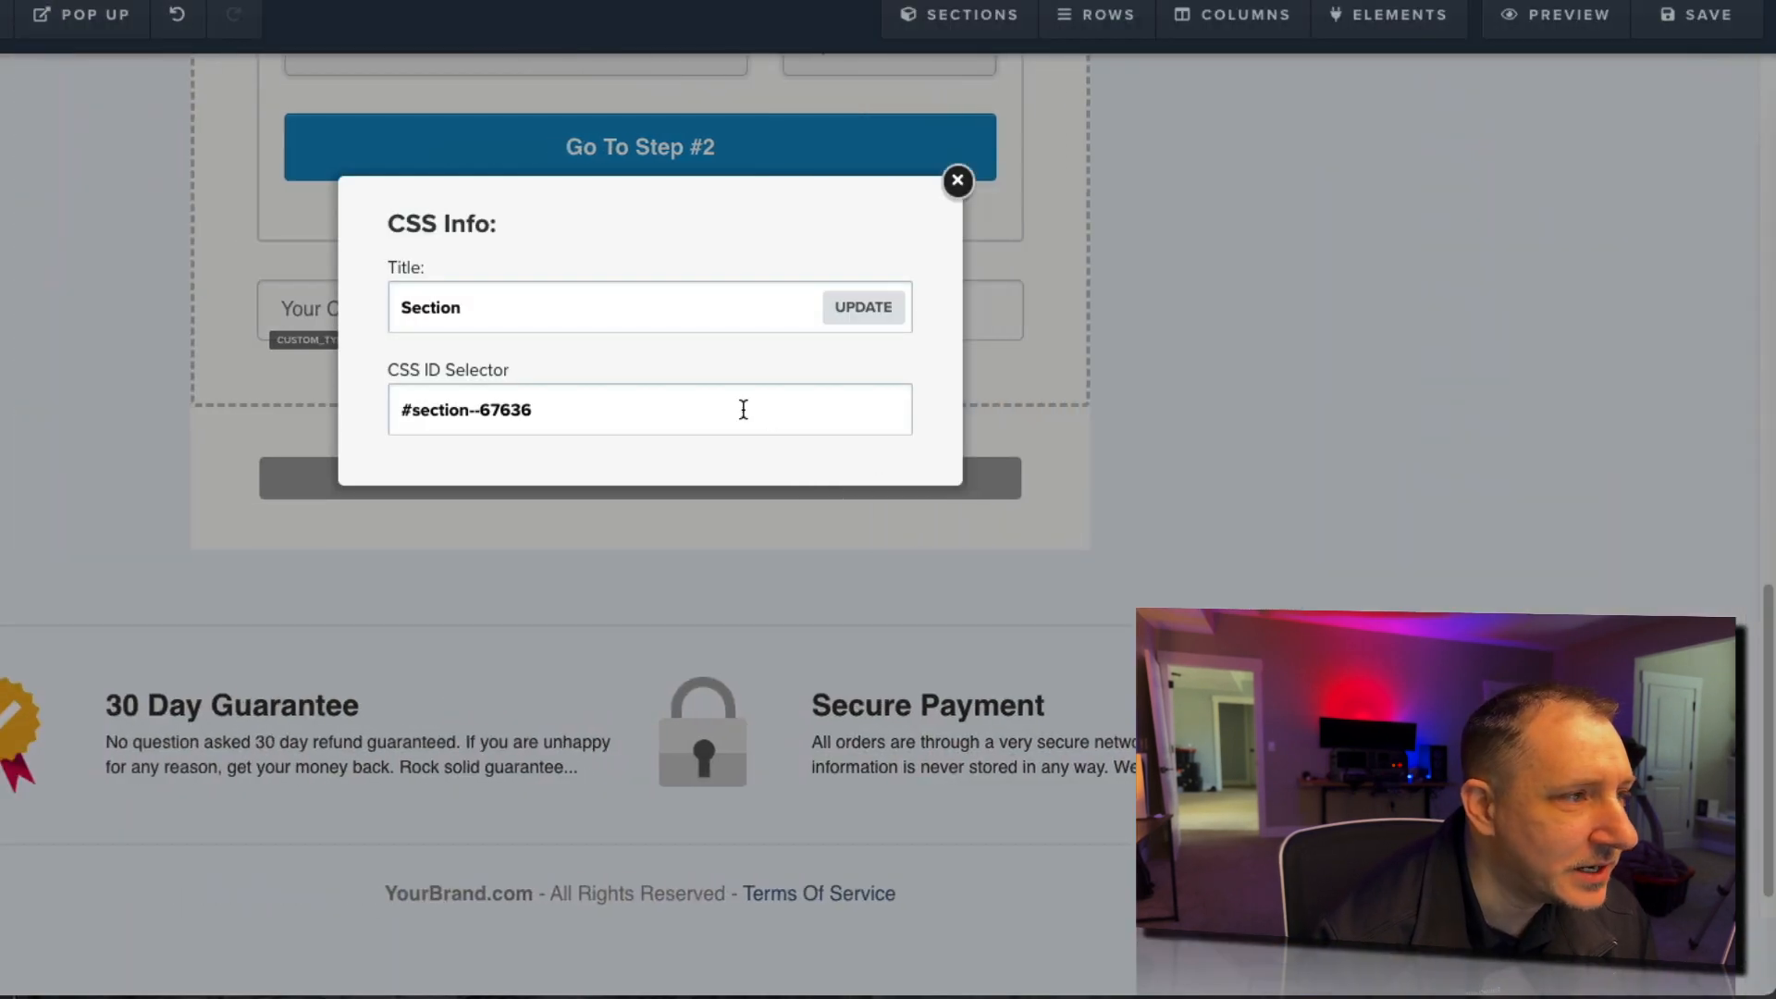
type("CF PRO TOOLS MAGIC")
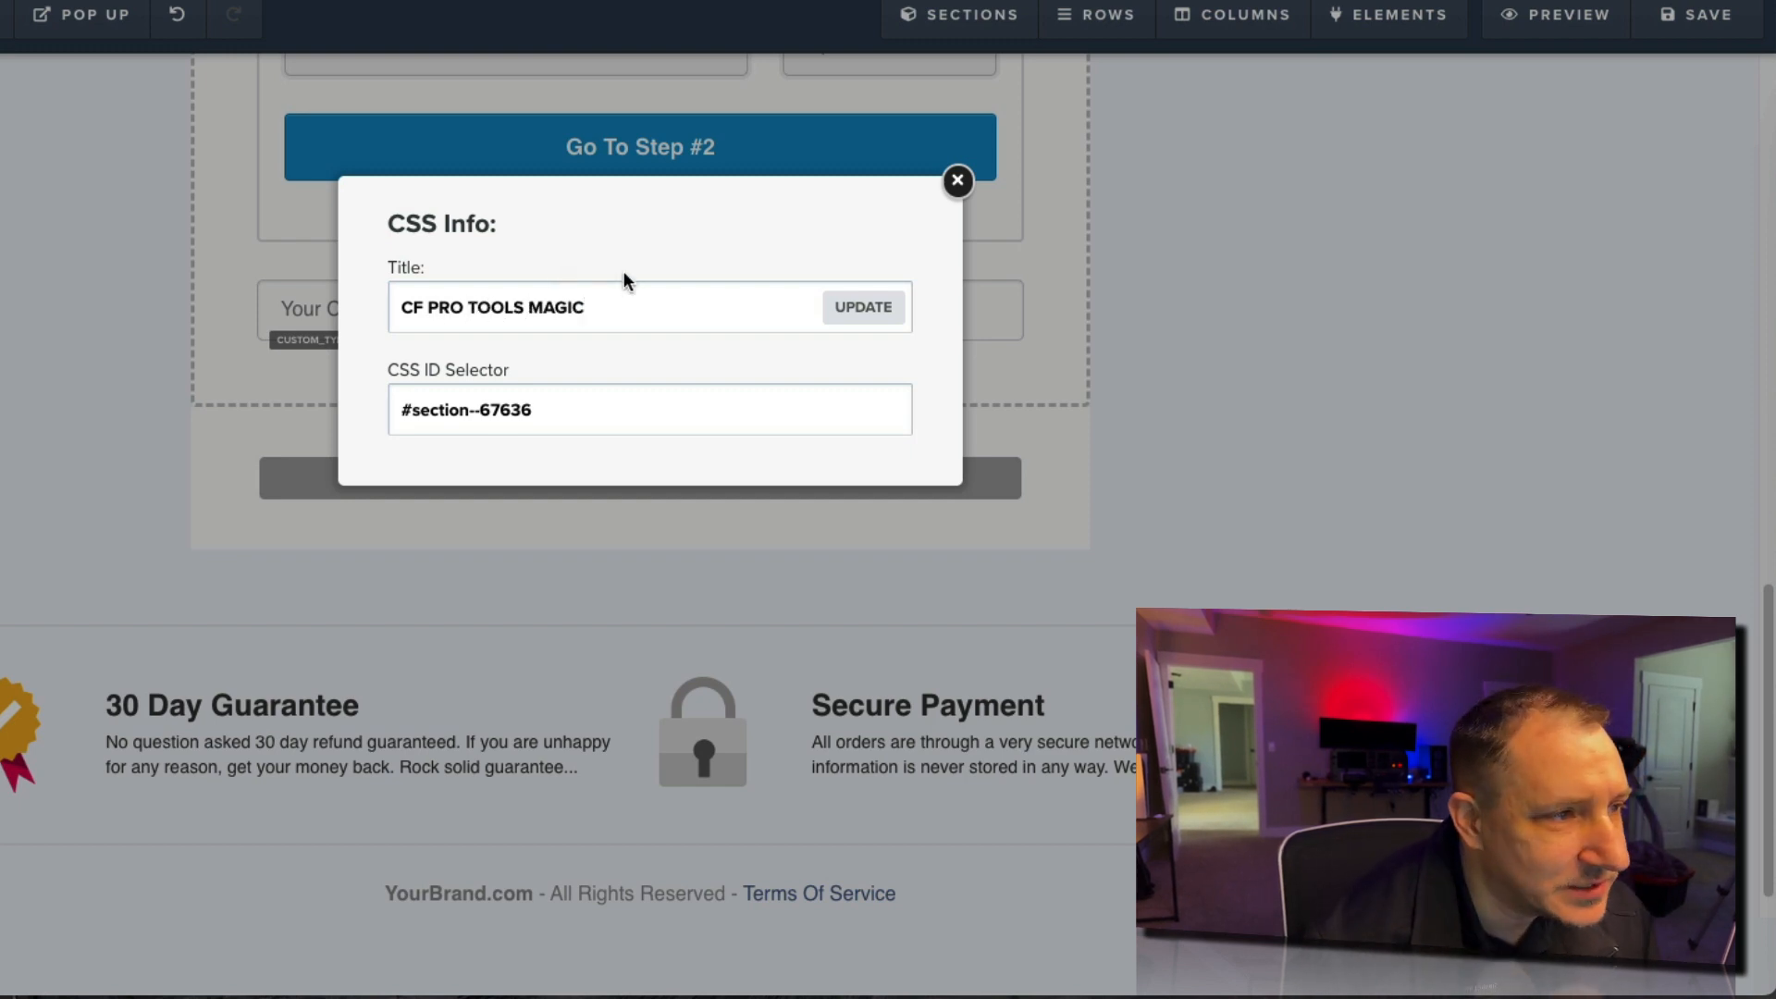
left_click(956, 181)
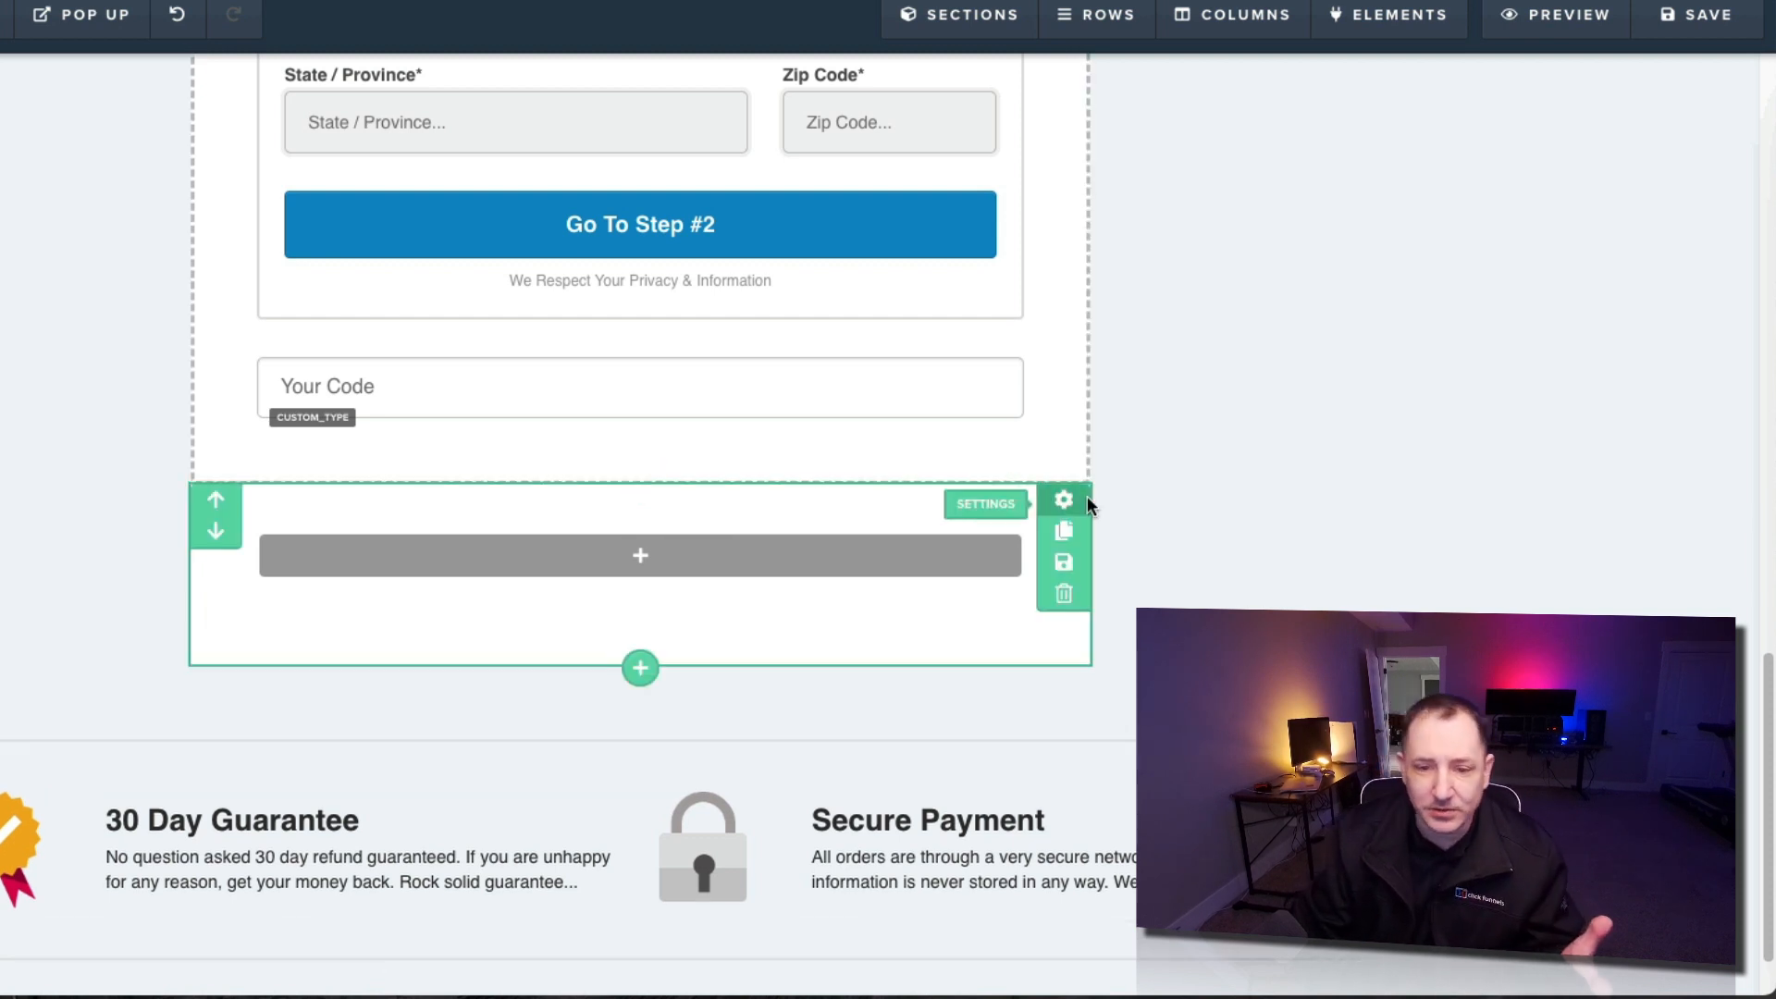
mouse_move(1054, 504)
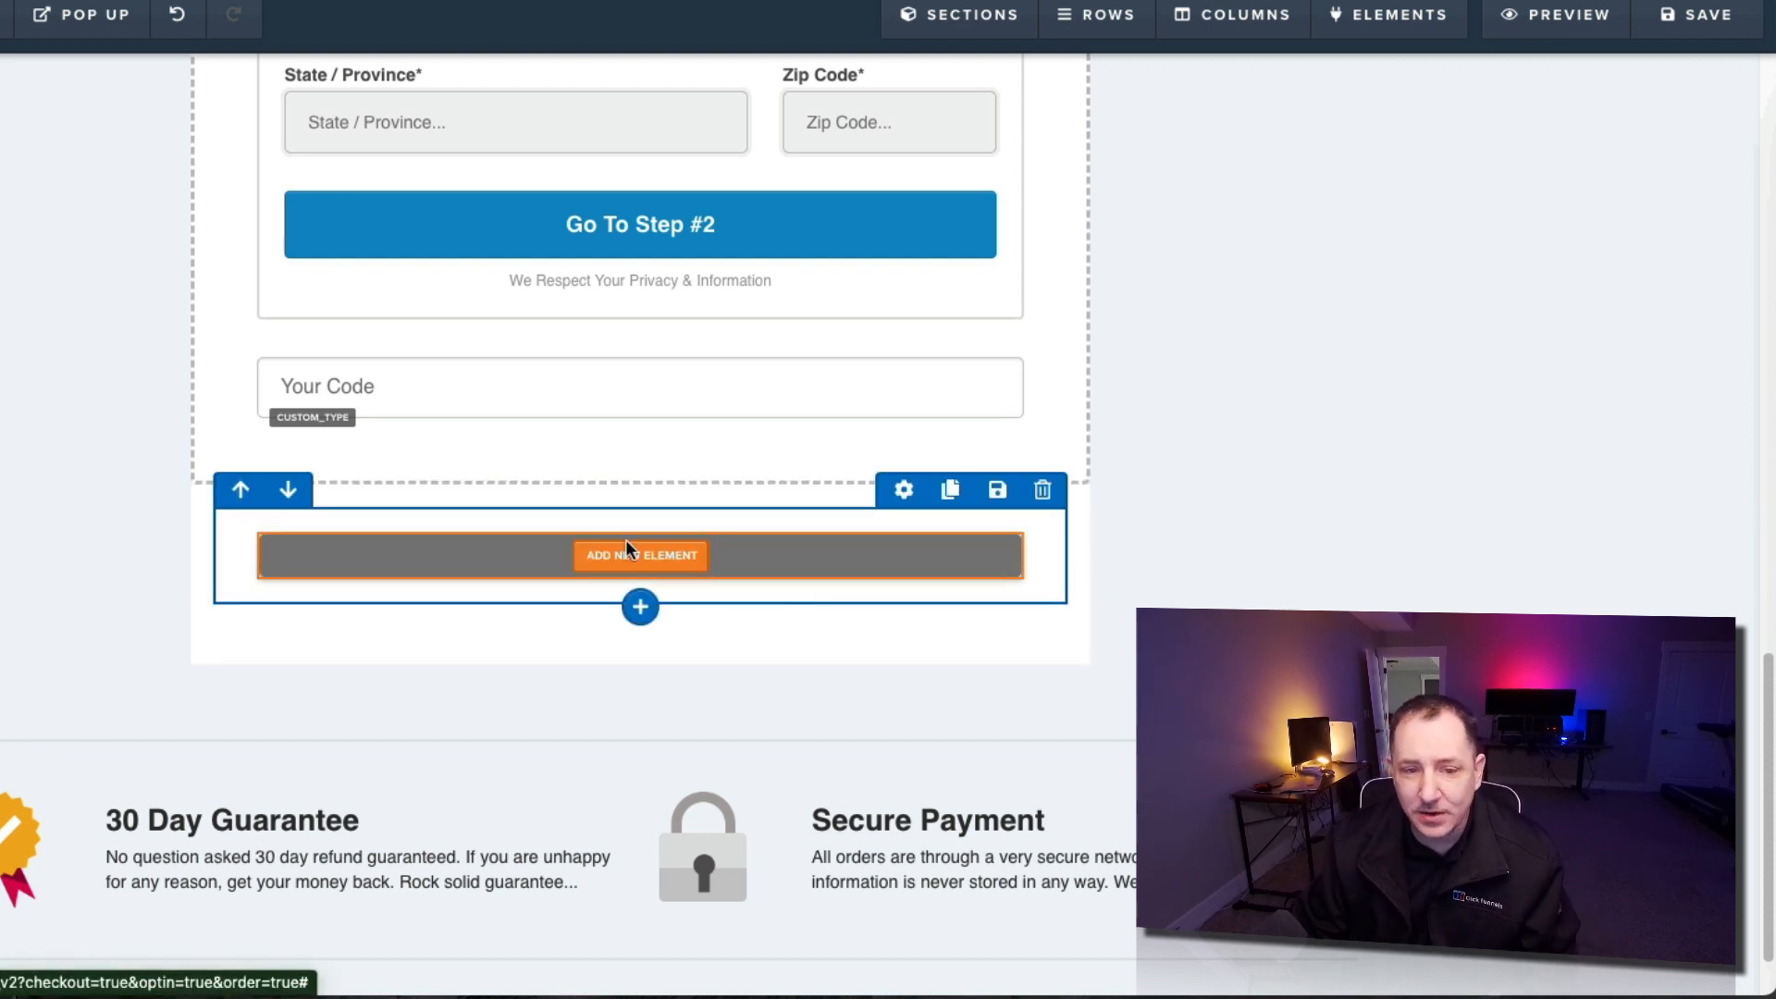
Step: Add a new element to the row and filter the elements panel to Form elements
left_click(639, 555)
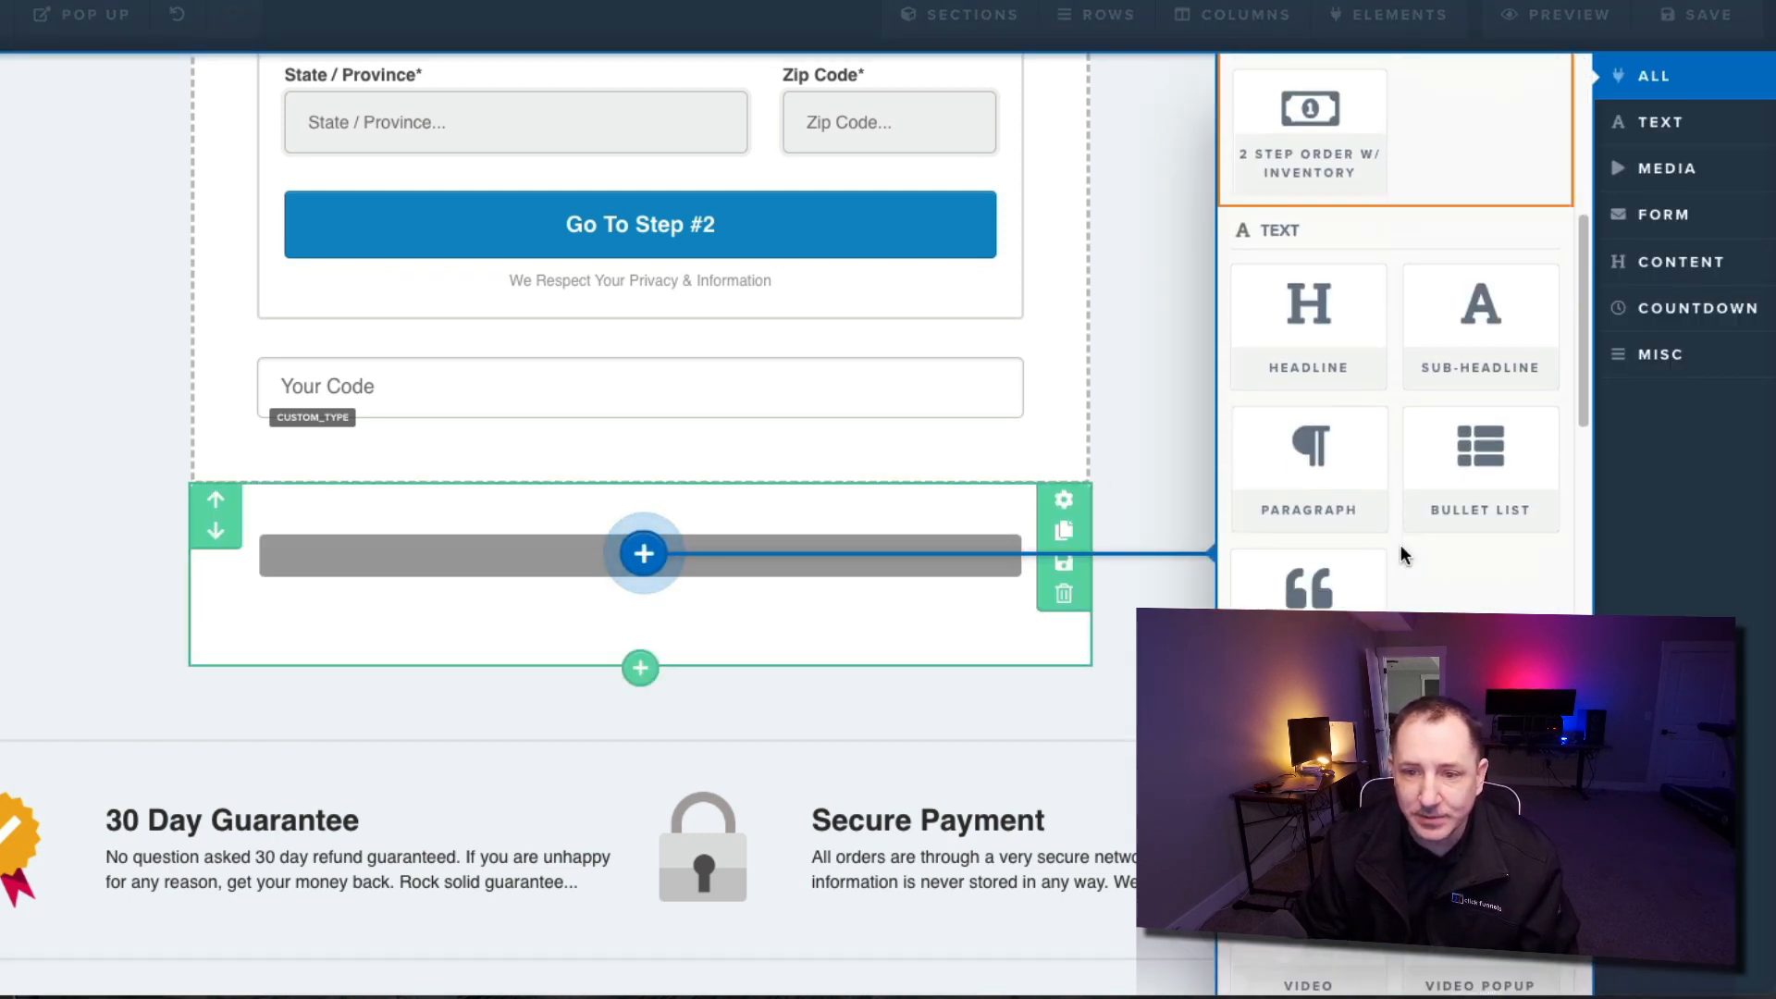
left_click(1665, 167)
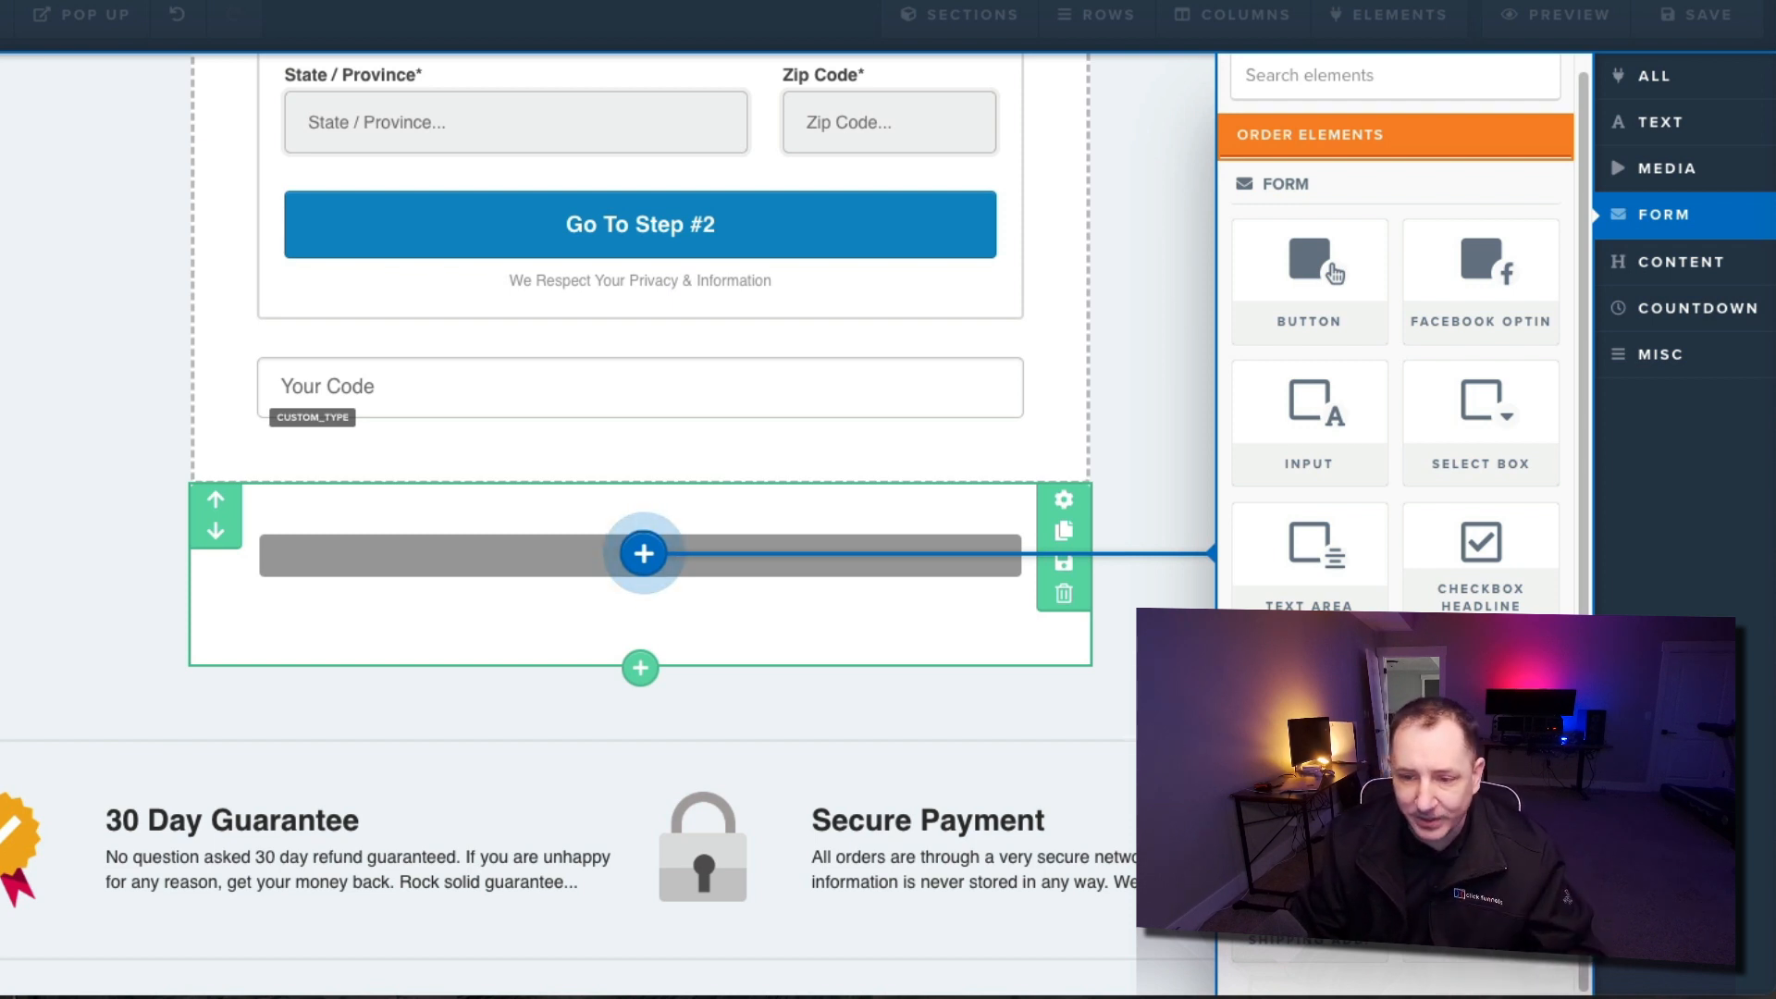
left_click(641, 554)
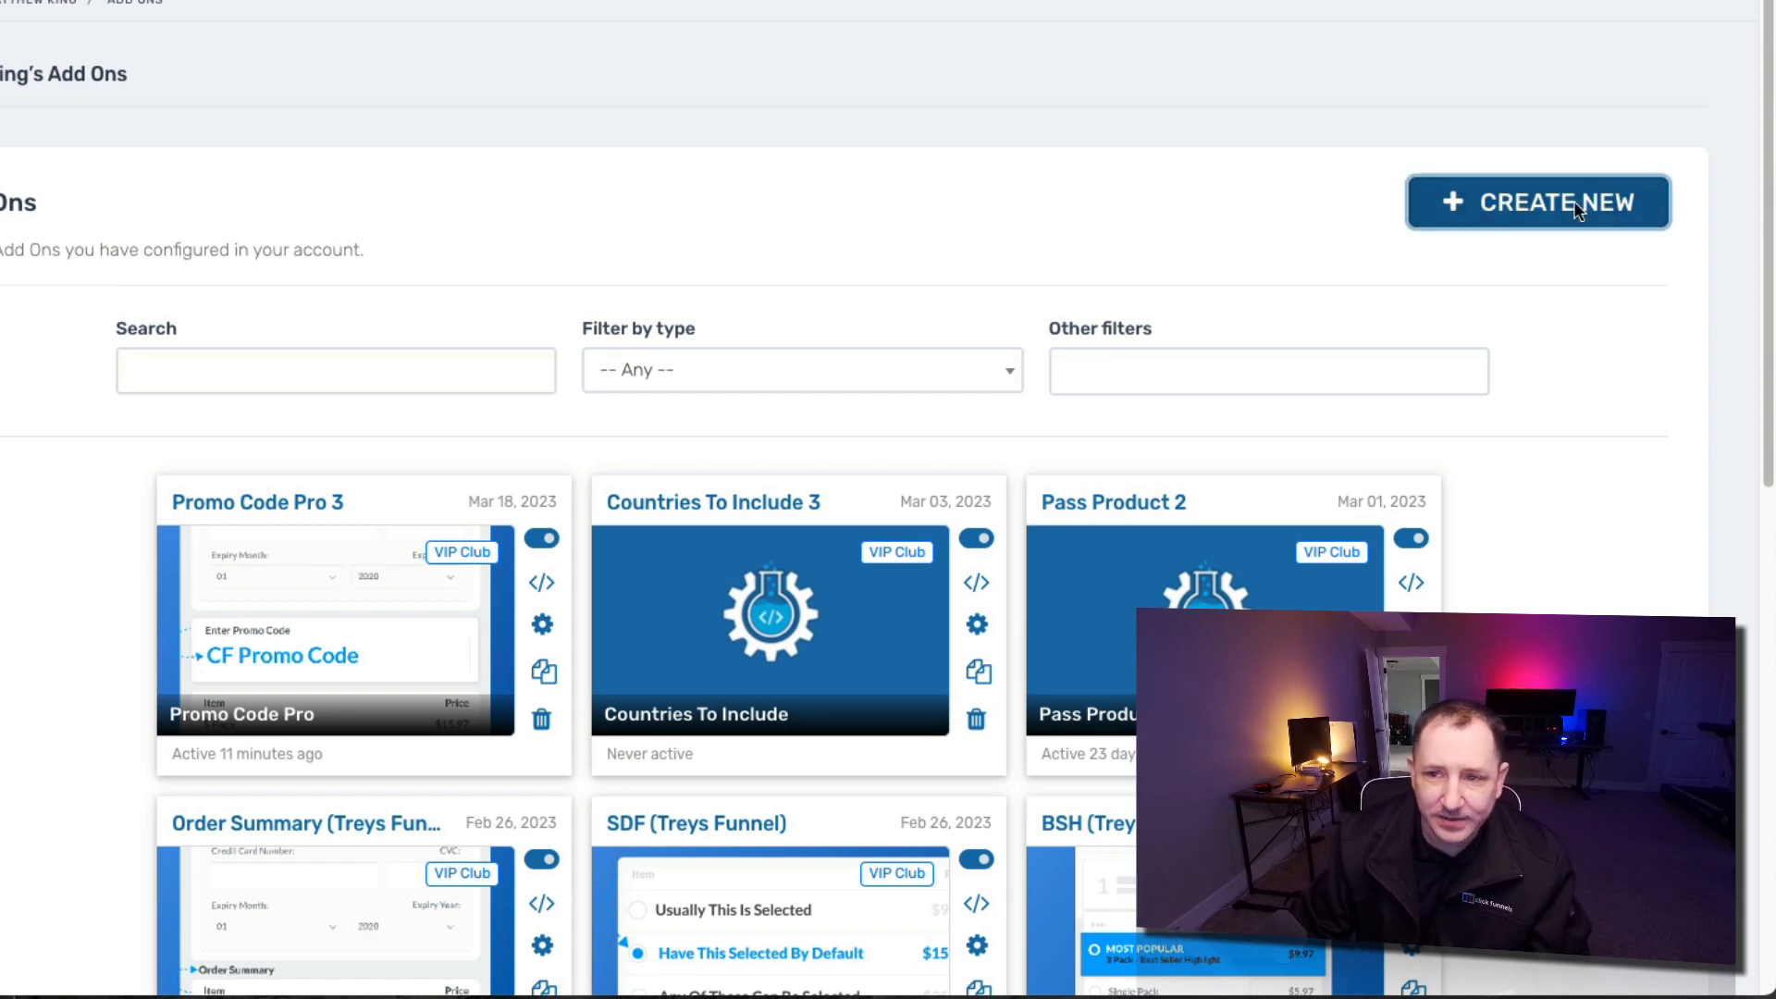
Step: Search the add-ons for 'magic', open Magic Mover 1, and copy its embed code
left_click(1538, 201)
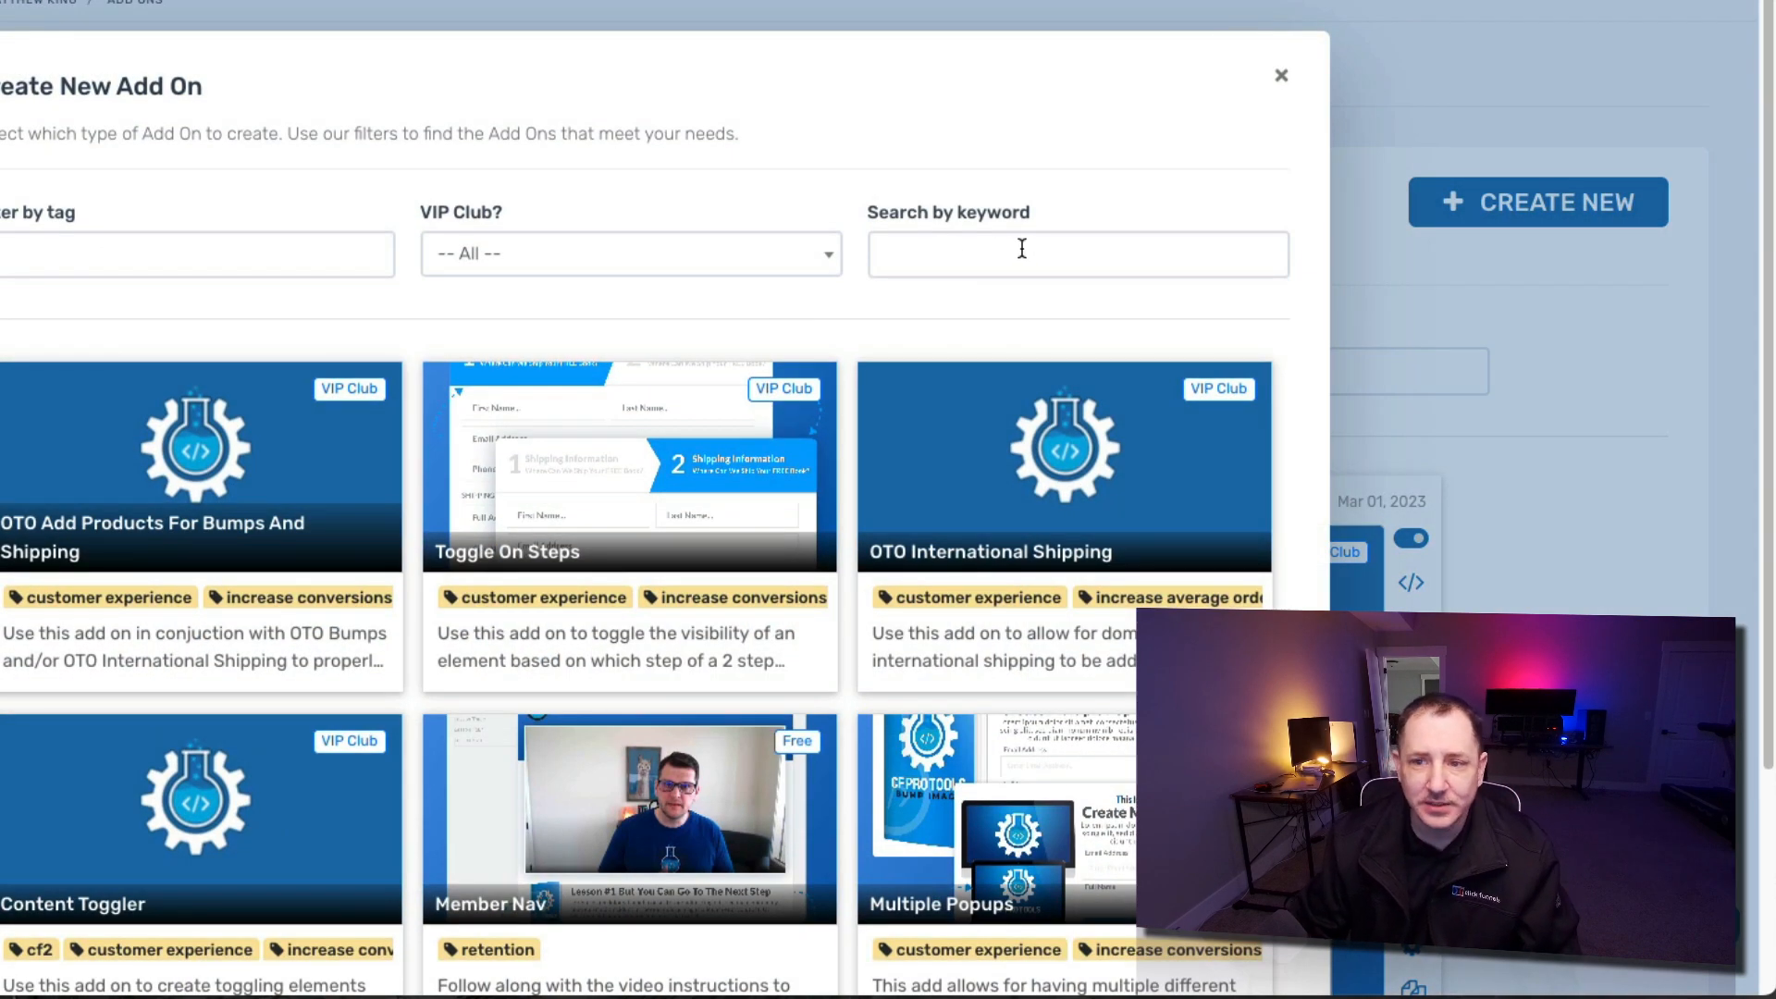
left_click(1076, 253)
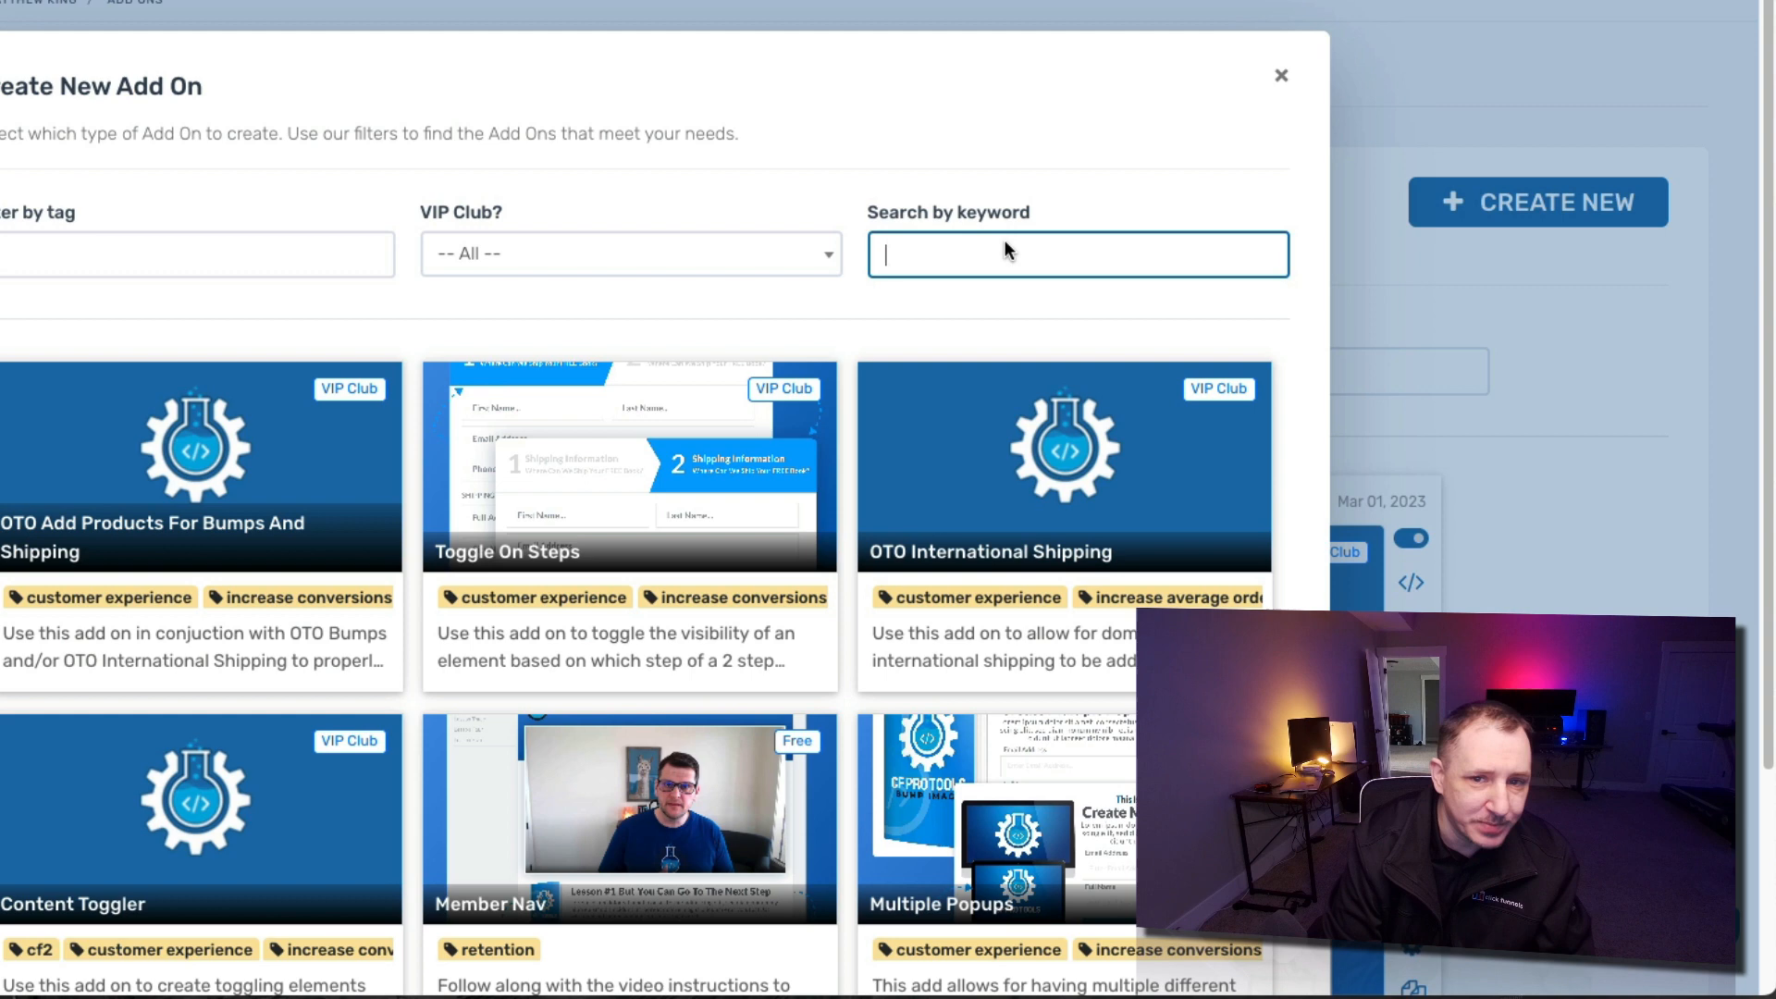
type("magic mover")
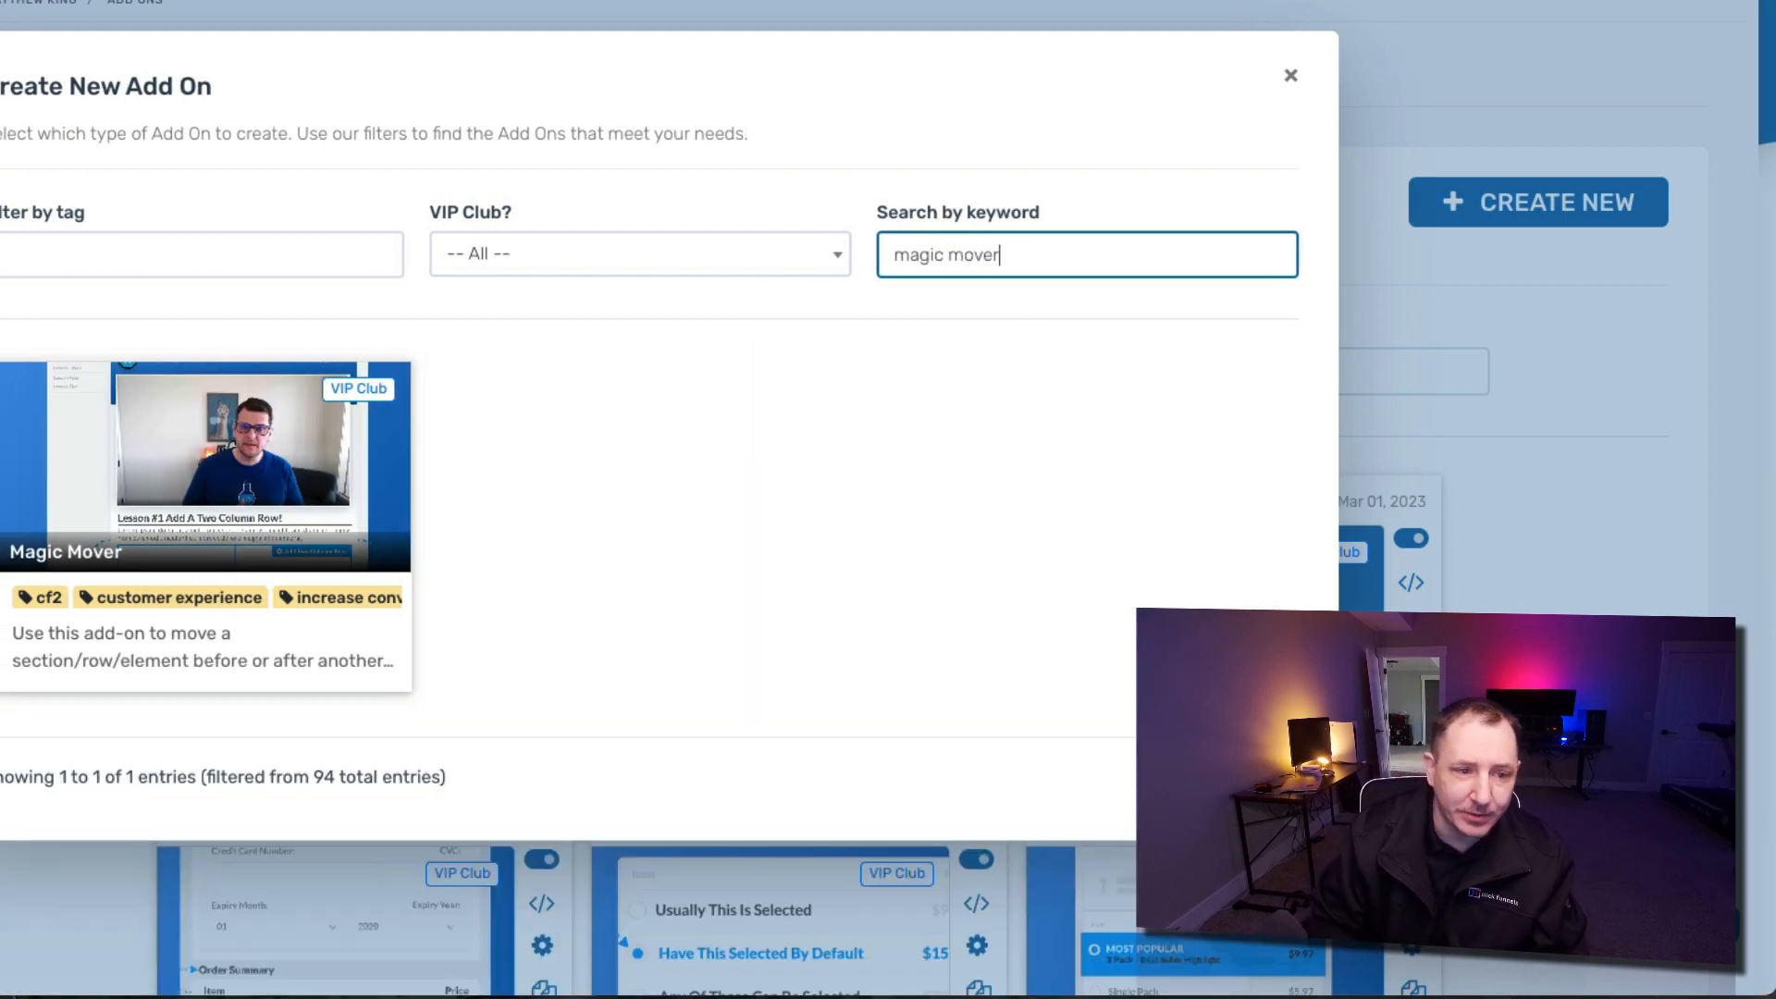
left_click(1289, 75)
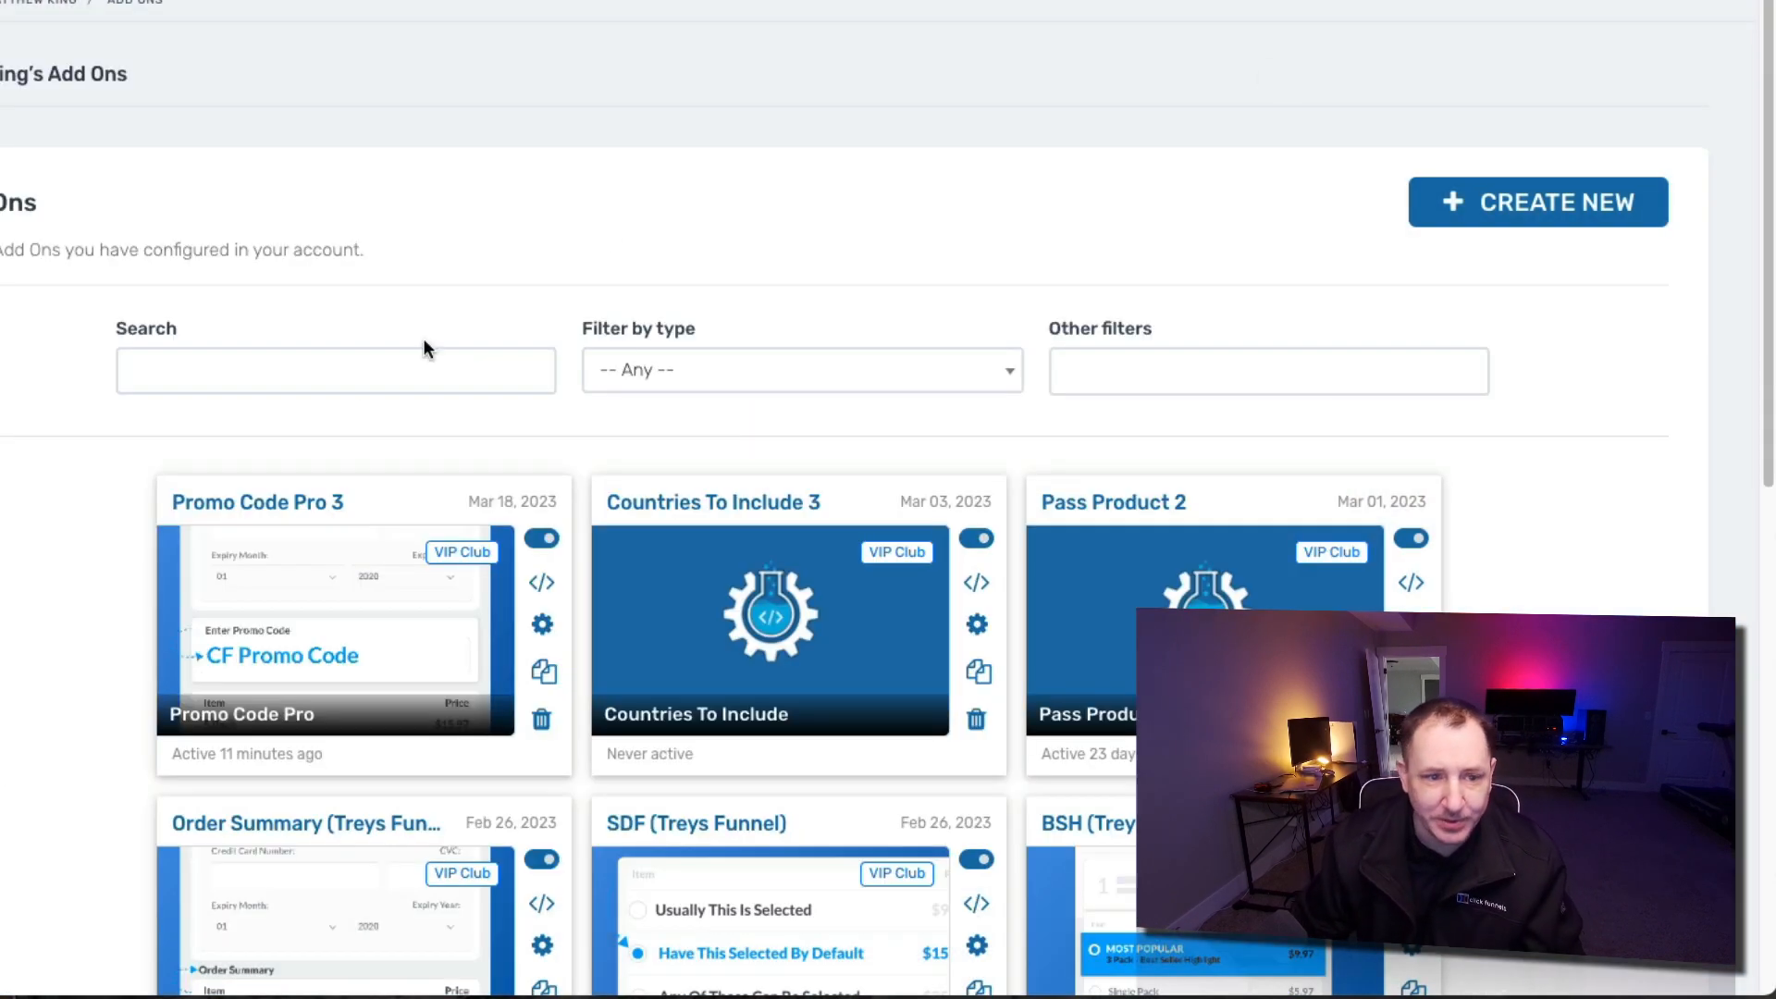
type("m")
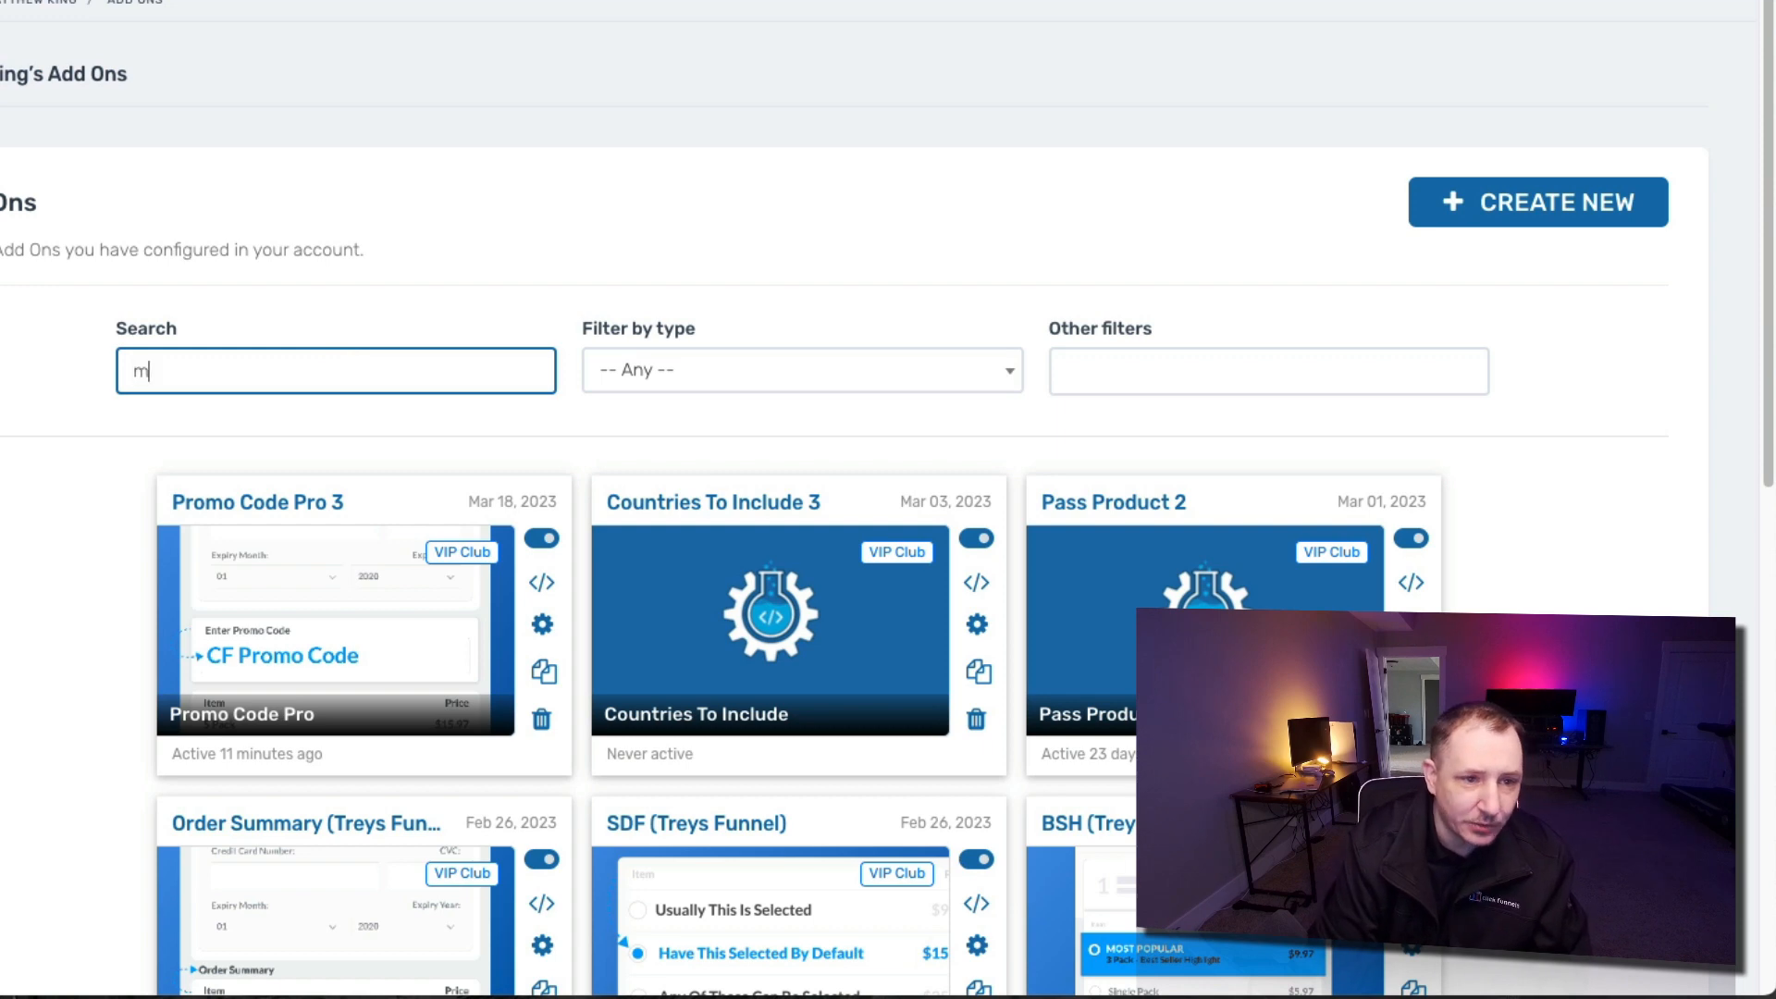
type("agic")
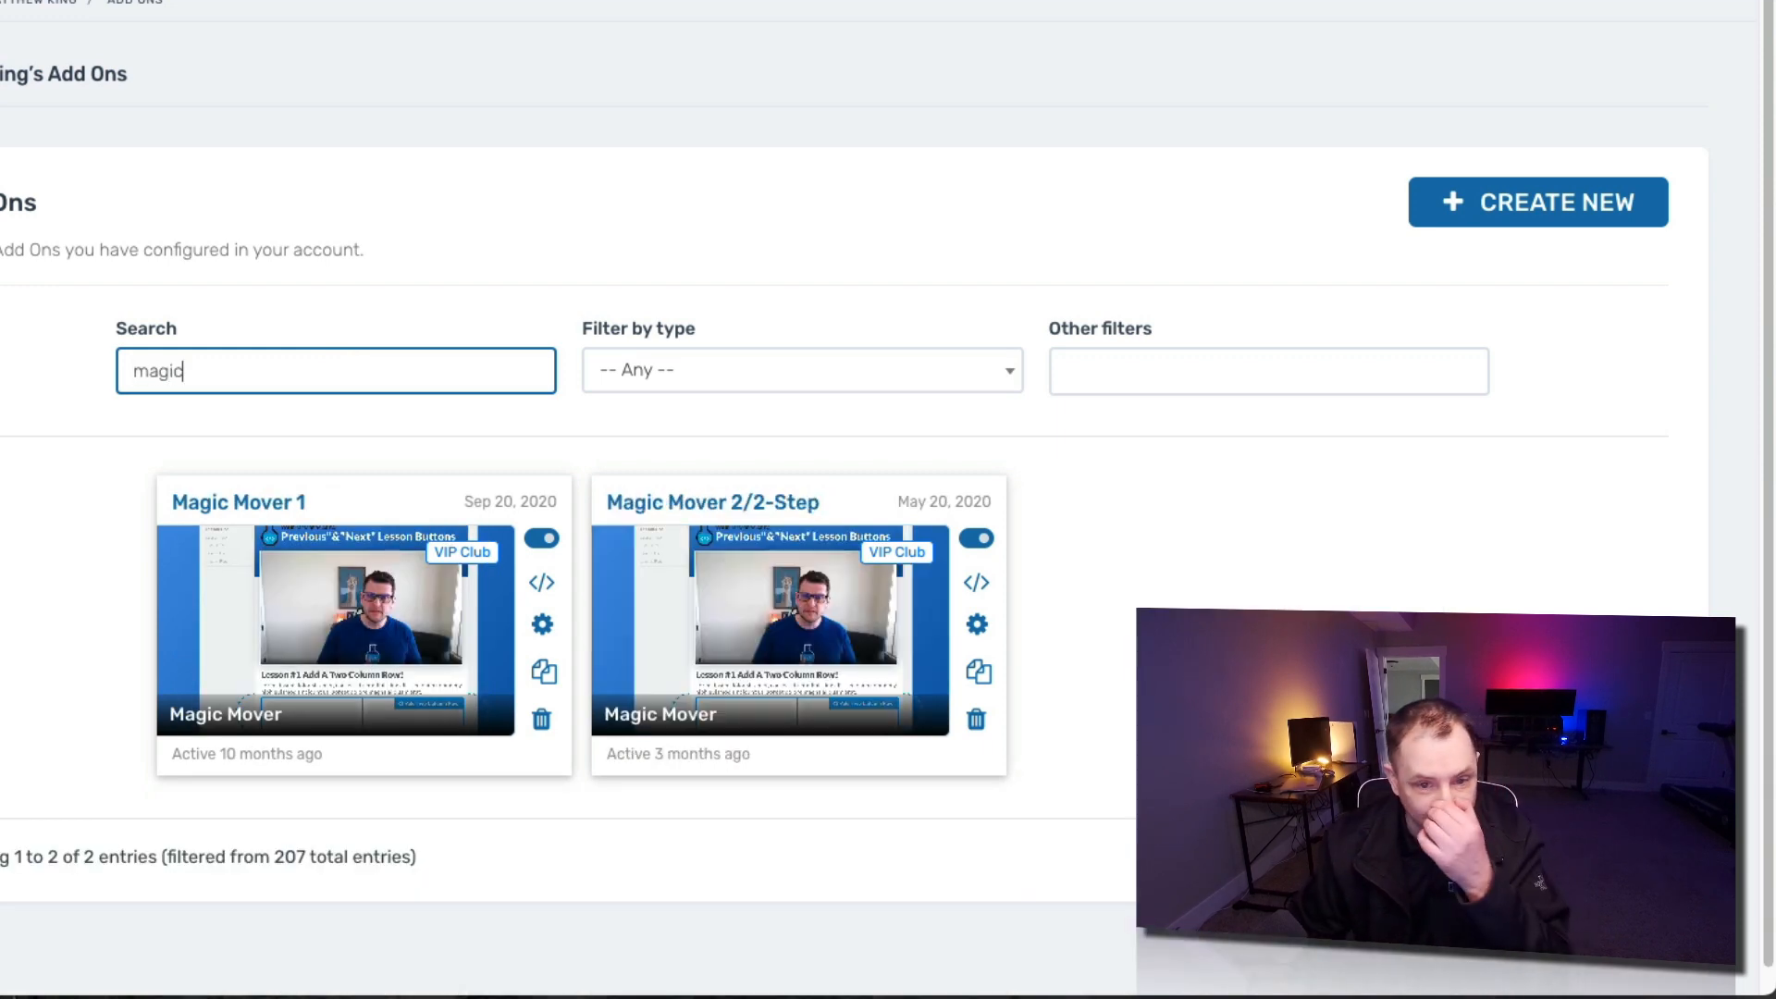
left_click(238, 502)
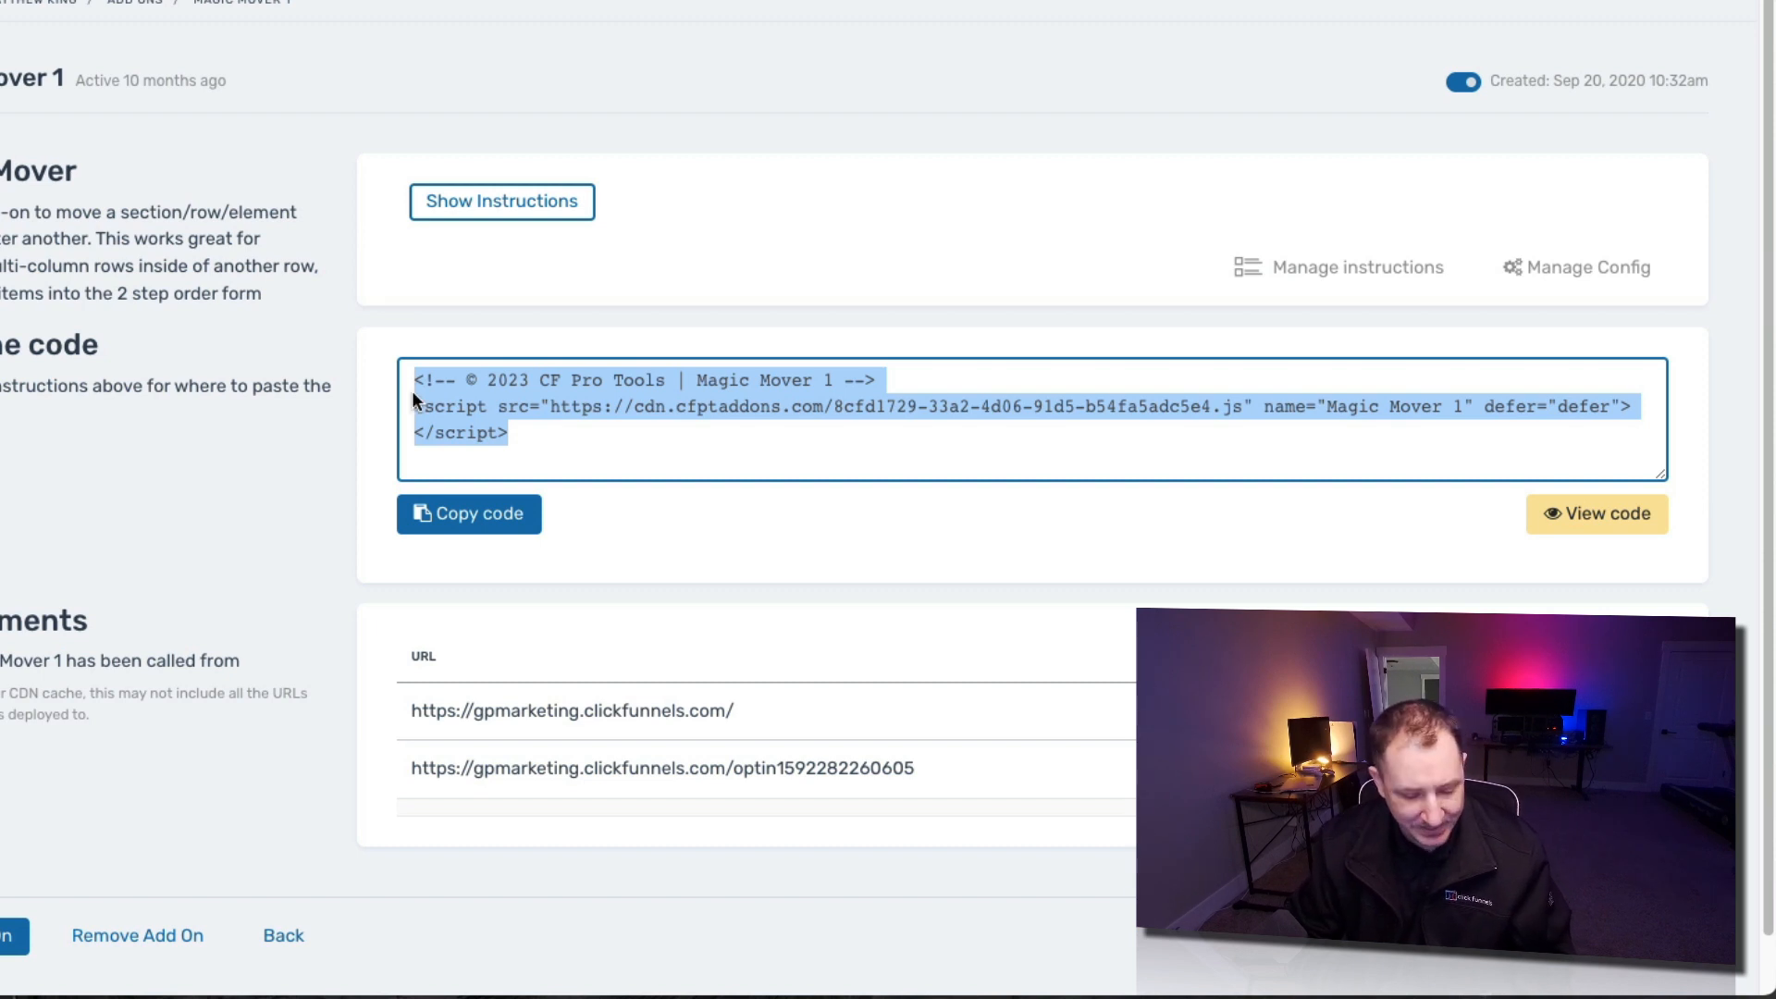
left_click(468, 513)
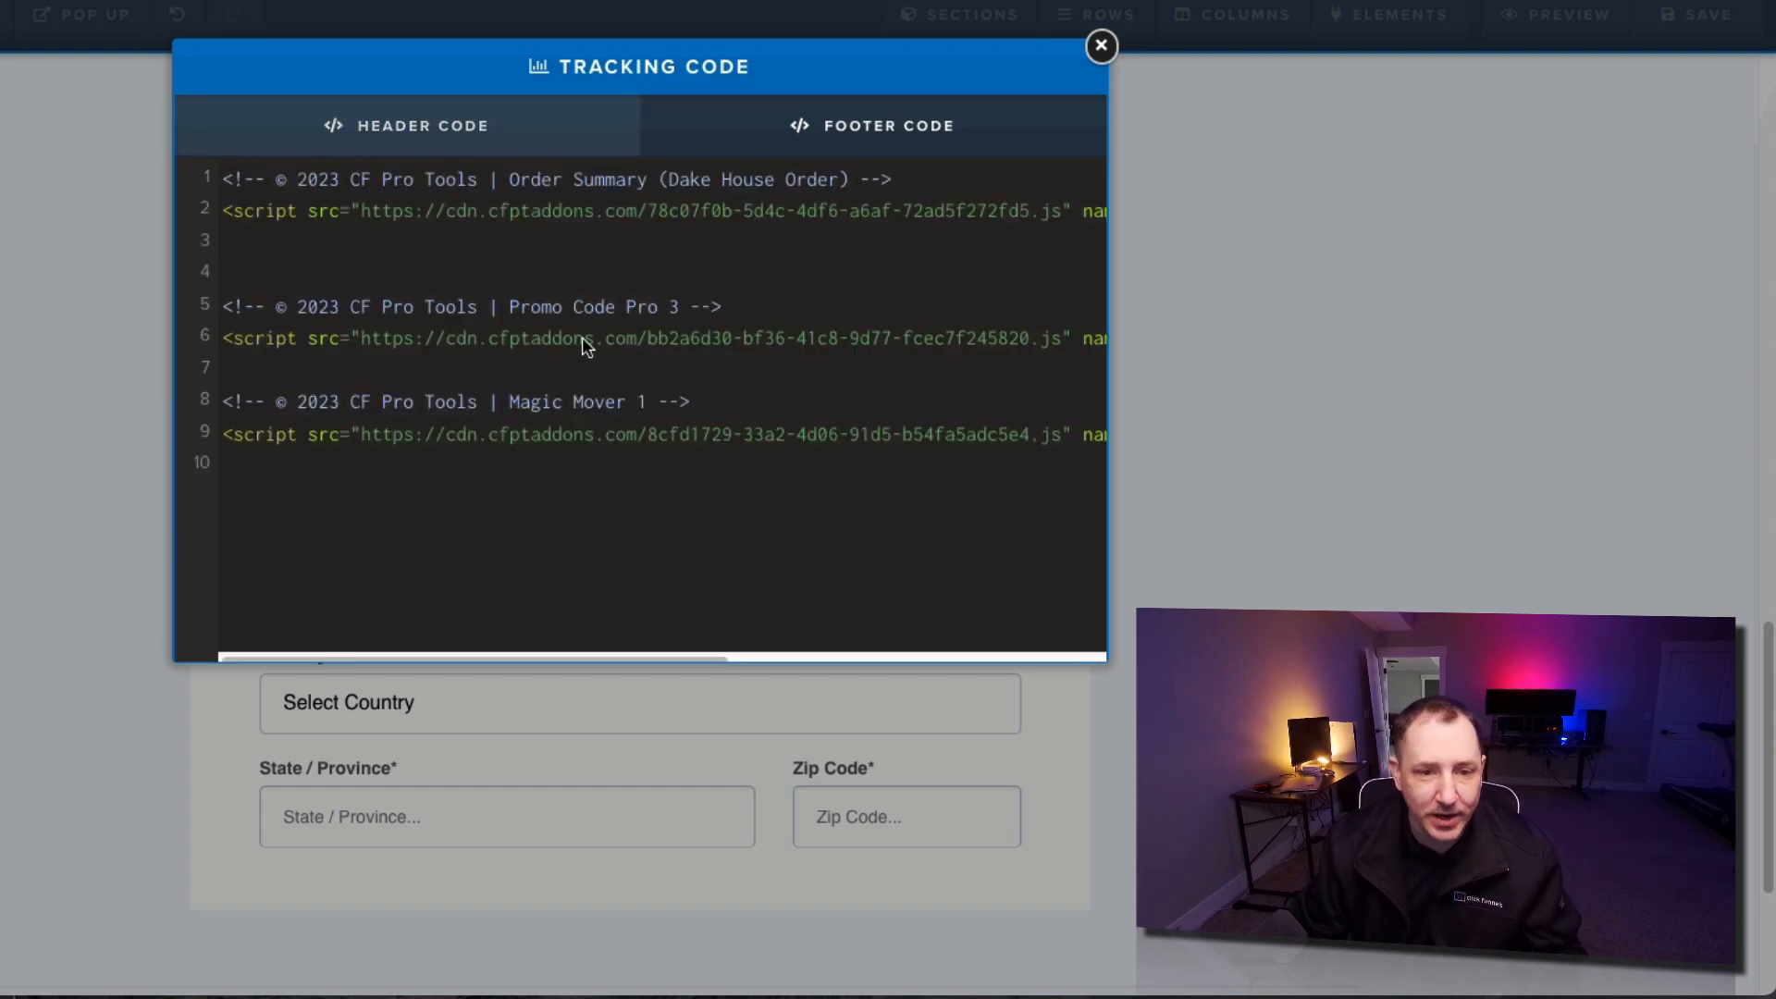
Step: Paste the Magic Mover 1 script into the page's Header Code tracking settings
left_click(1098, 45)
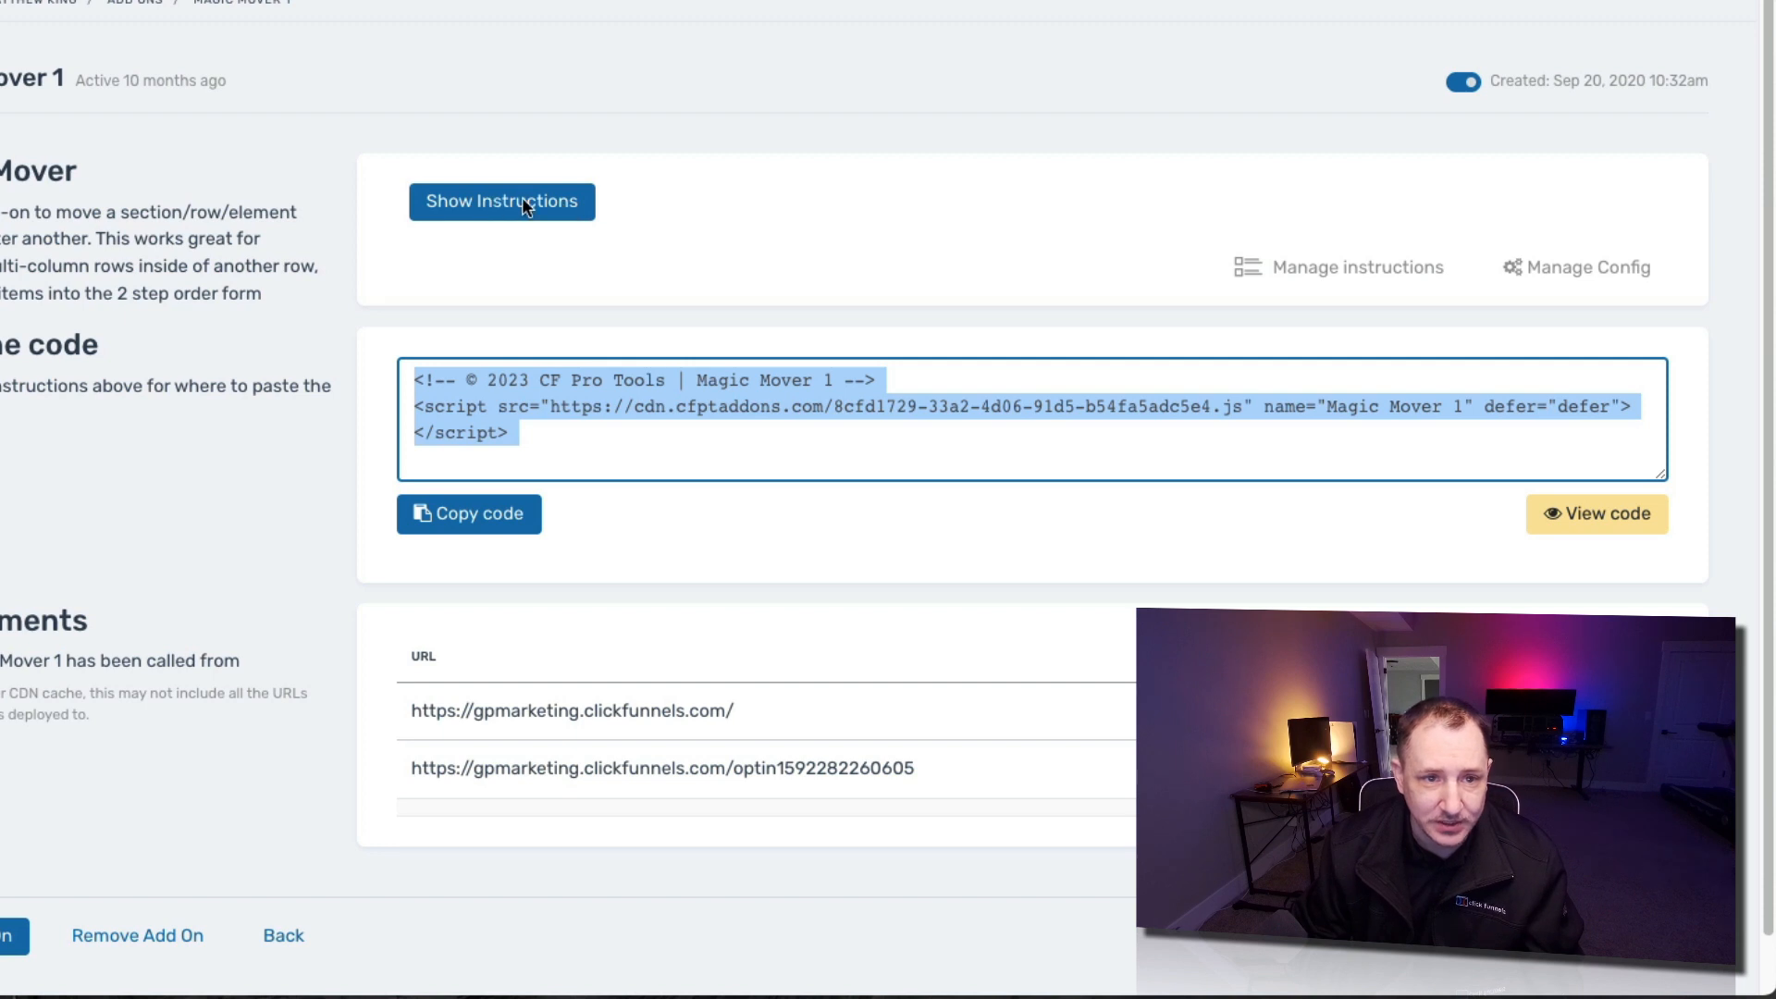
Step: Show the Magic Mover instructions and highlight the cf-move-after({.elCreditCardForm}) title
left_click(500, 201)
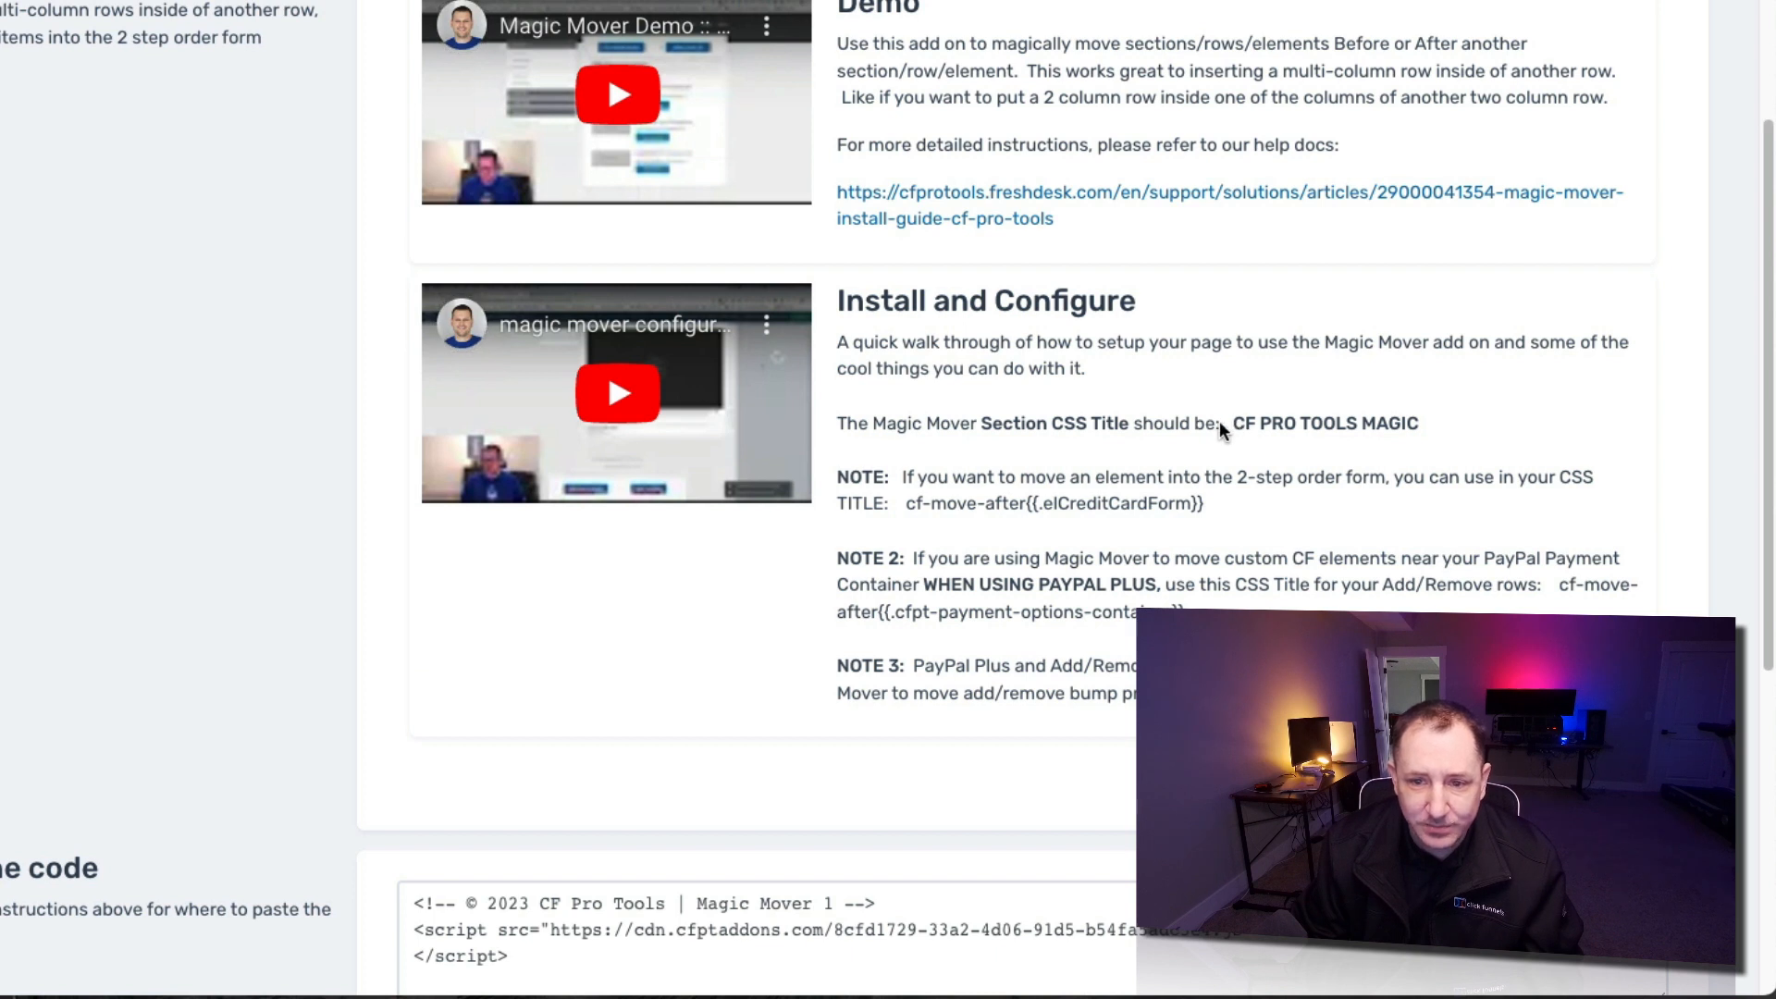
left_click_drag(1231, 423, 1418, 423)
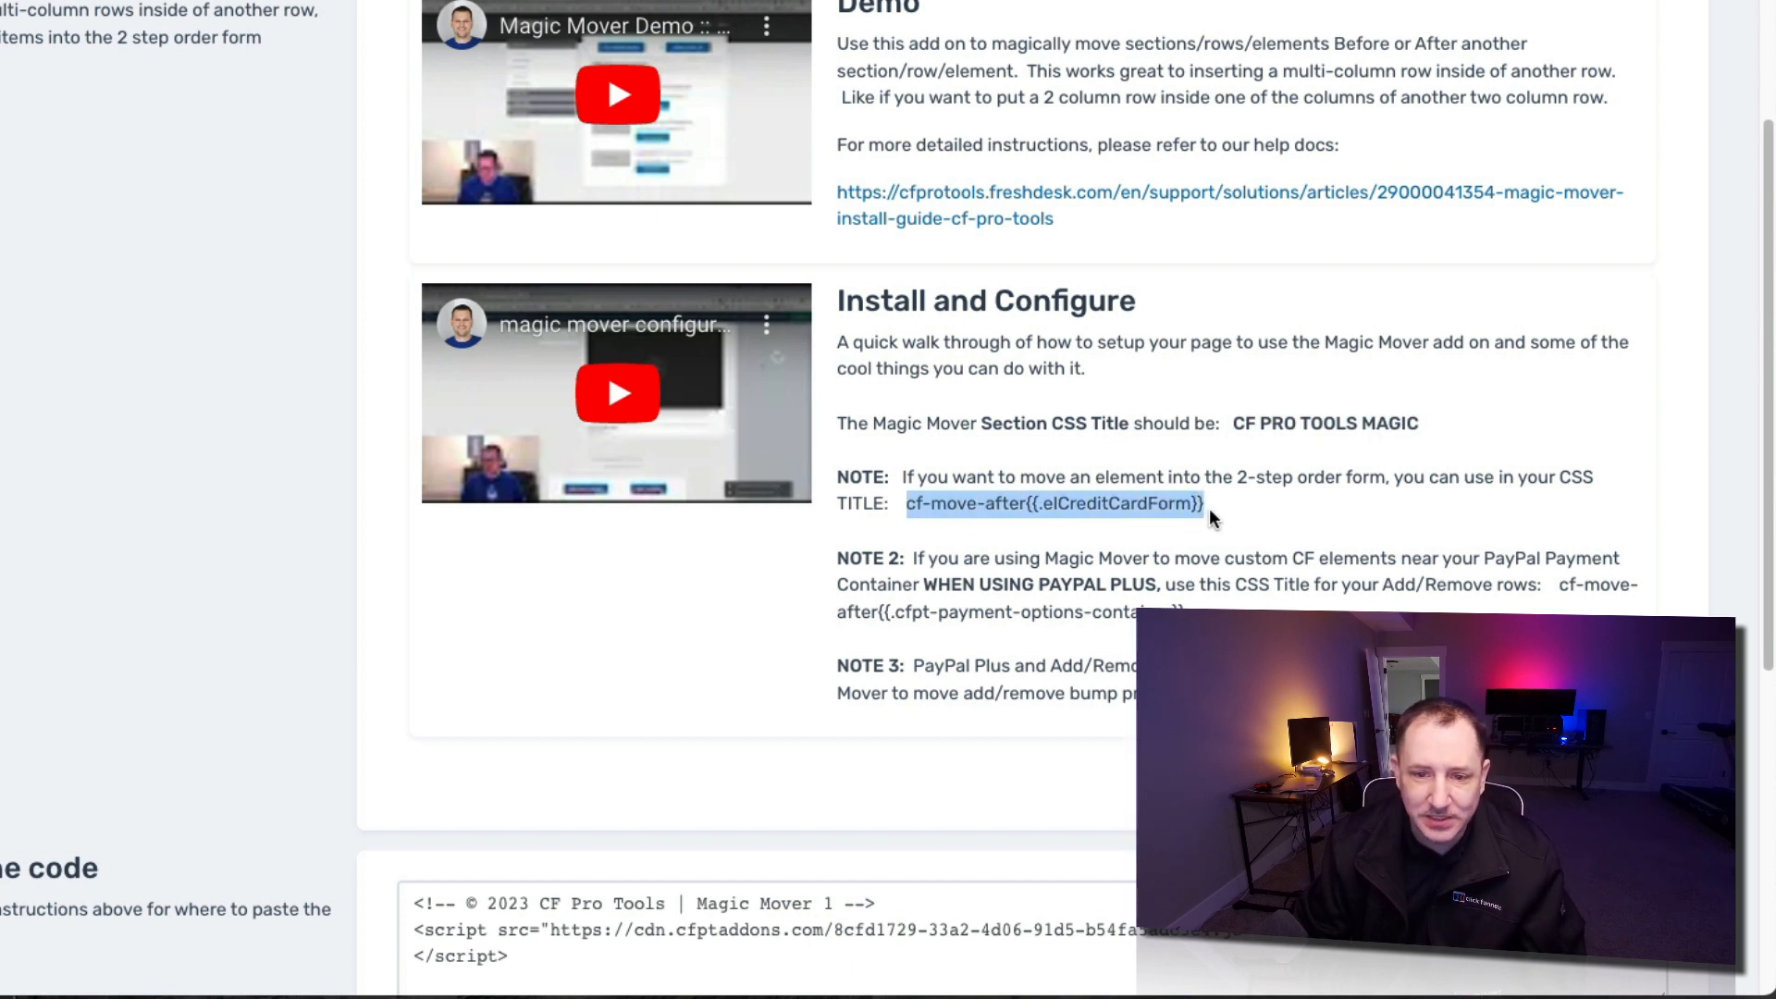
mouse_move(1227, 511)
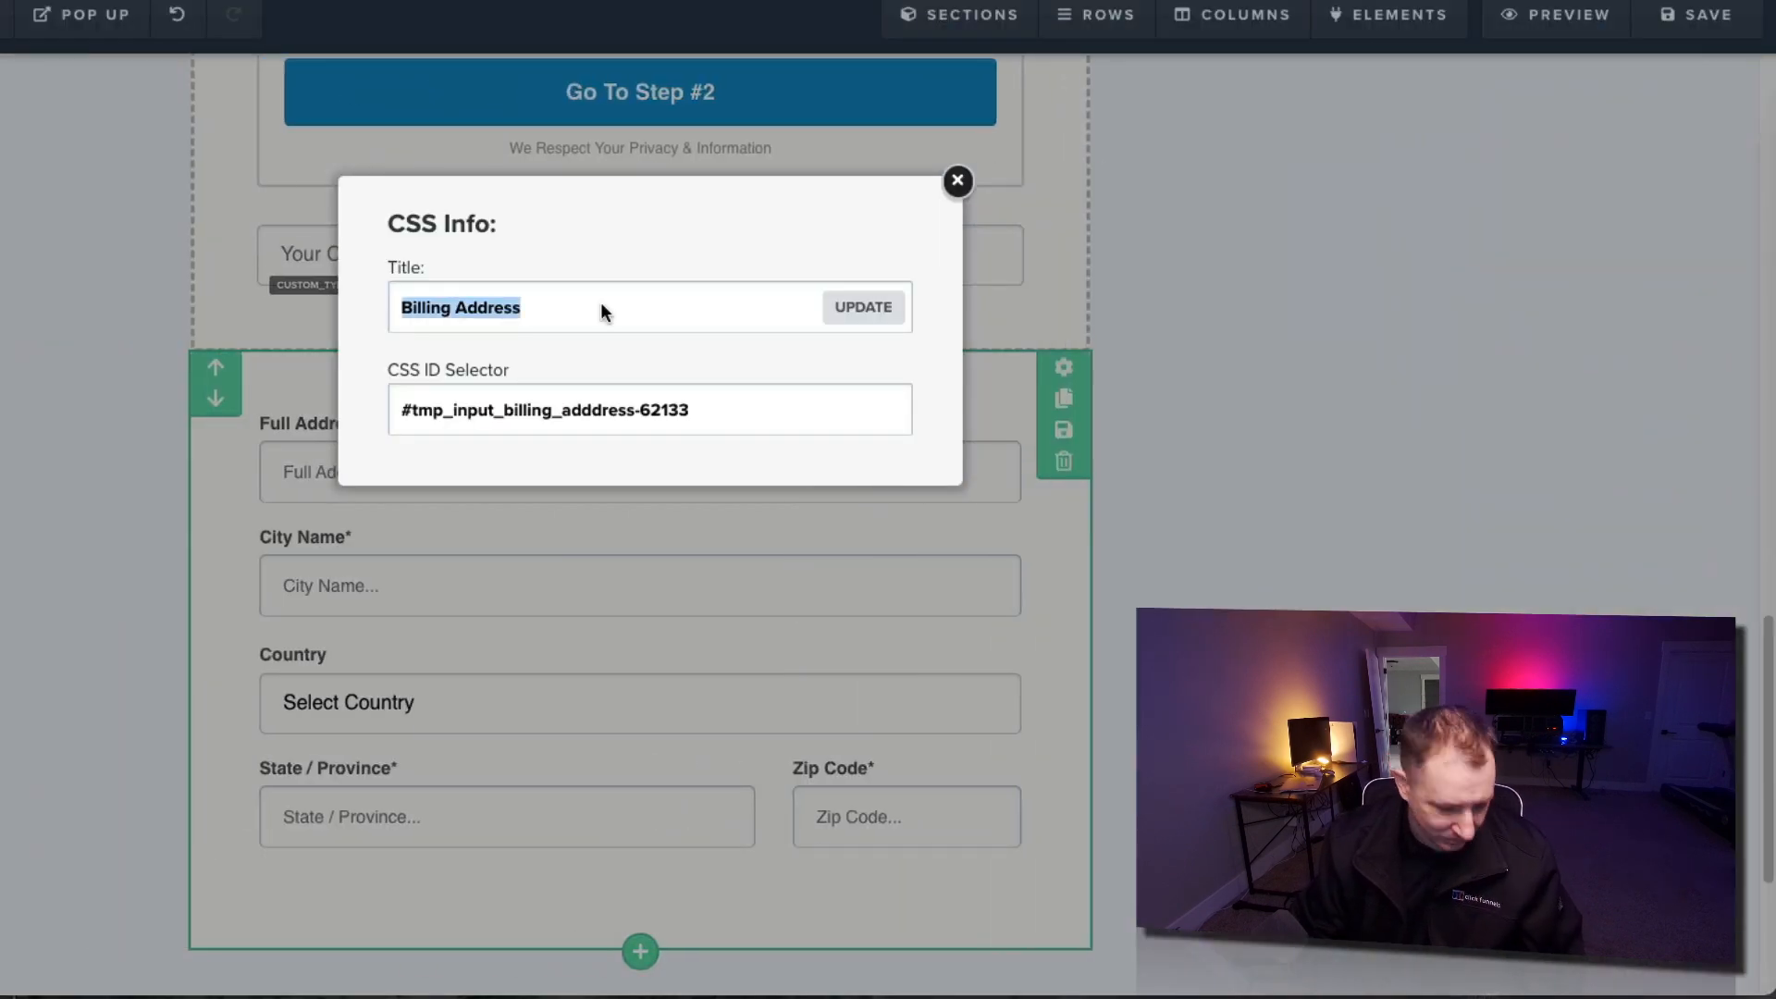
Step: Change the billing row's CSS title to cf-move-before({.elCreditCardForm}), update, and view the order page
type("cf-move-after({.elCreditCardForm})")
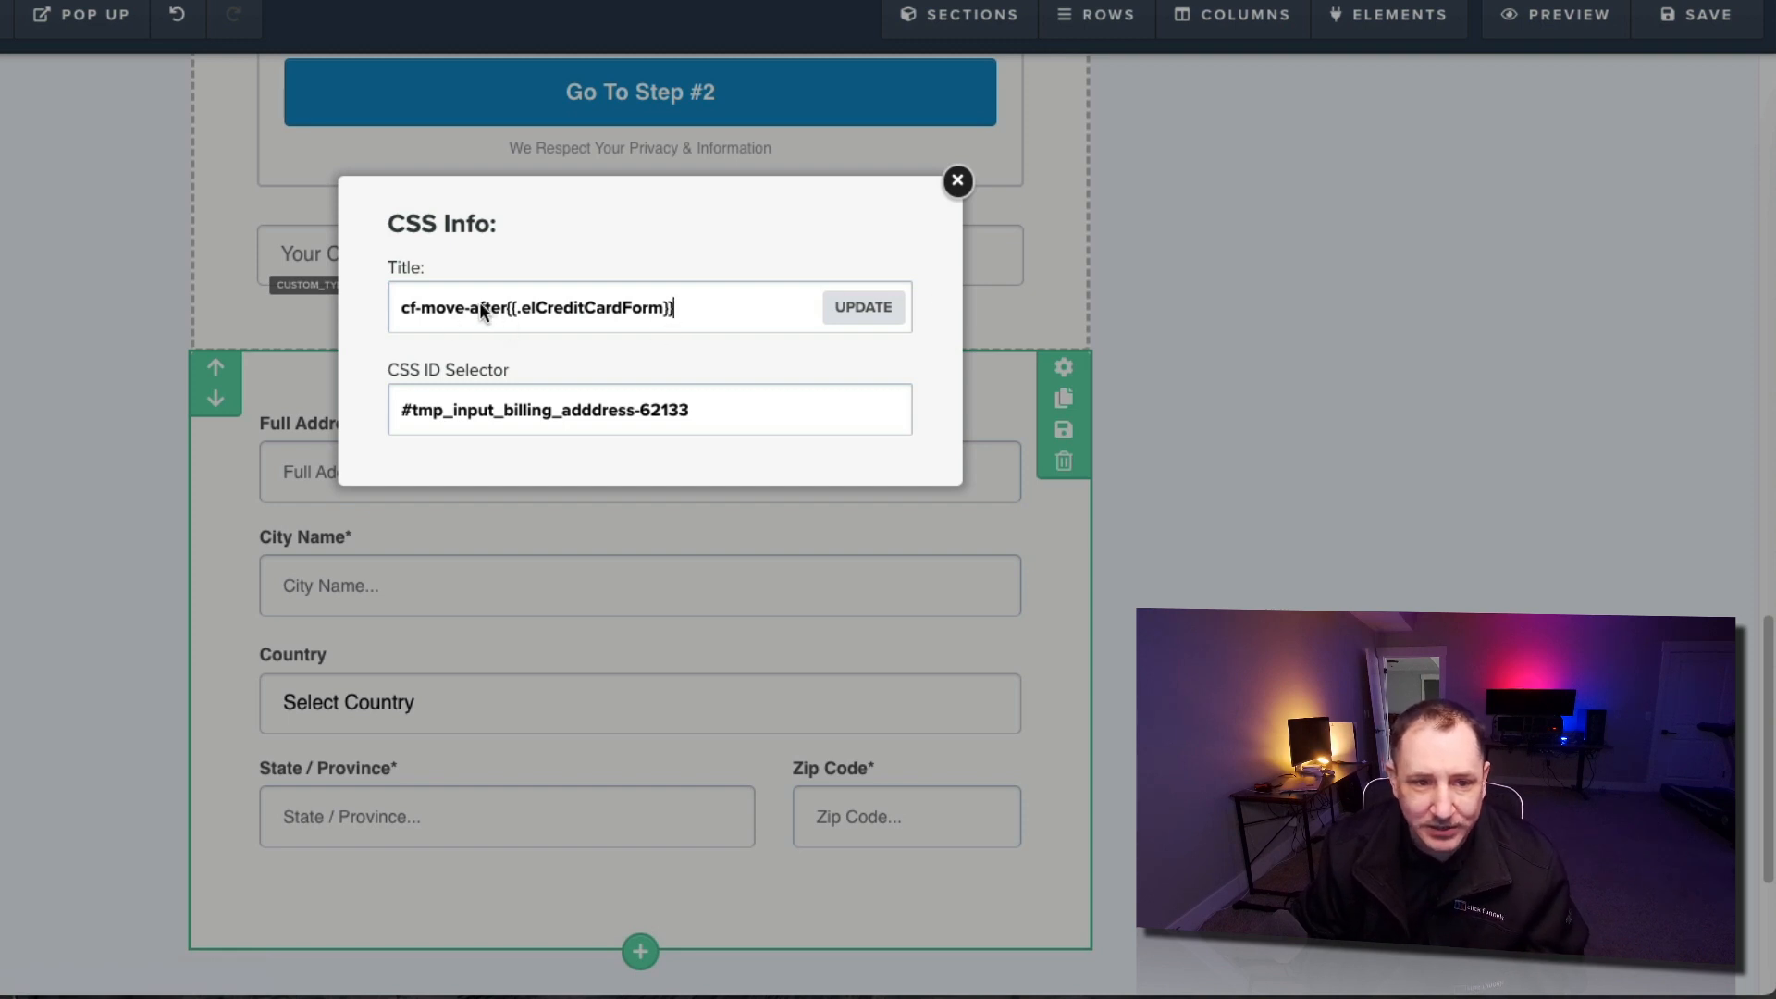
double_click(488, 308)
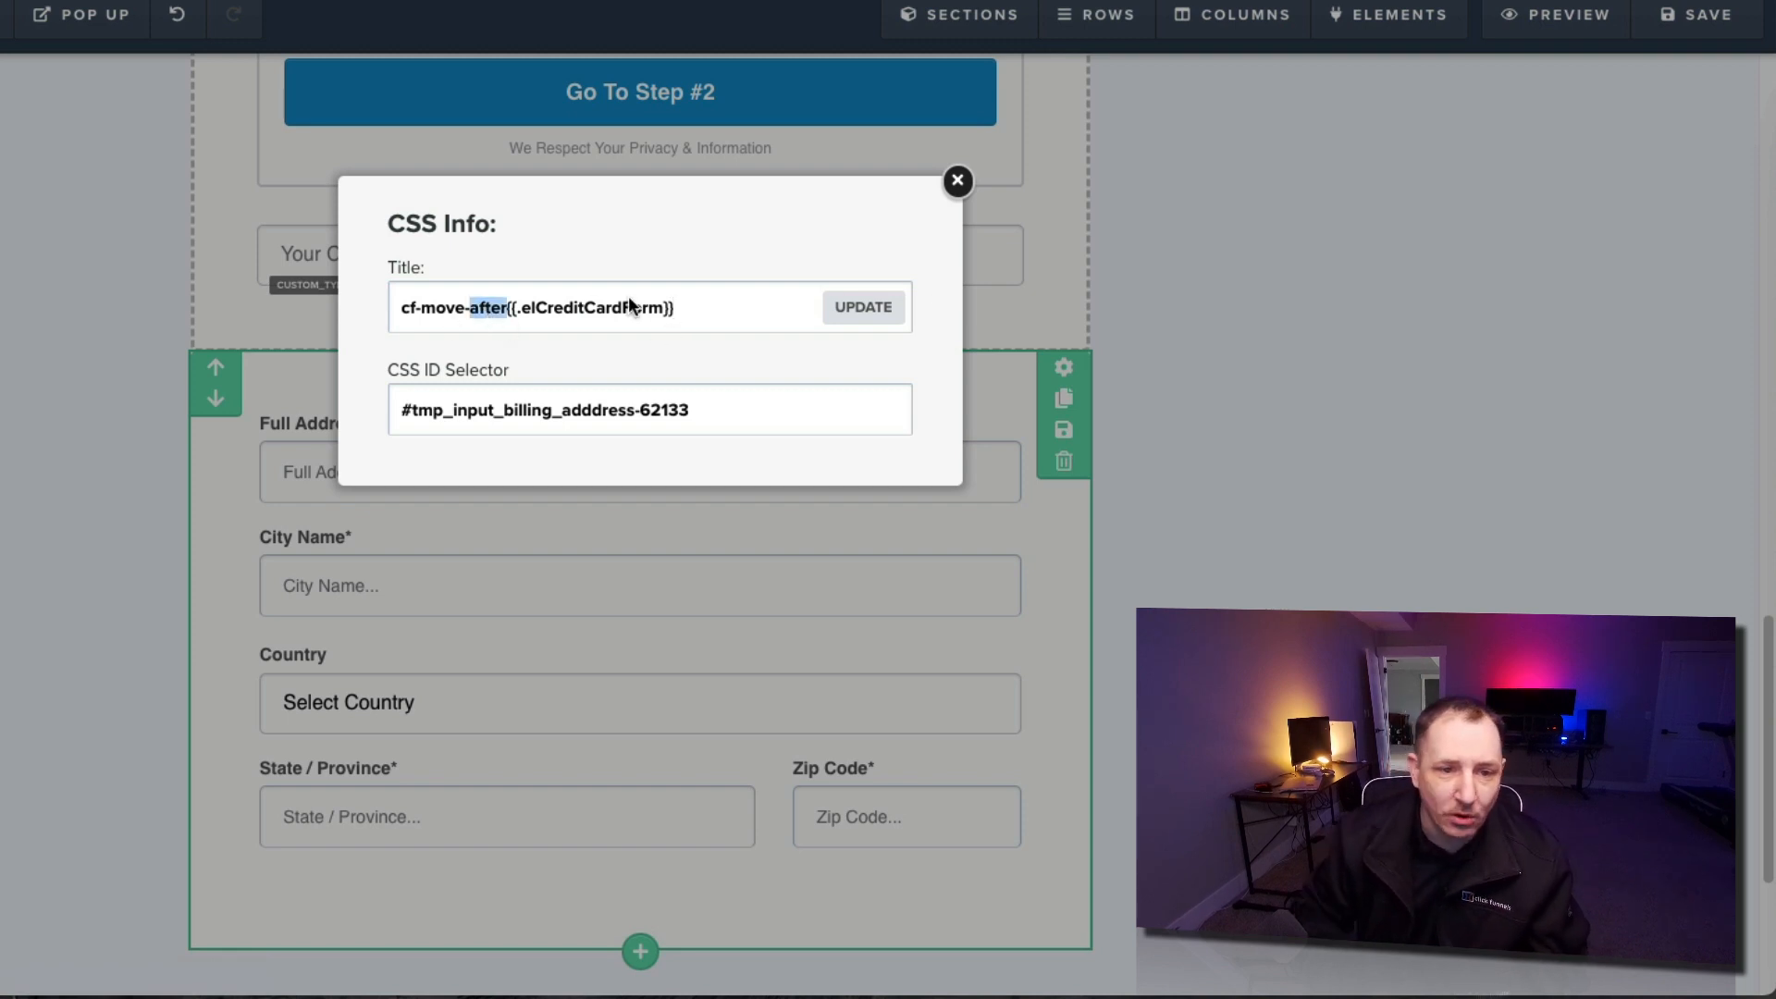
type("cf-move-before({.elCreditCardForm})")
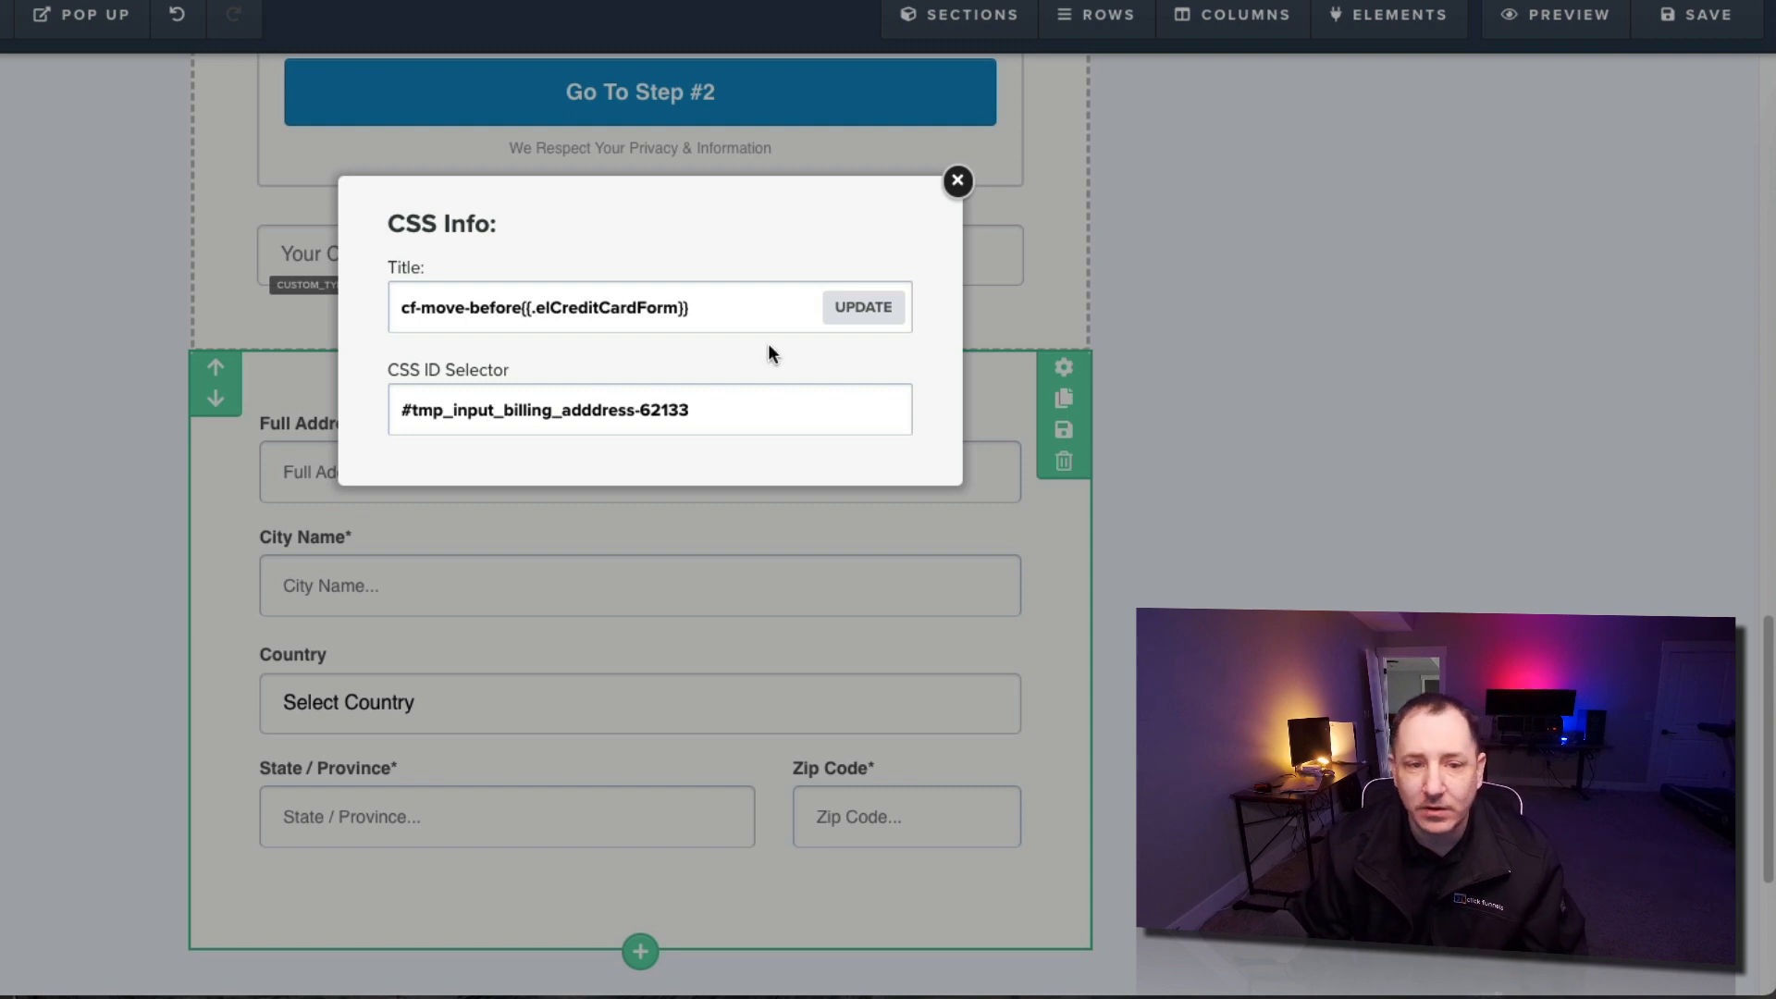
left_click(862, 307)
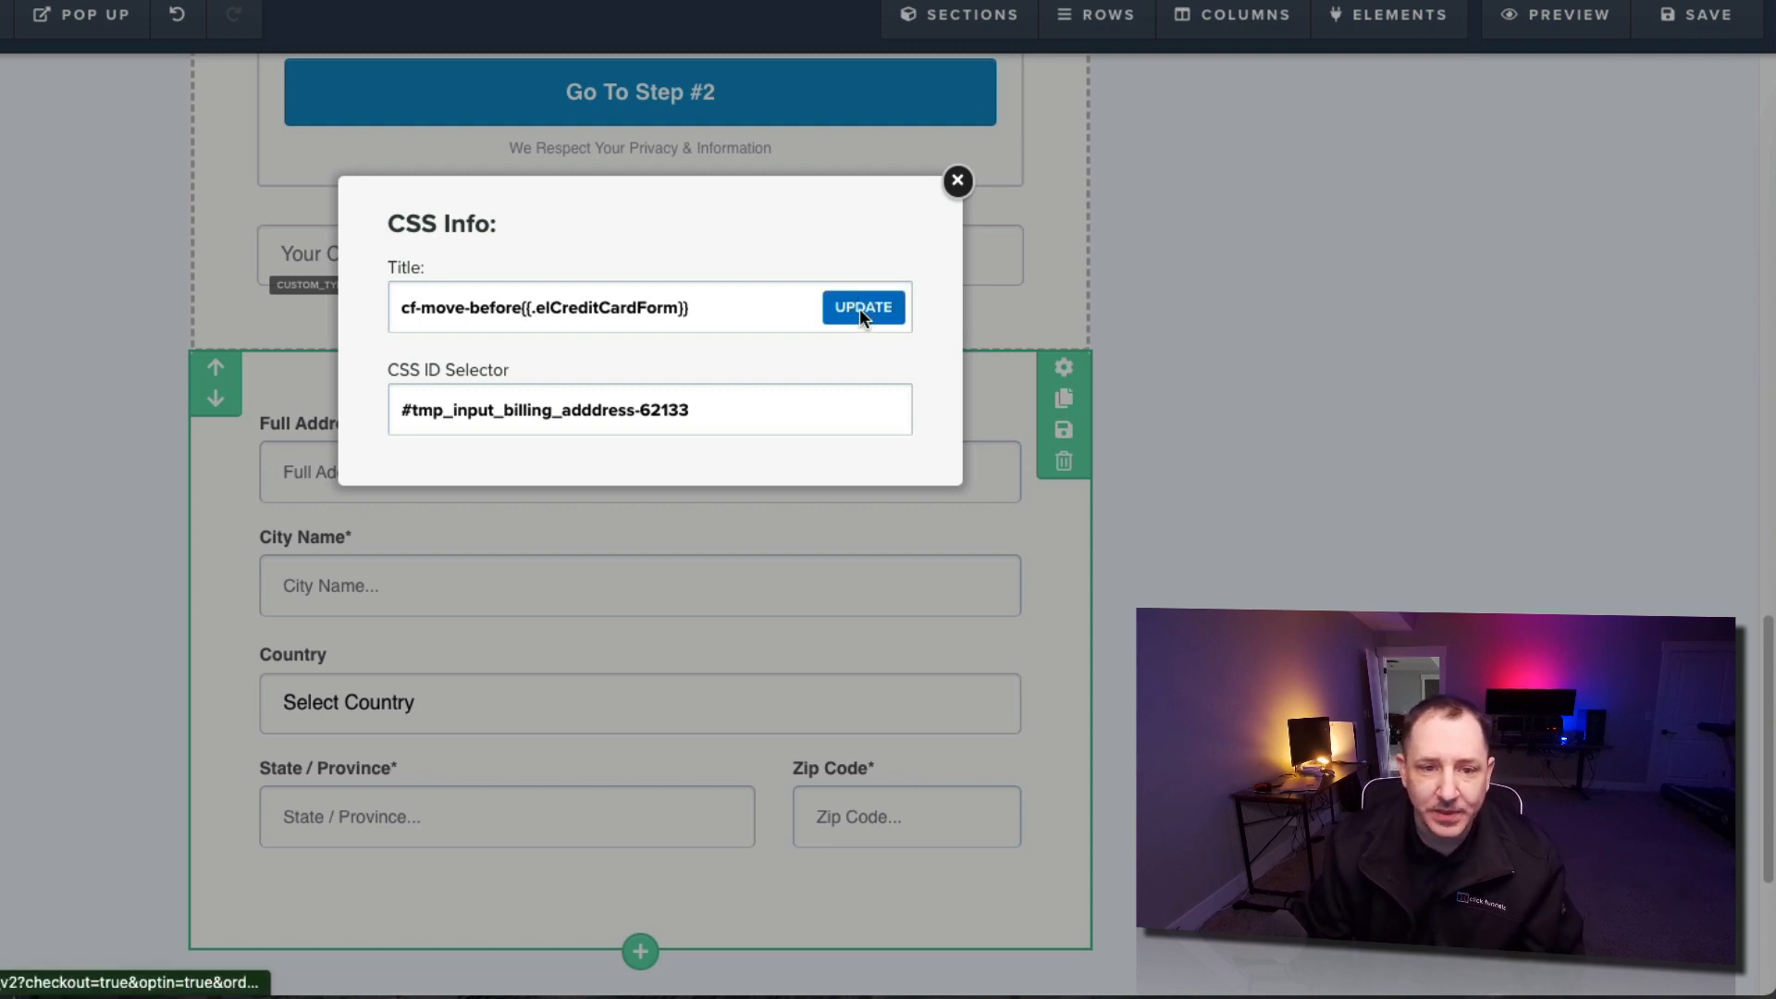
left_click(955, 181)
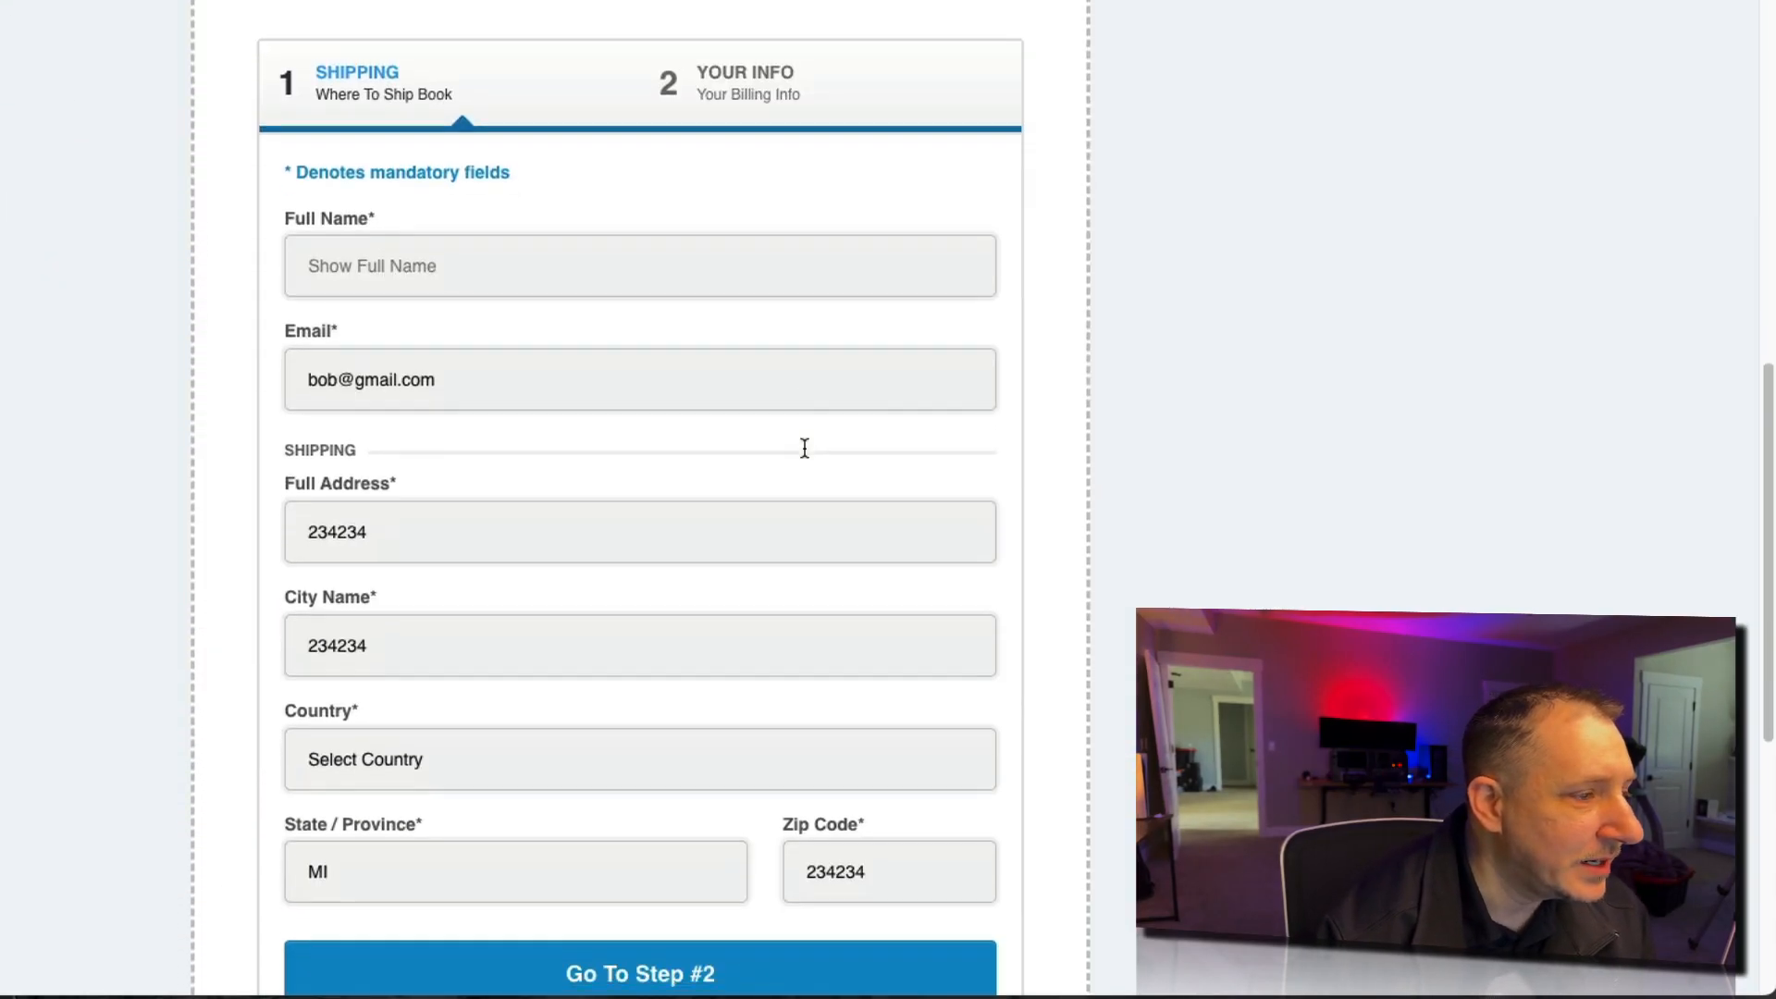
Step: Advance the live order form to Step #2 and scroll to review the billing fields
scroll("down", 3)
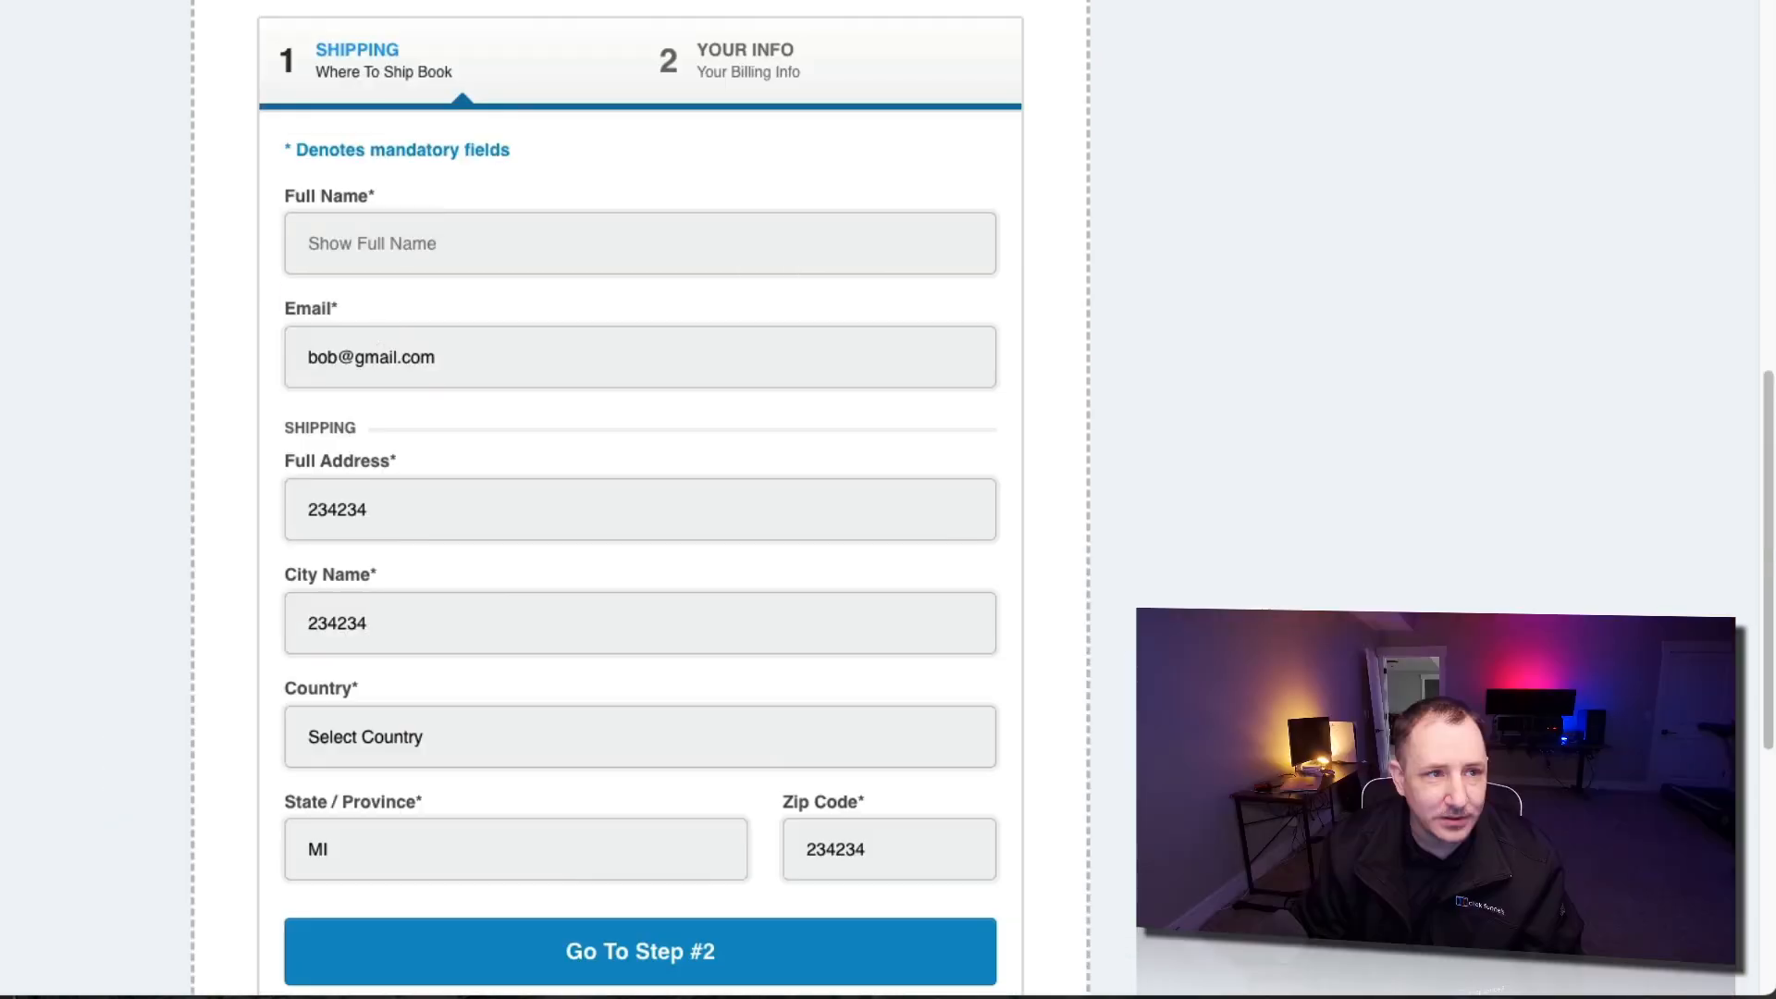
left_click(639, 950)
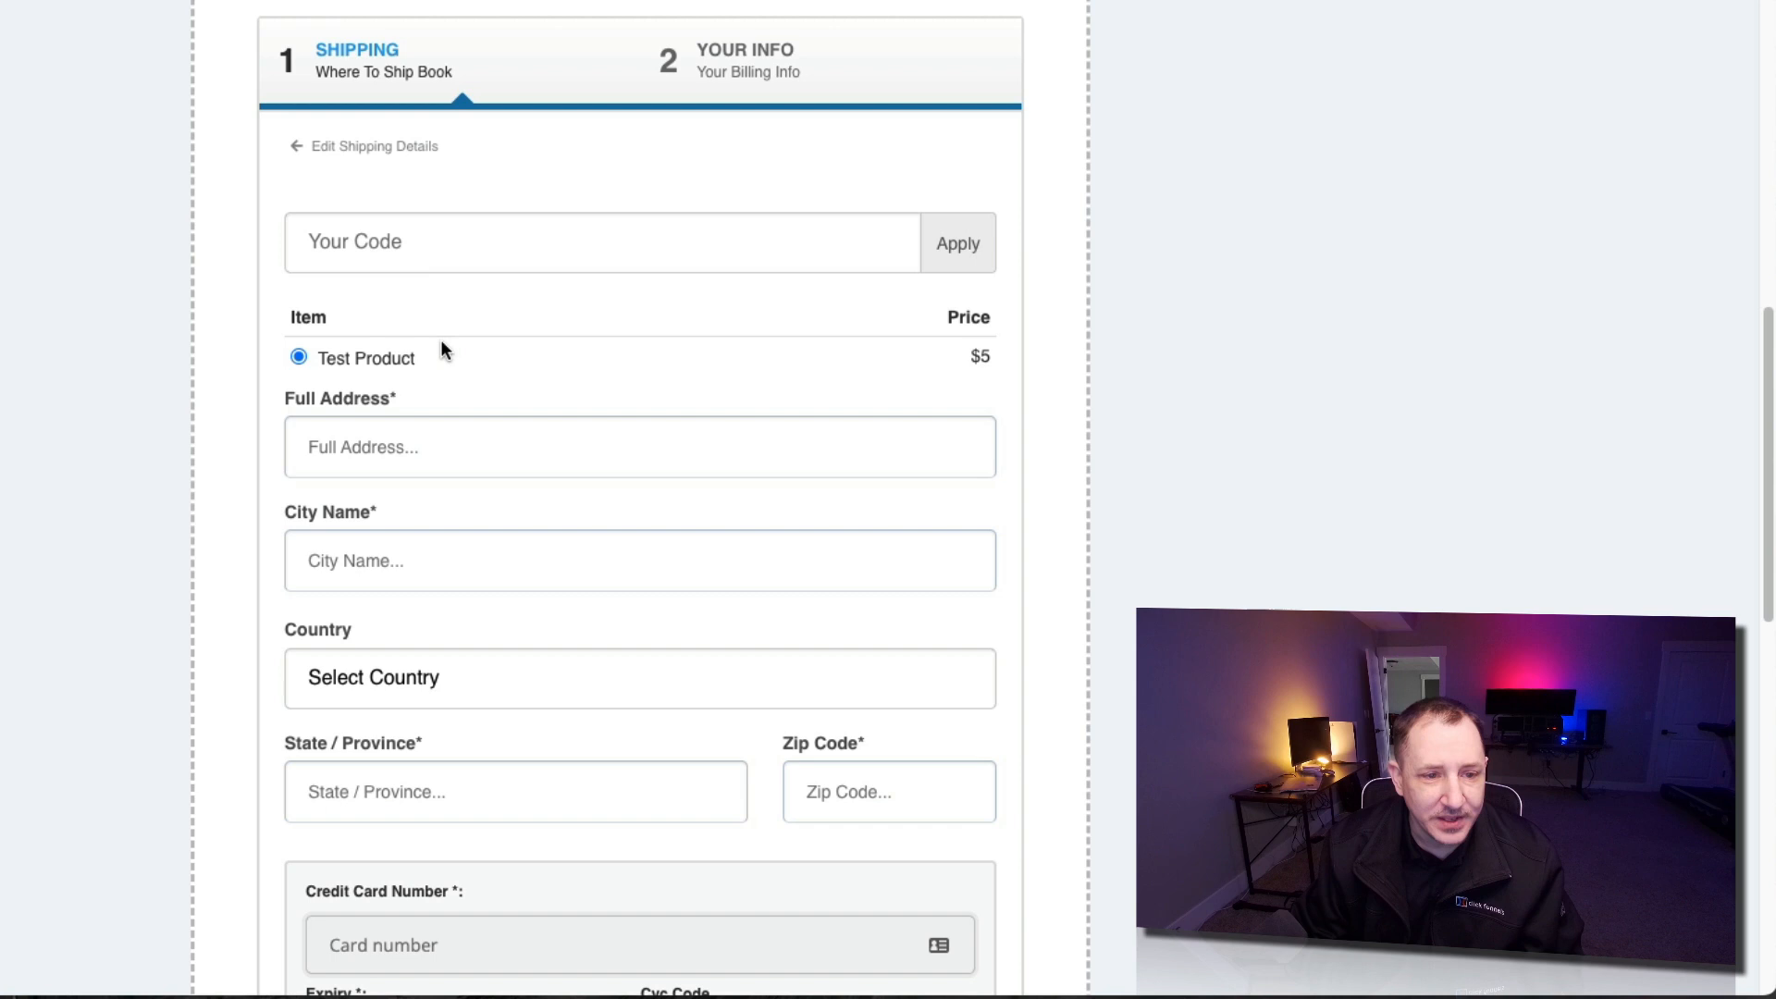
scroll("down", 3)
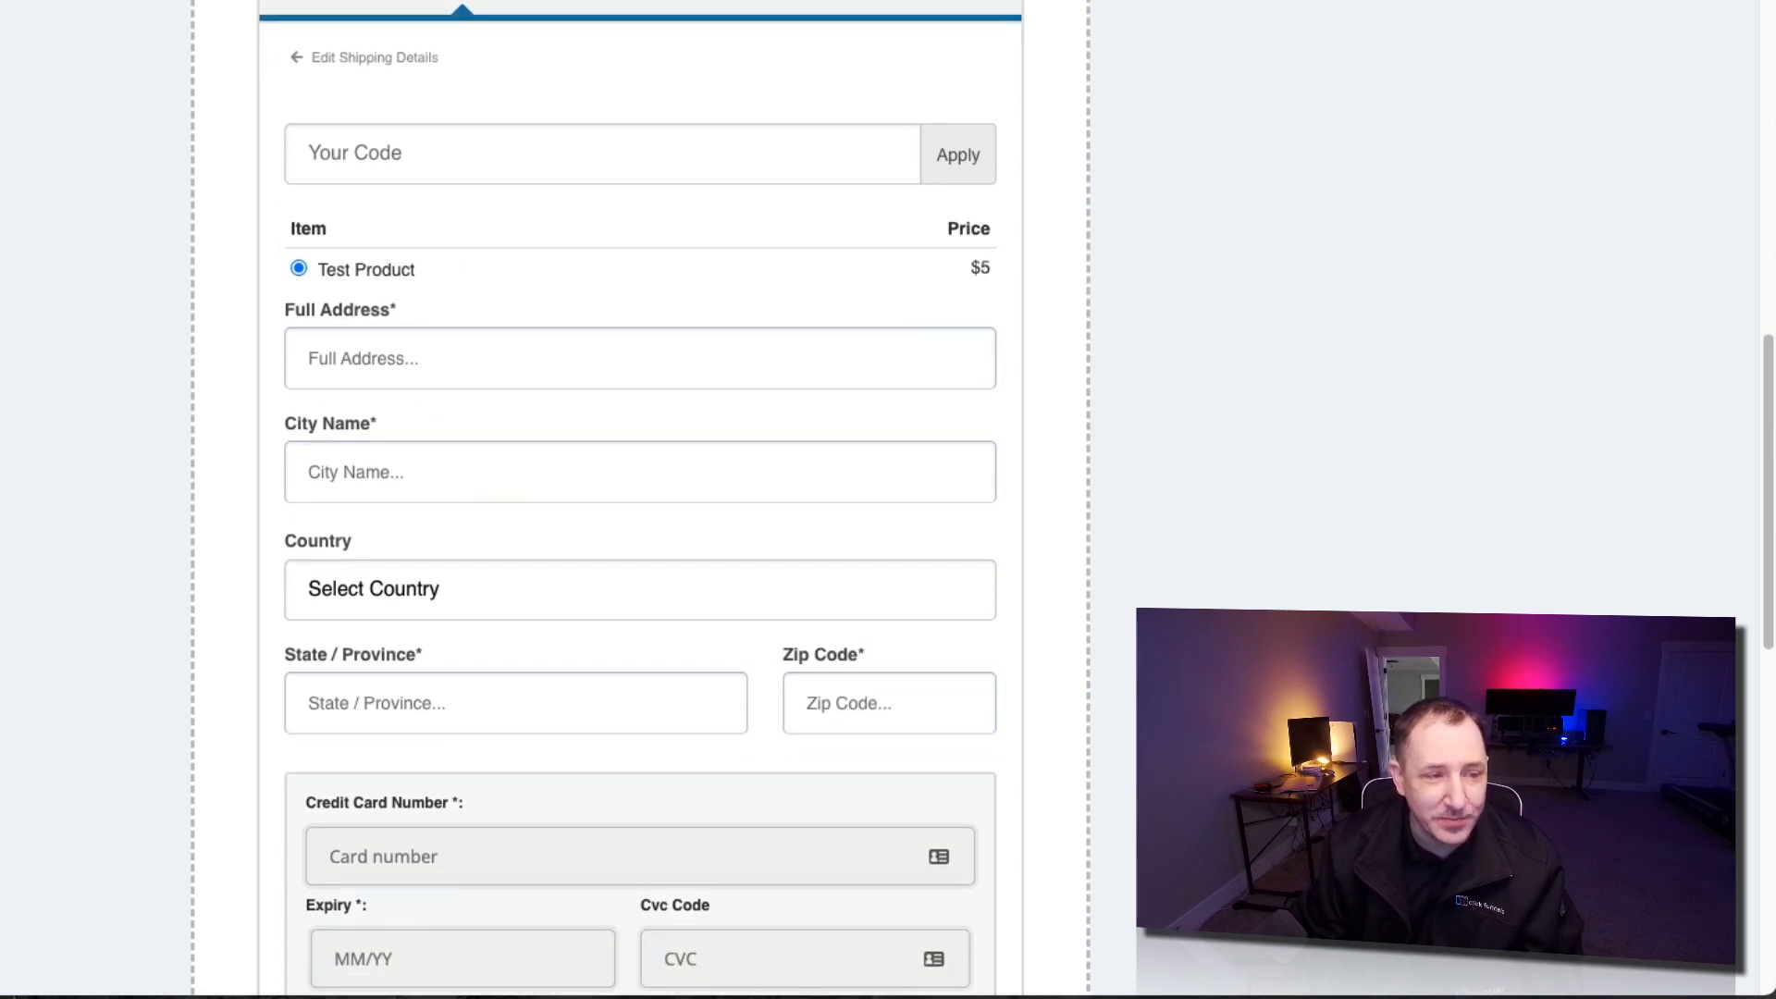
mouse_move(693, 610)
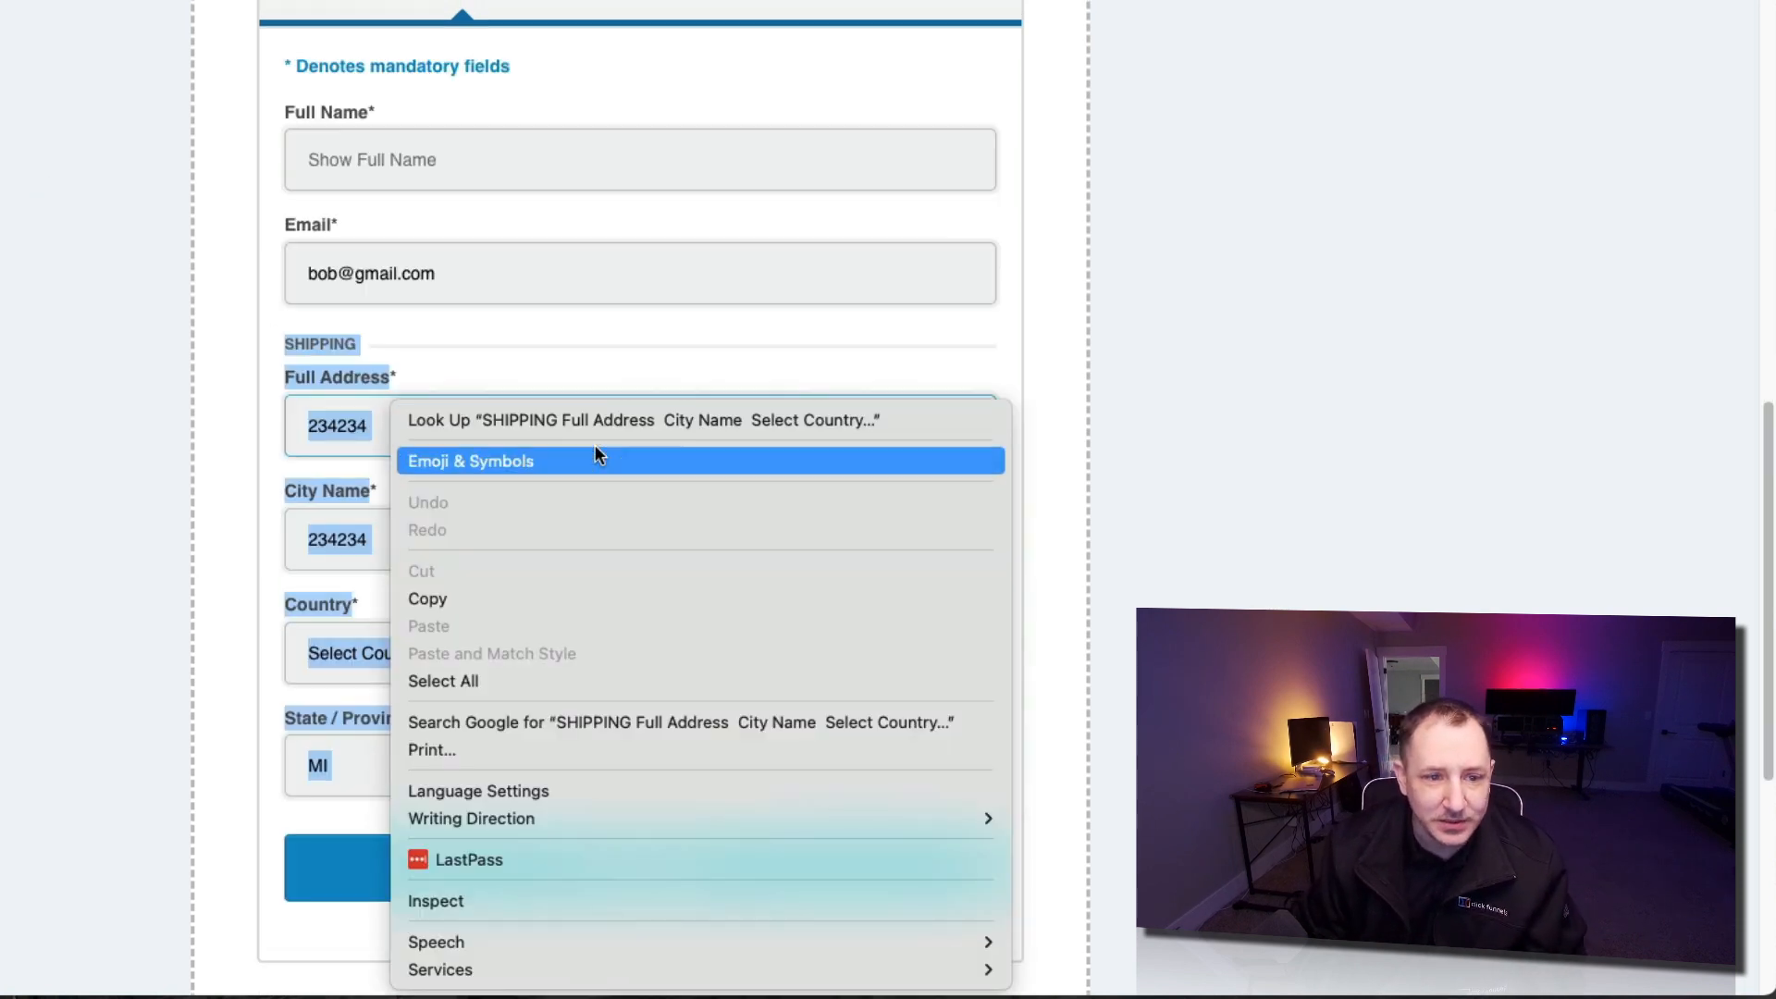
mouse_move(393, 622)
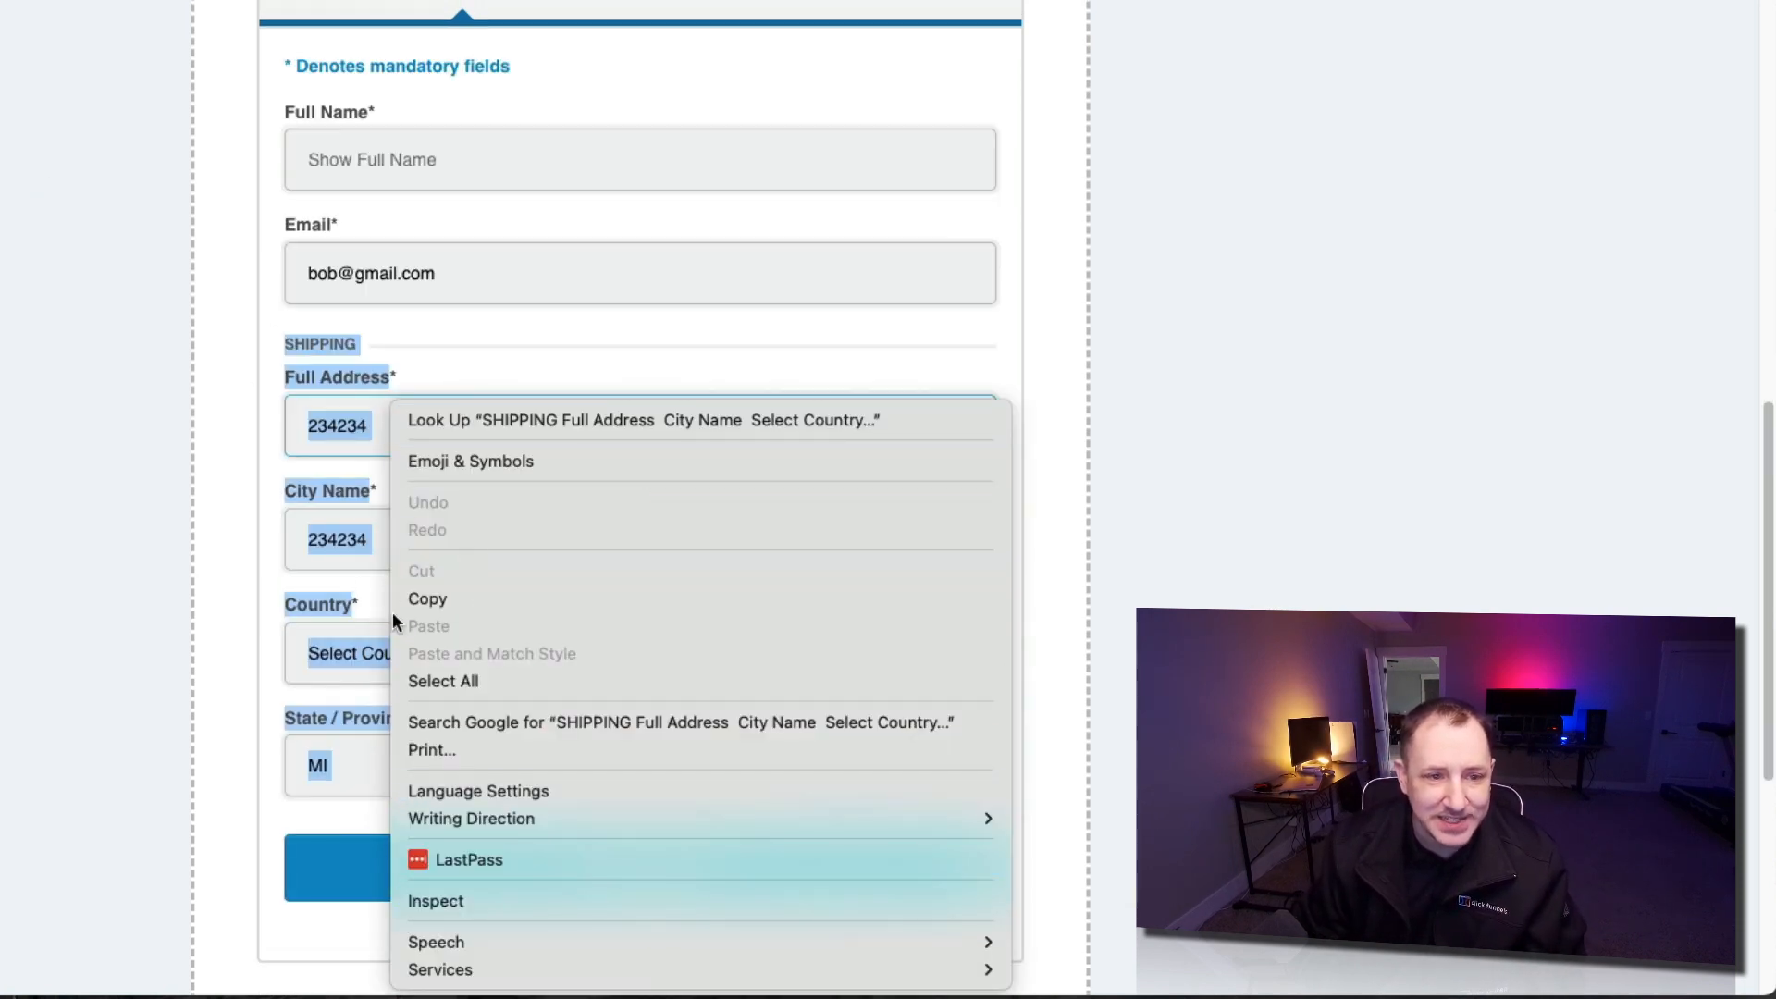
mouse_move(620, 900)
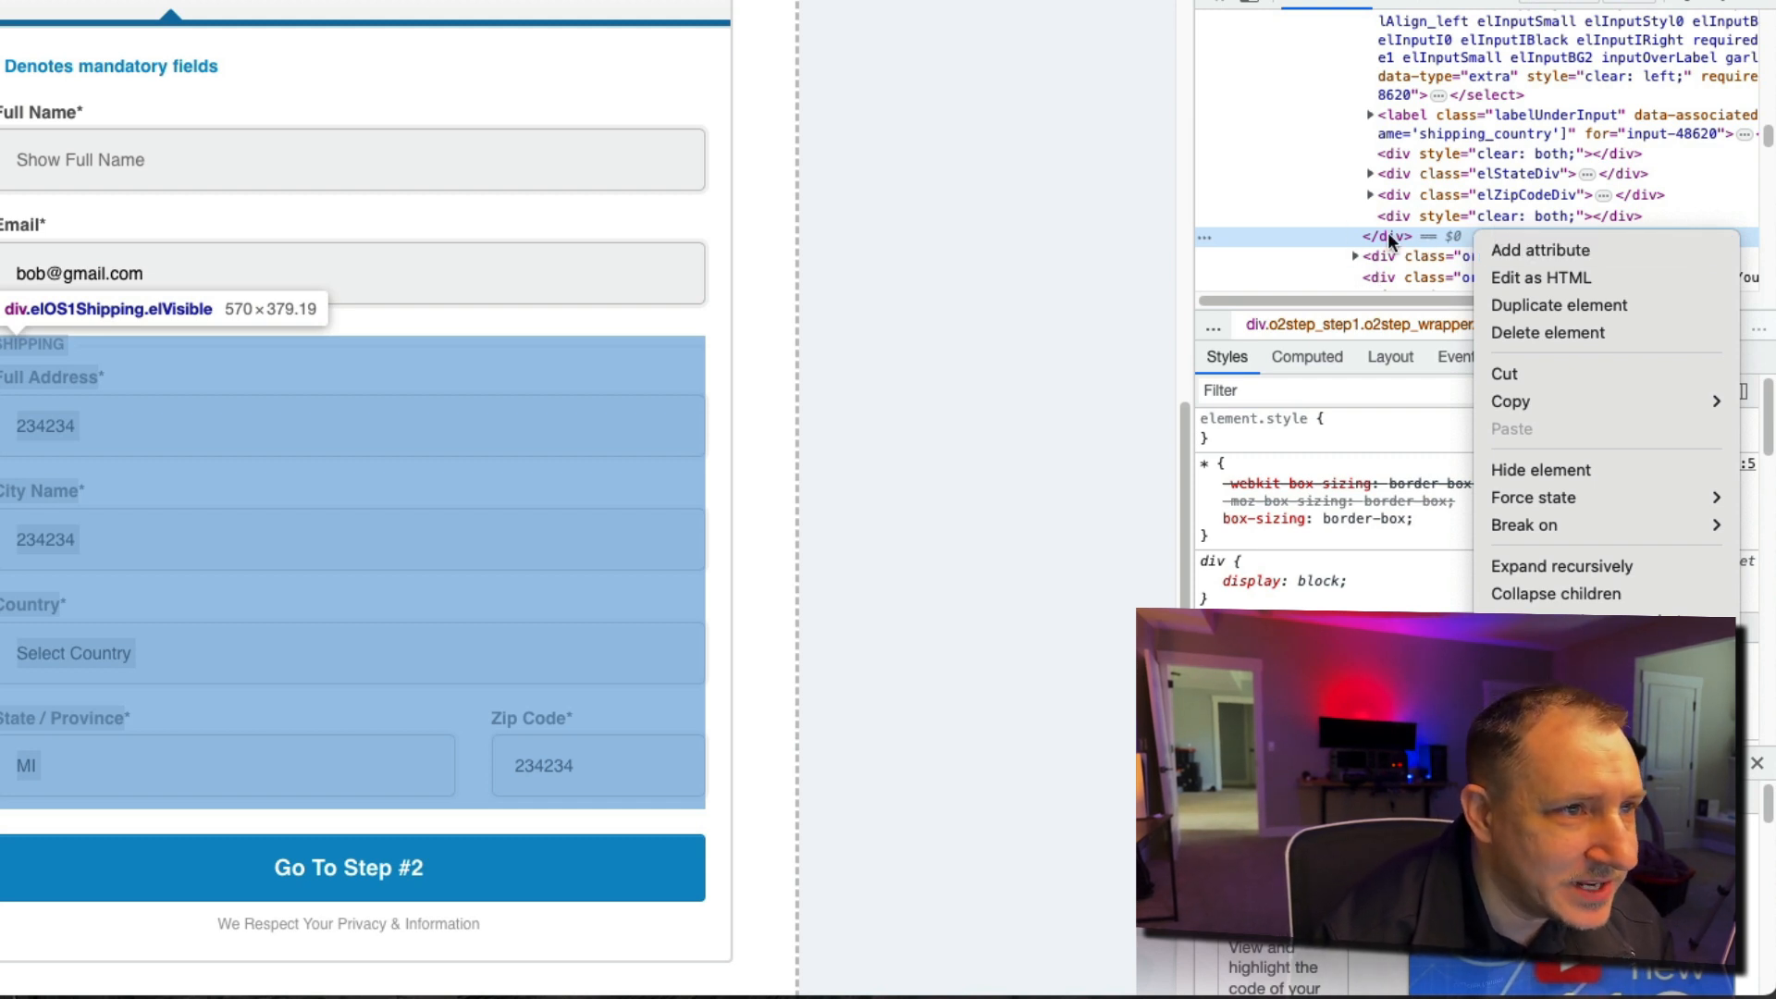
mouse_move(1511, 401)
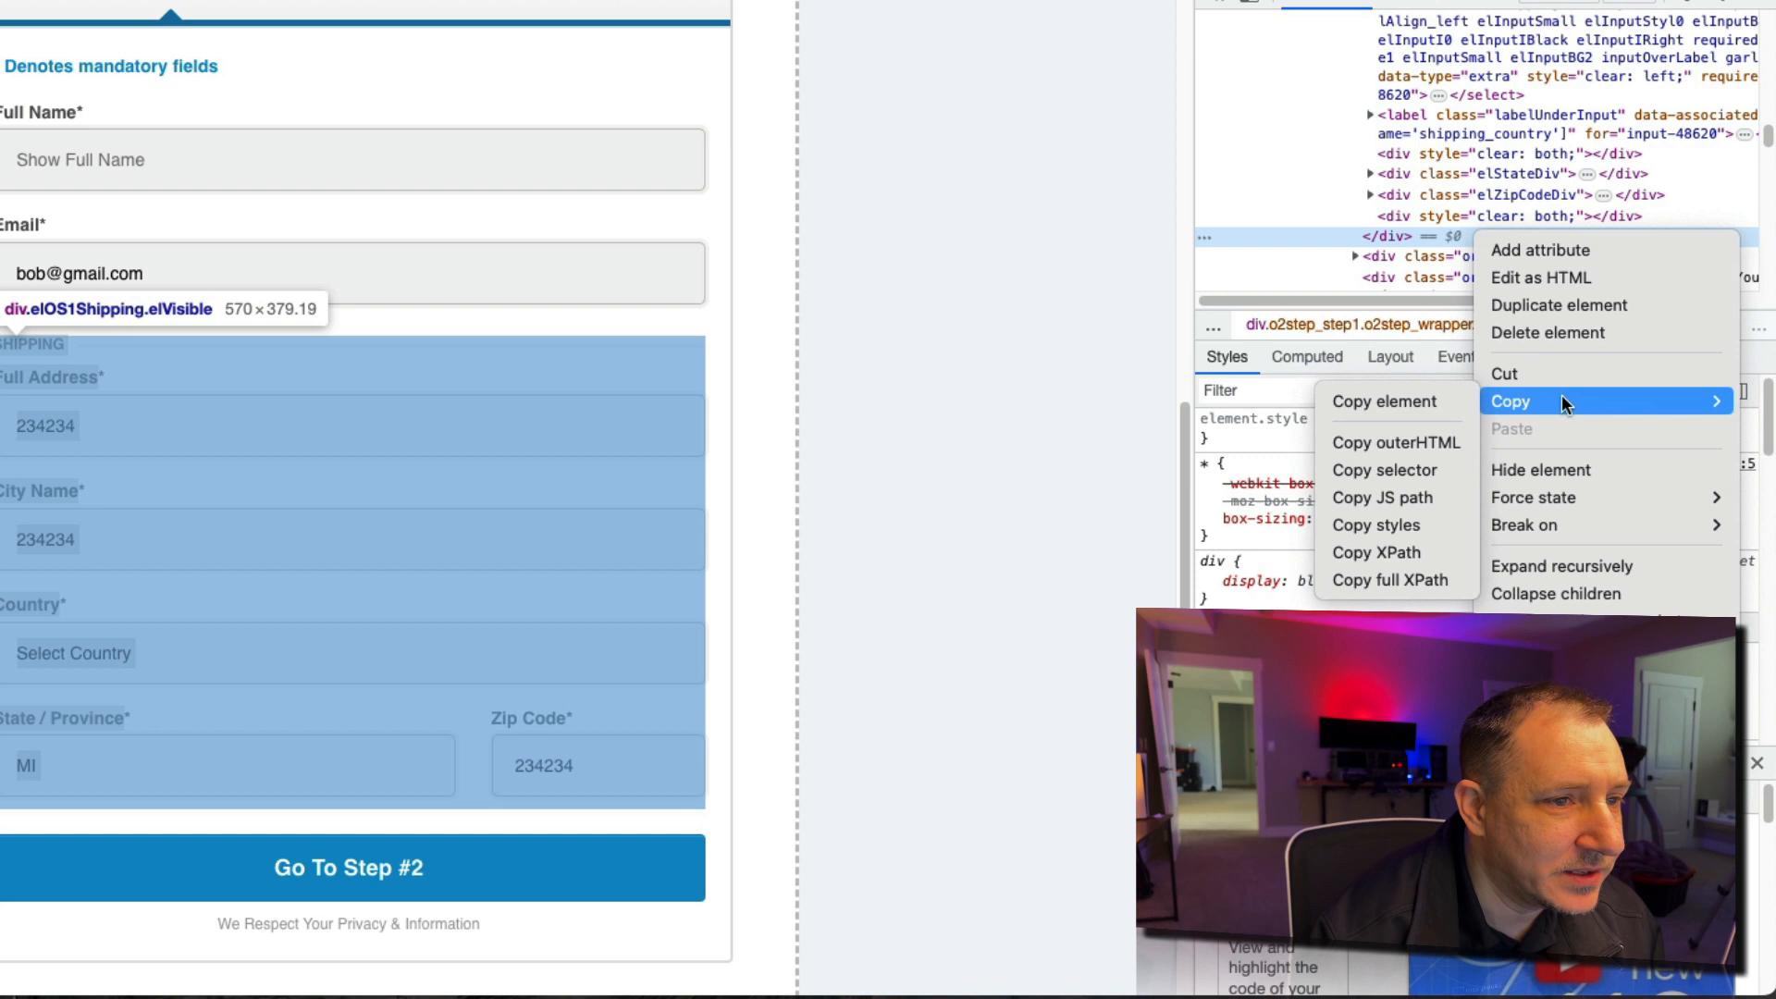
mouse_move(1397, 469)
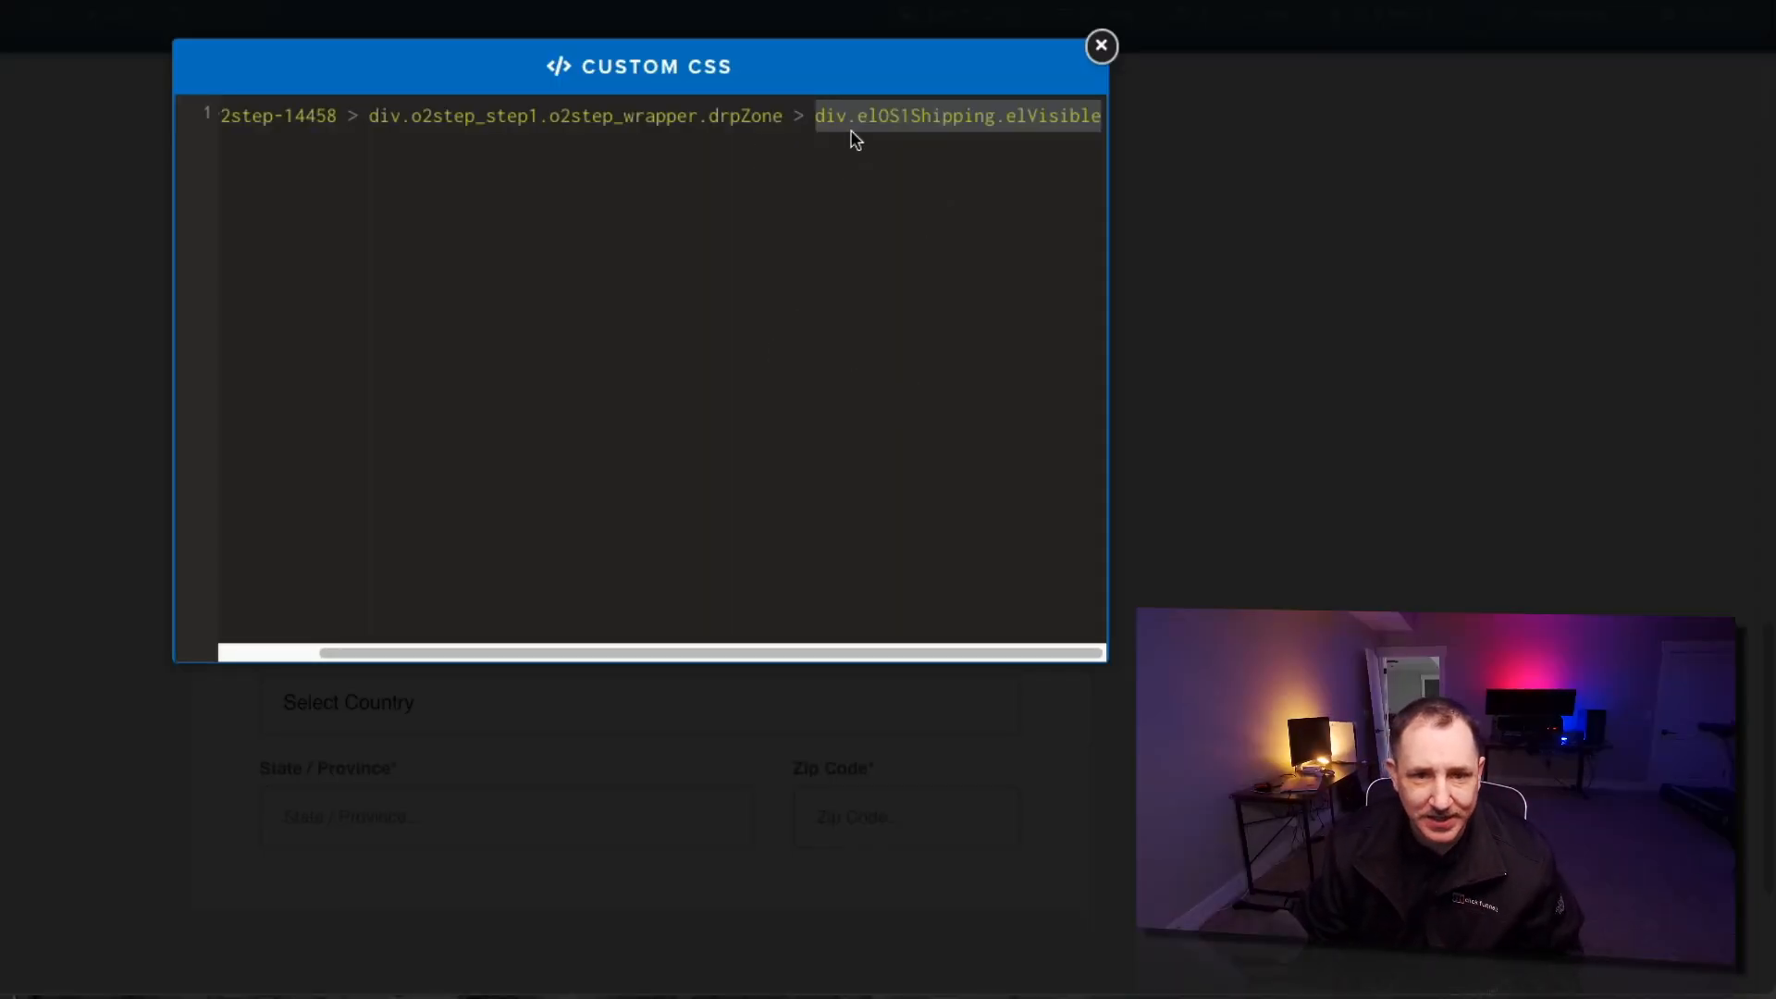
mouse_move(927, 183)
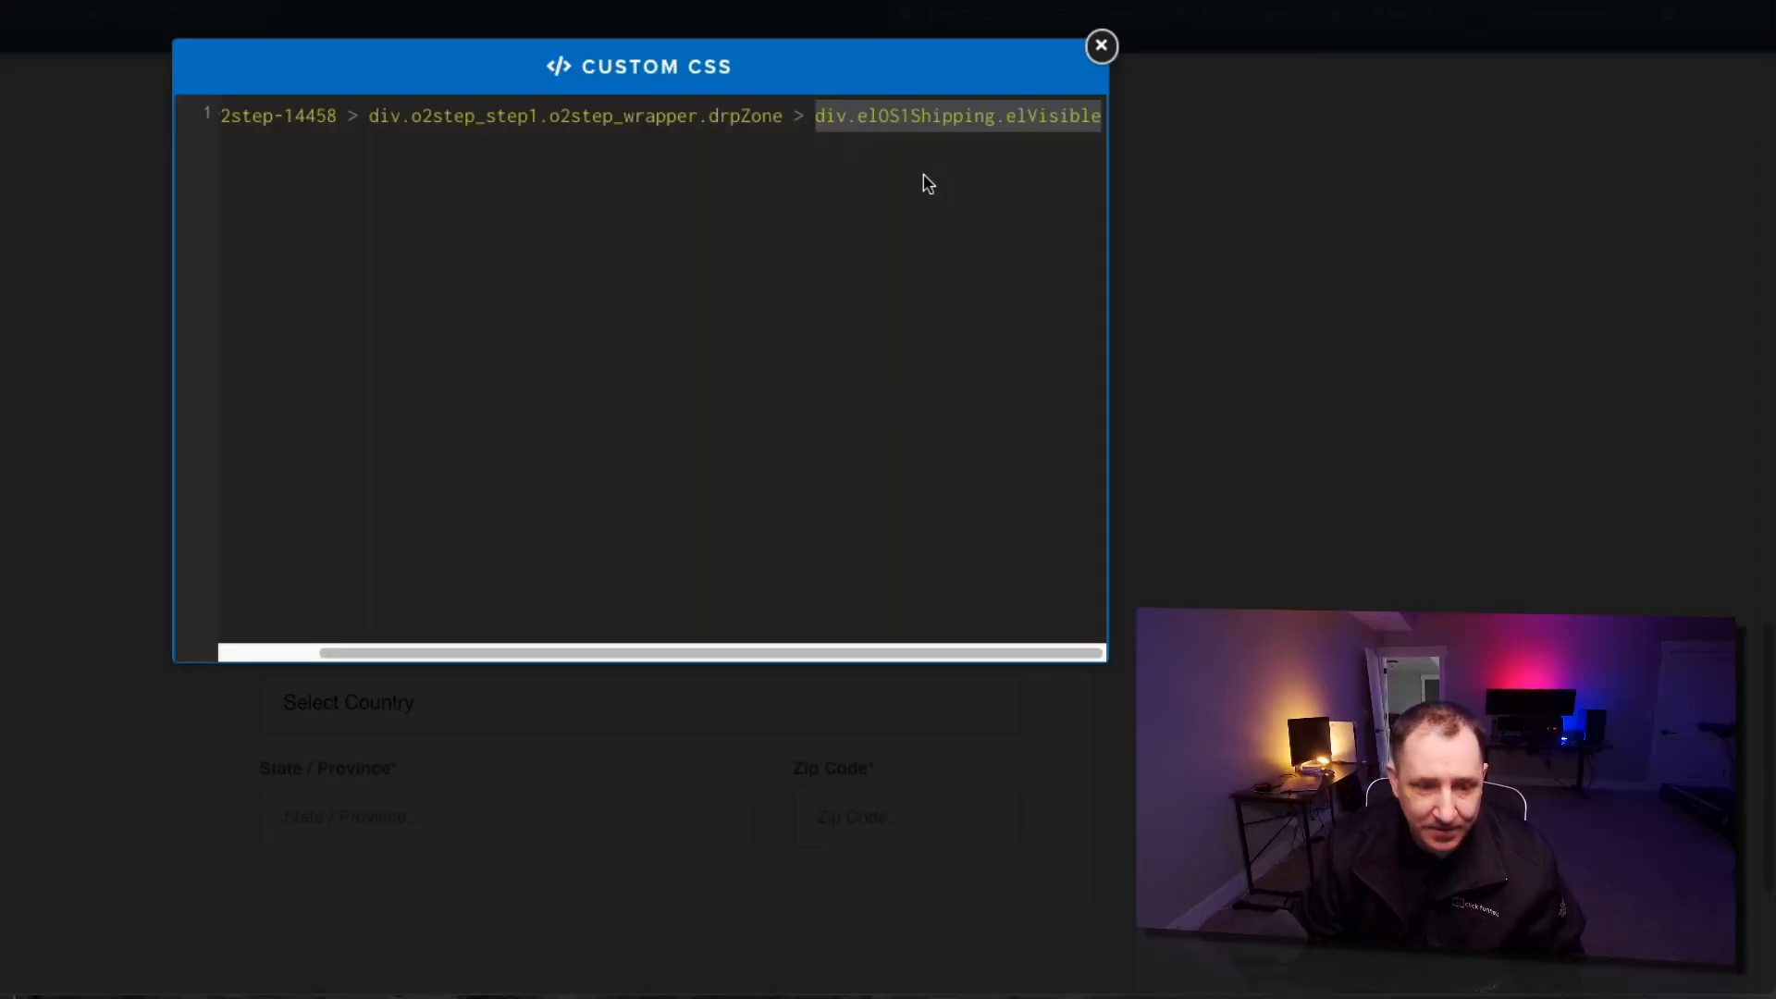
Step: Close the custom CSS editor and reopen the billing row's CSS title settings
left_click(1098, 45)
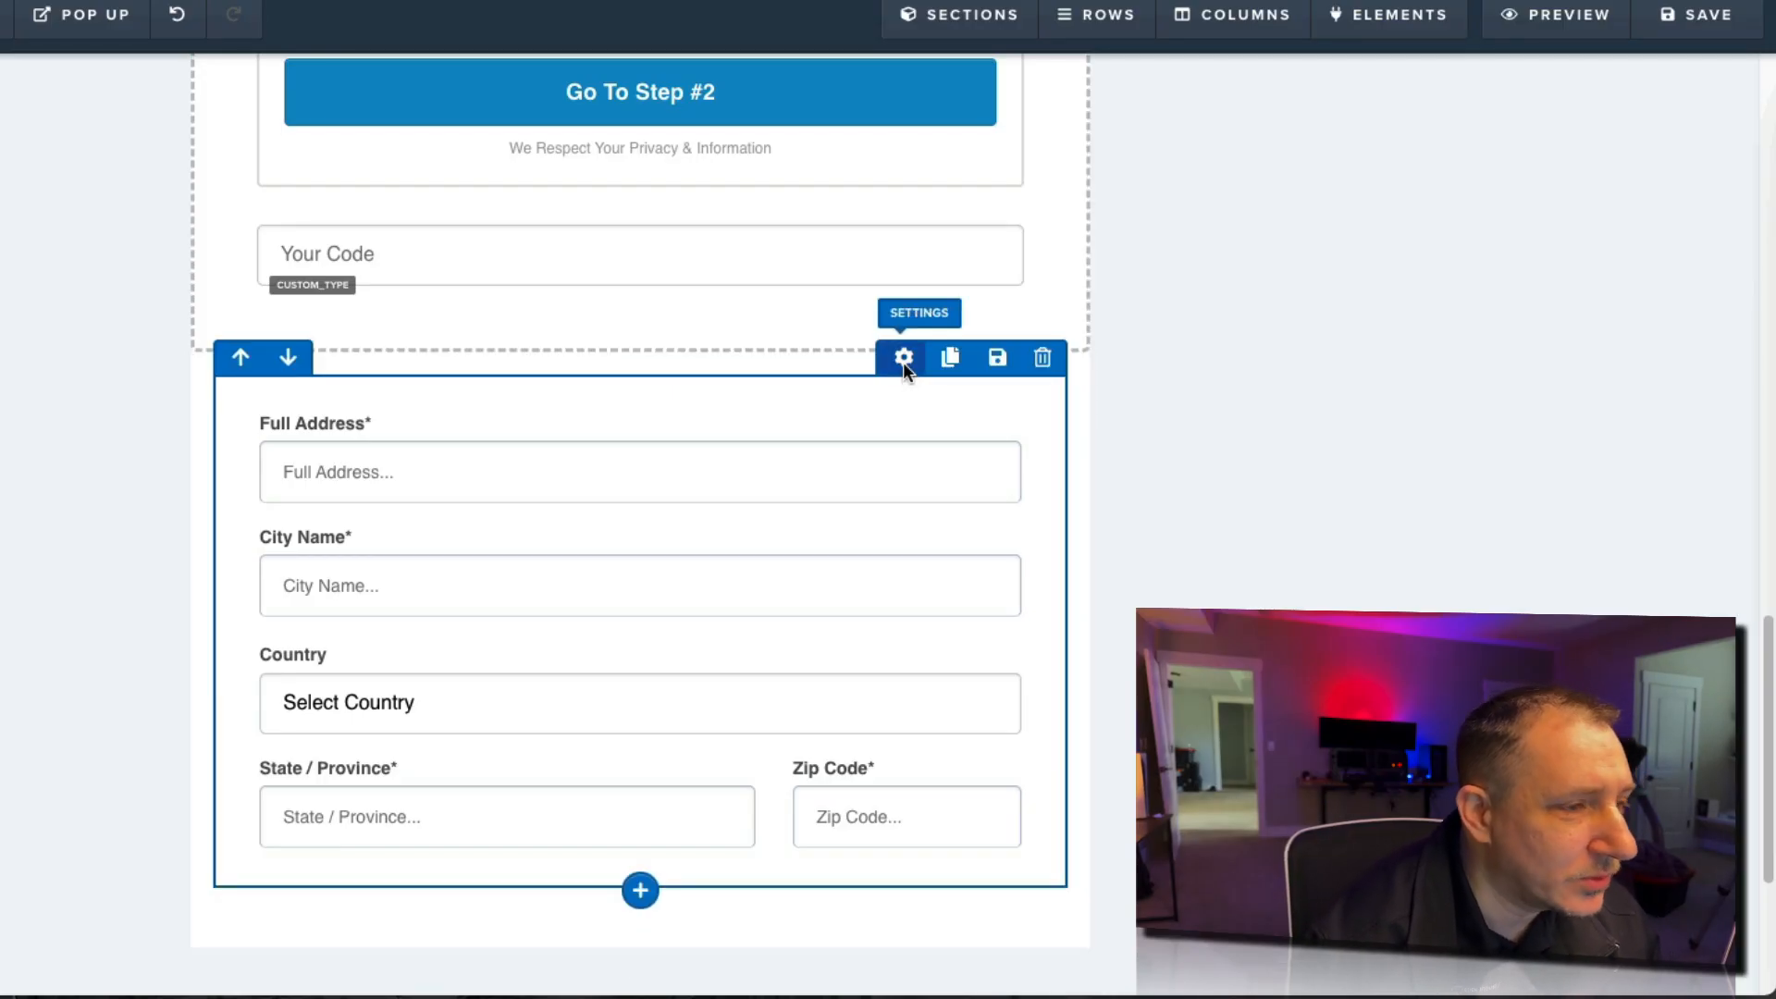
mouse_move(950, 357)
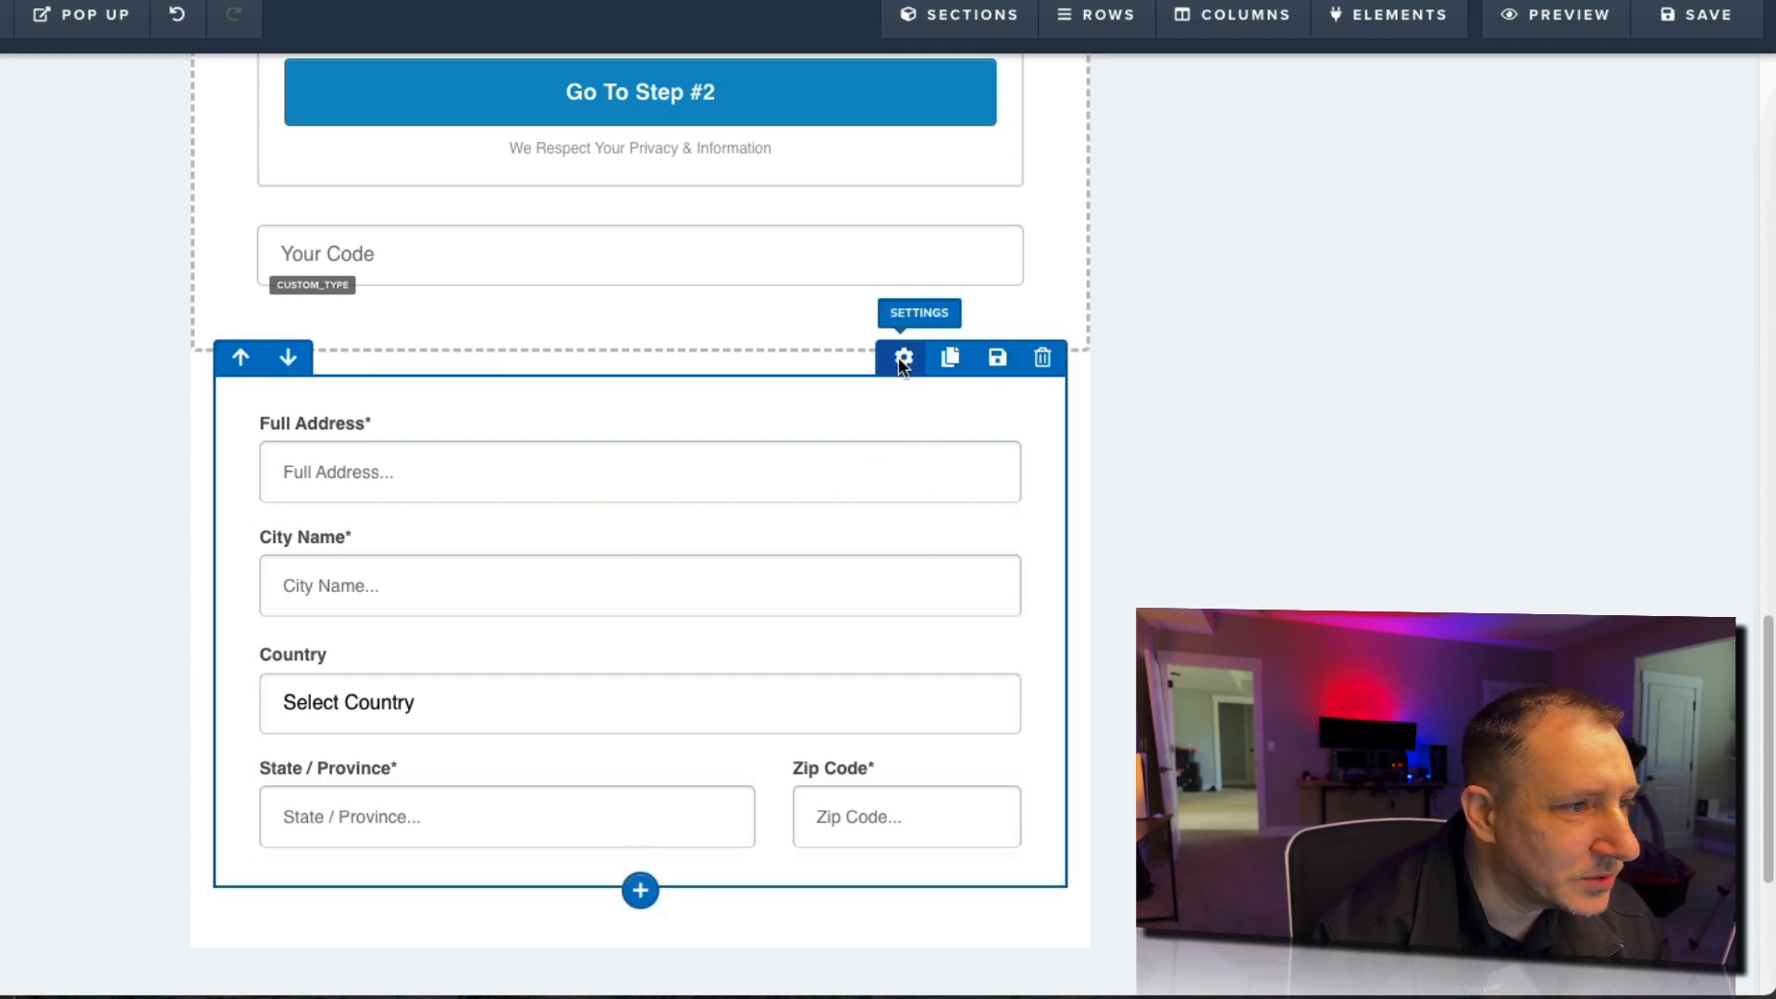
left_click(903, 357)
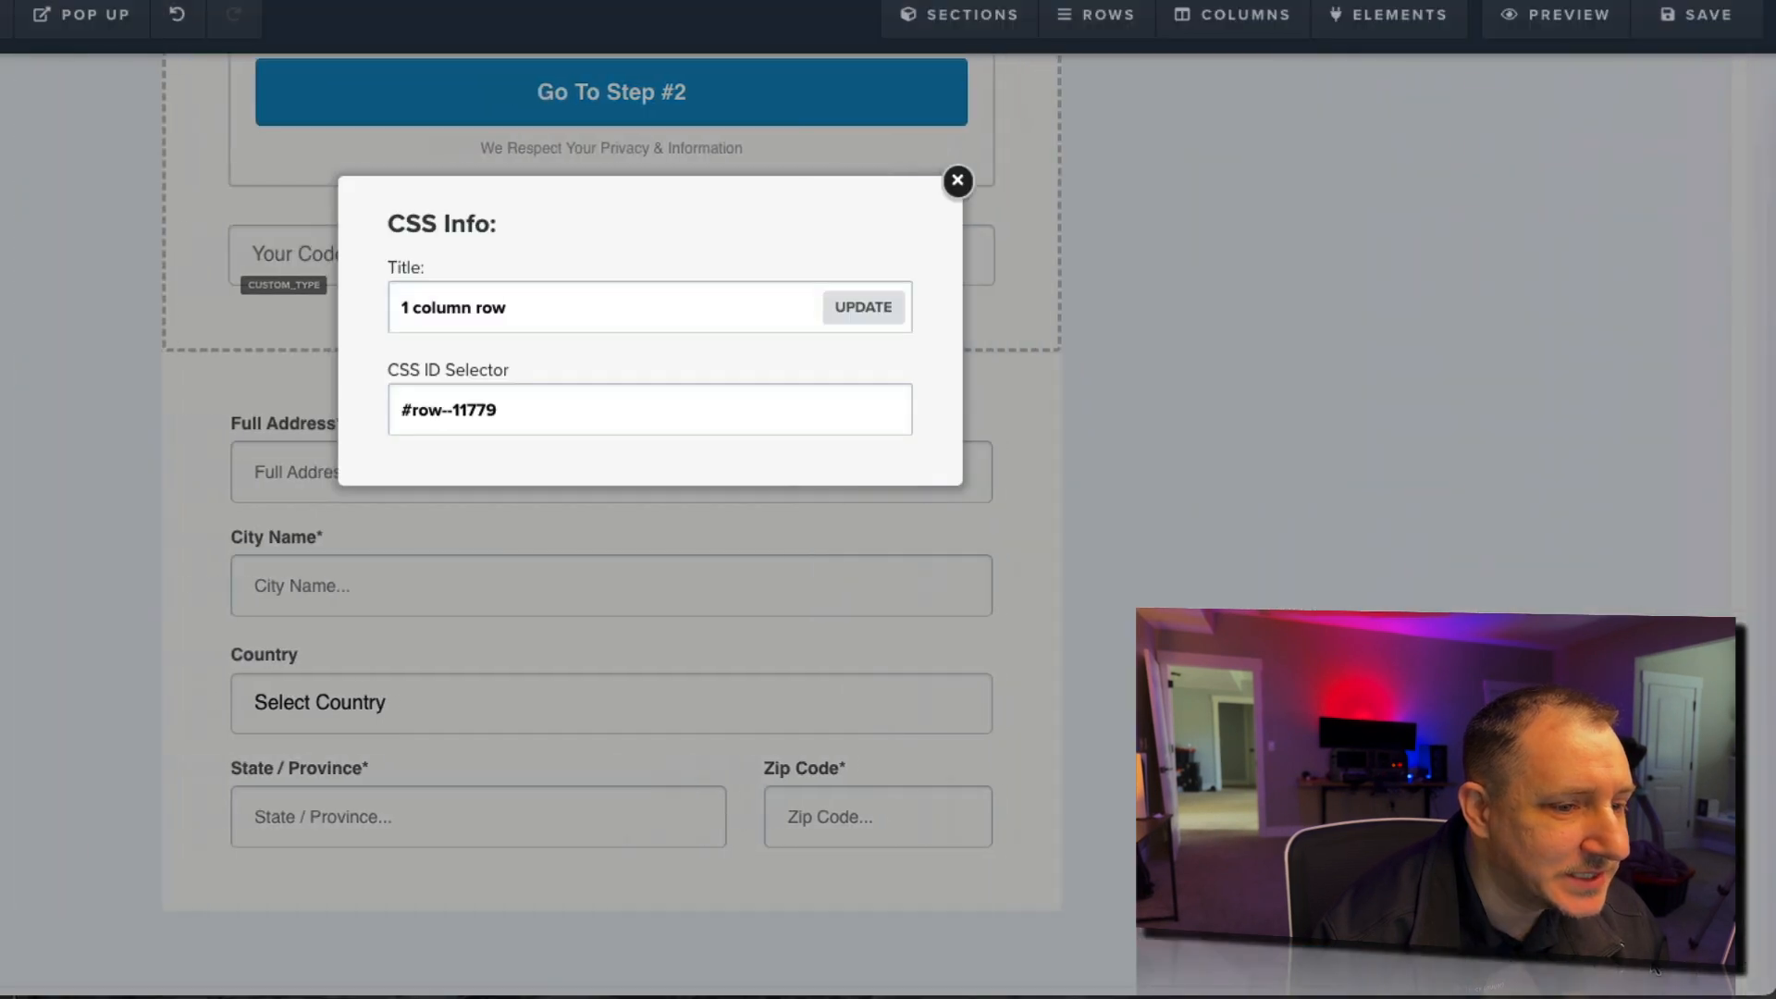
Step: Replace the billing row's title with cf-move-after({div.elOS1Shipping.elVisible})
triple_click(452, 307)
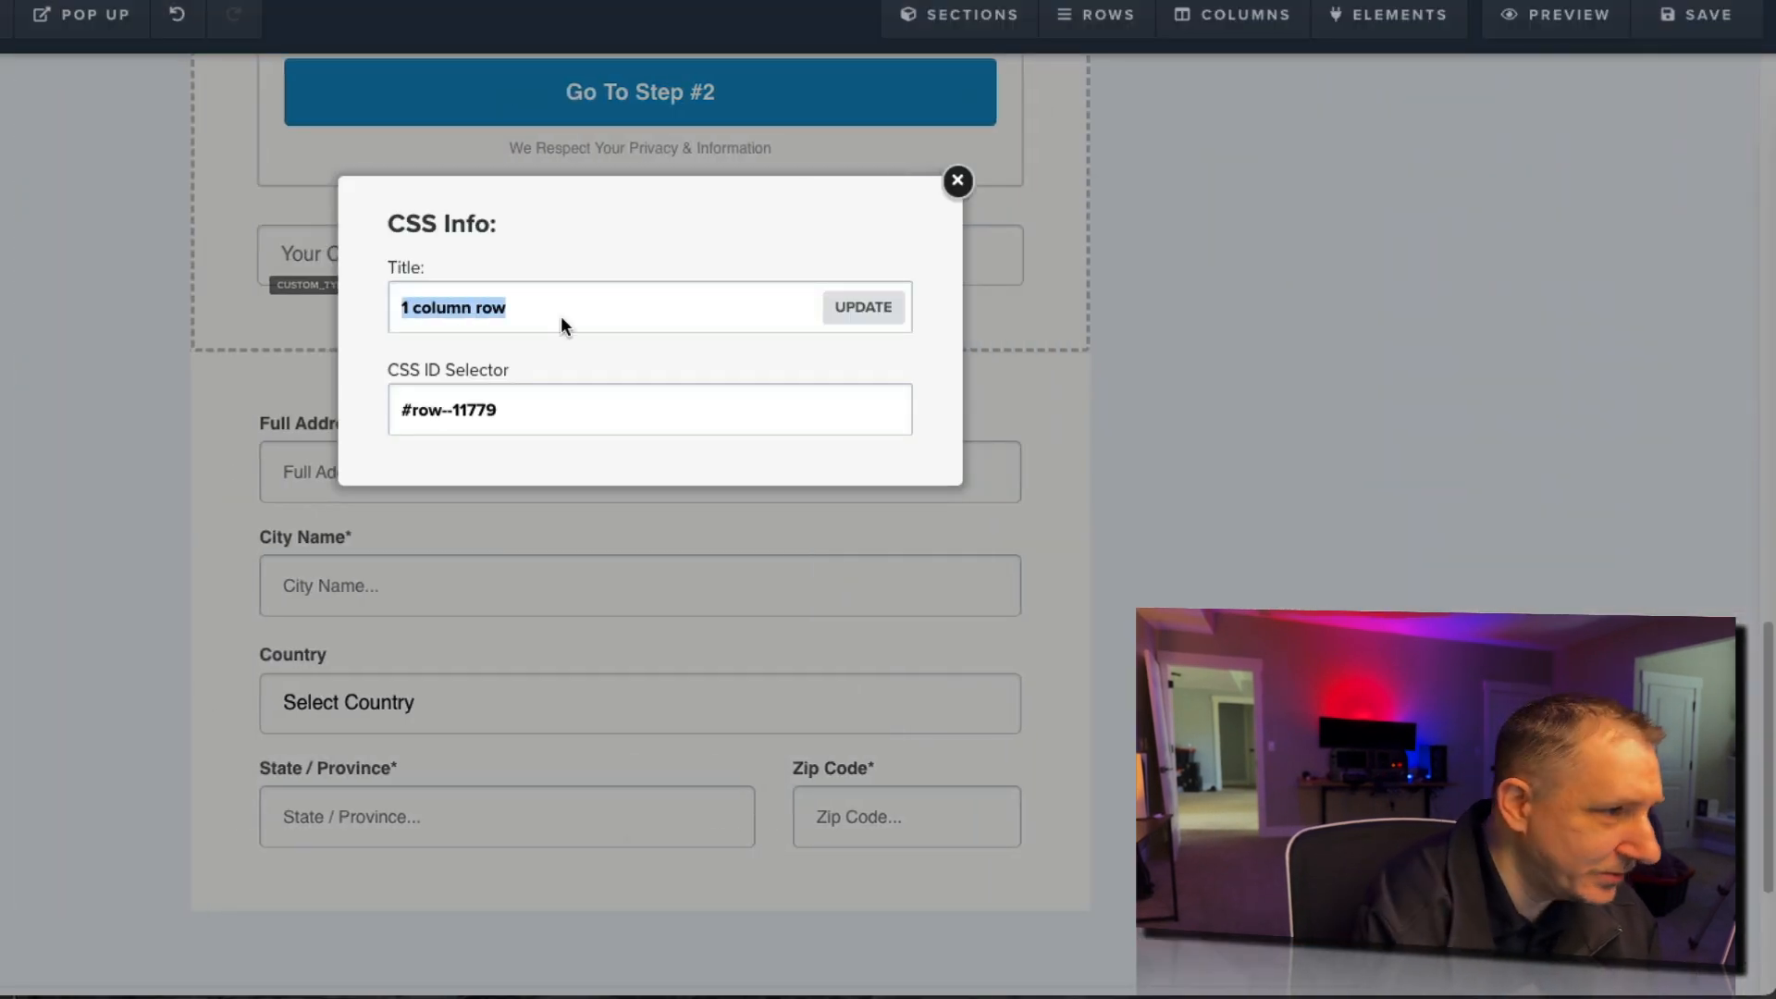
type("cf-move-")
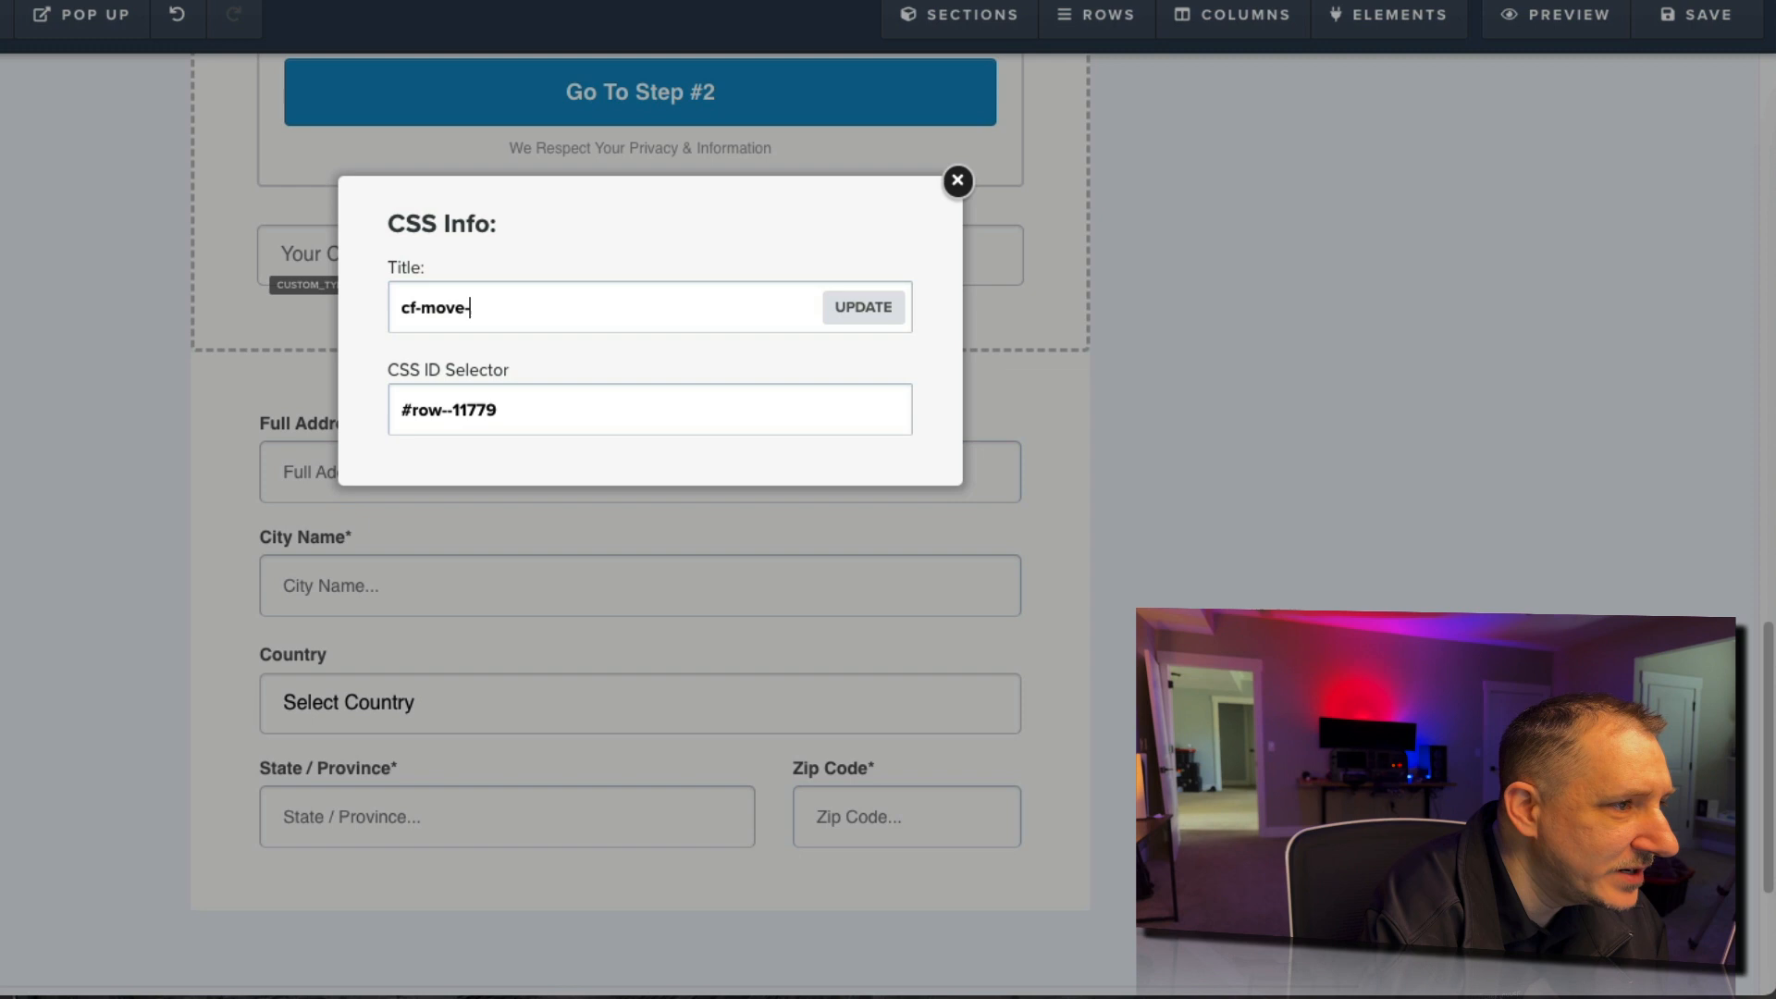
type("after")
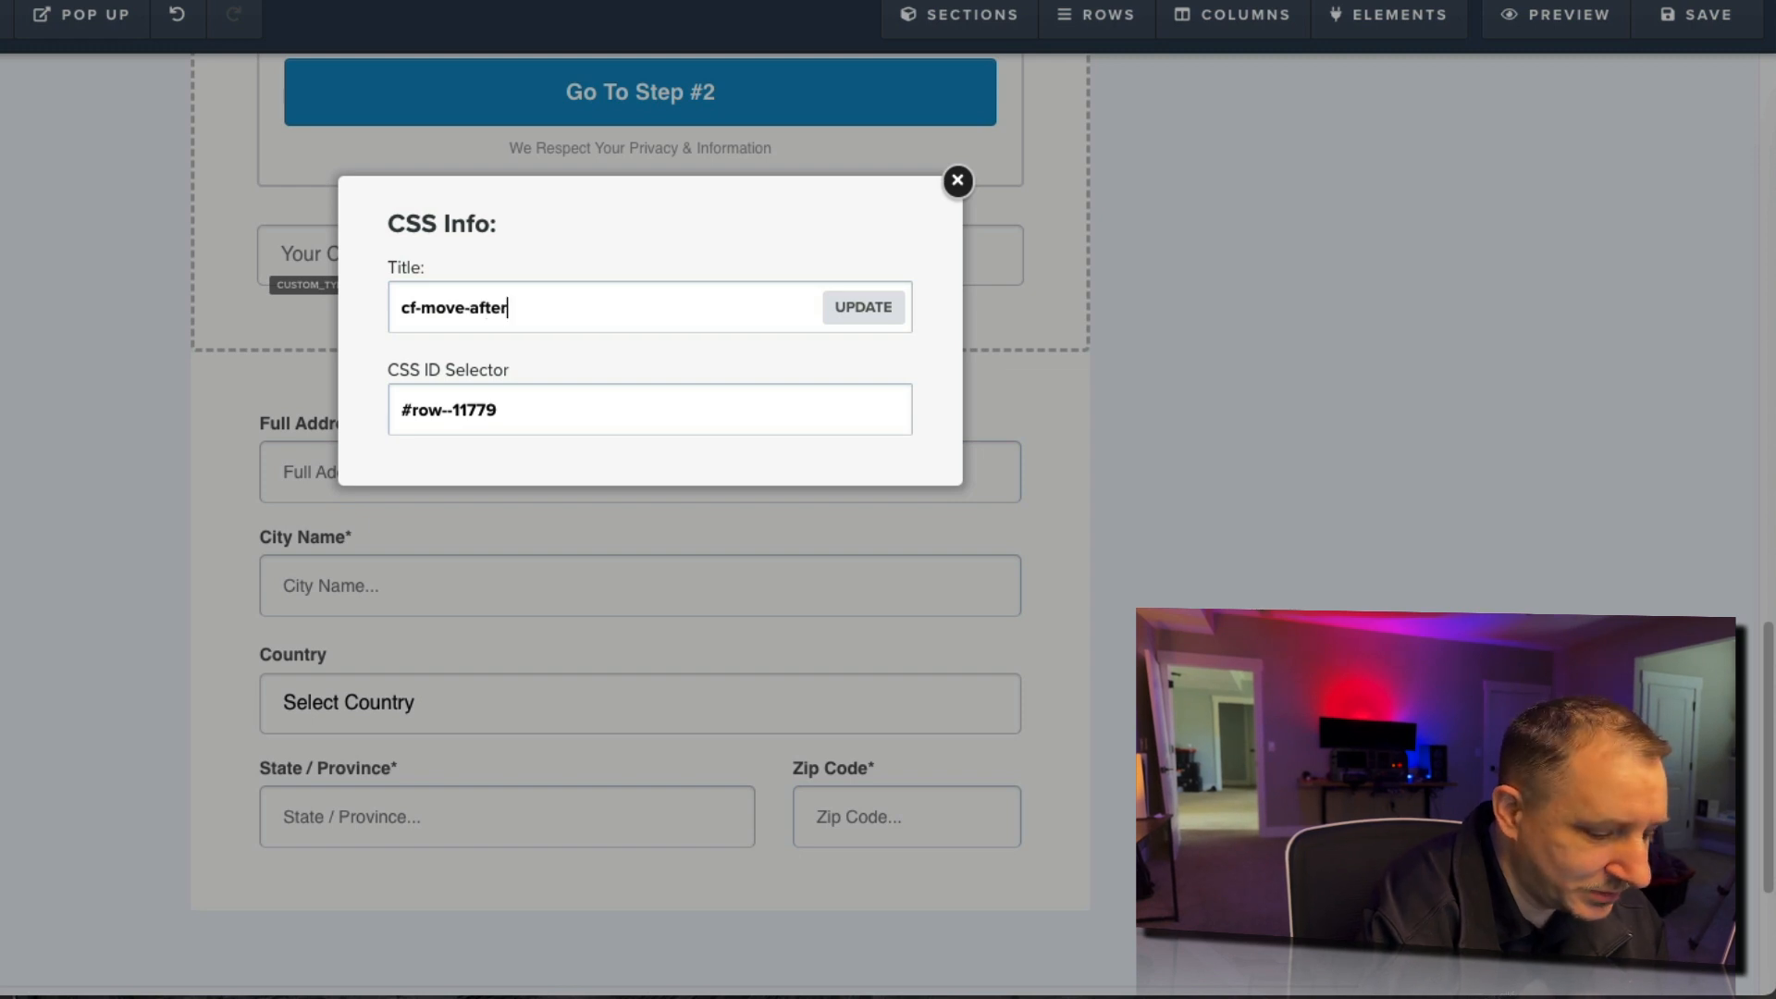
type("{{")
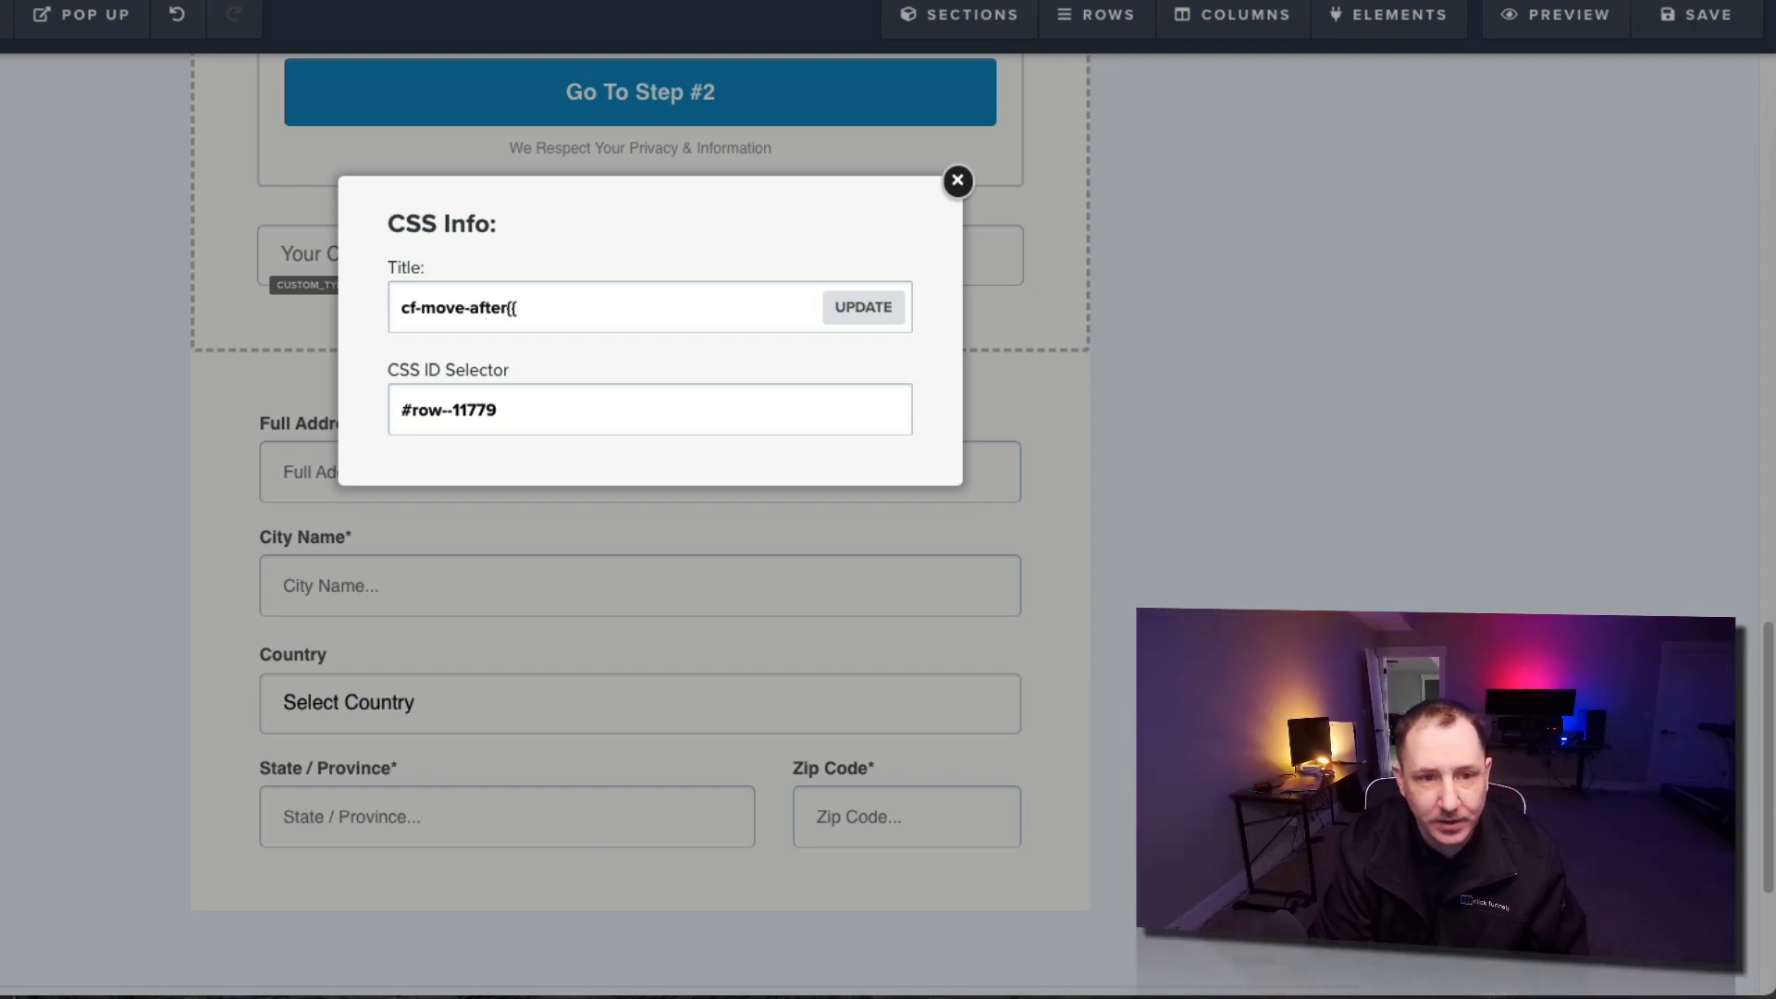
type("div.elOS1Shipping.elVisible")
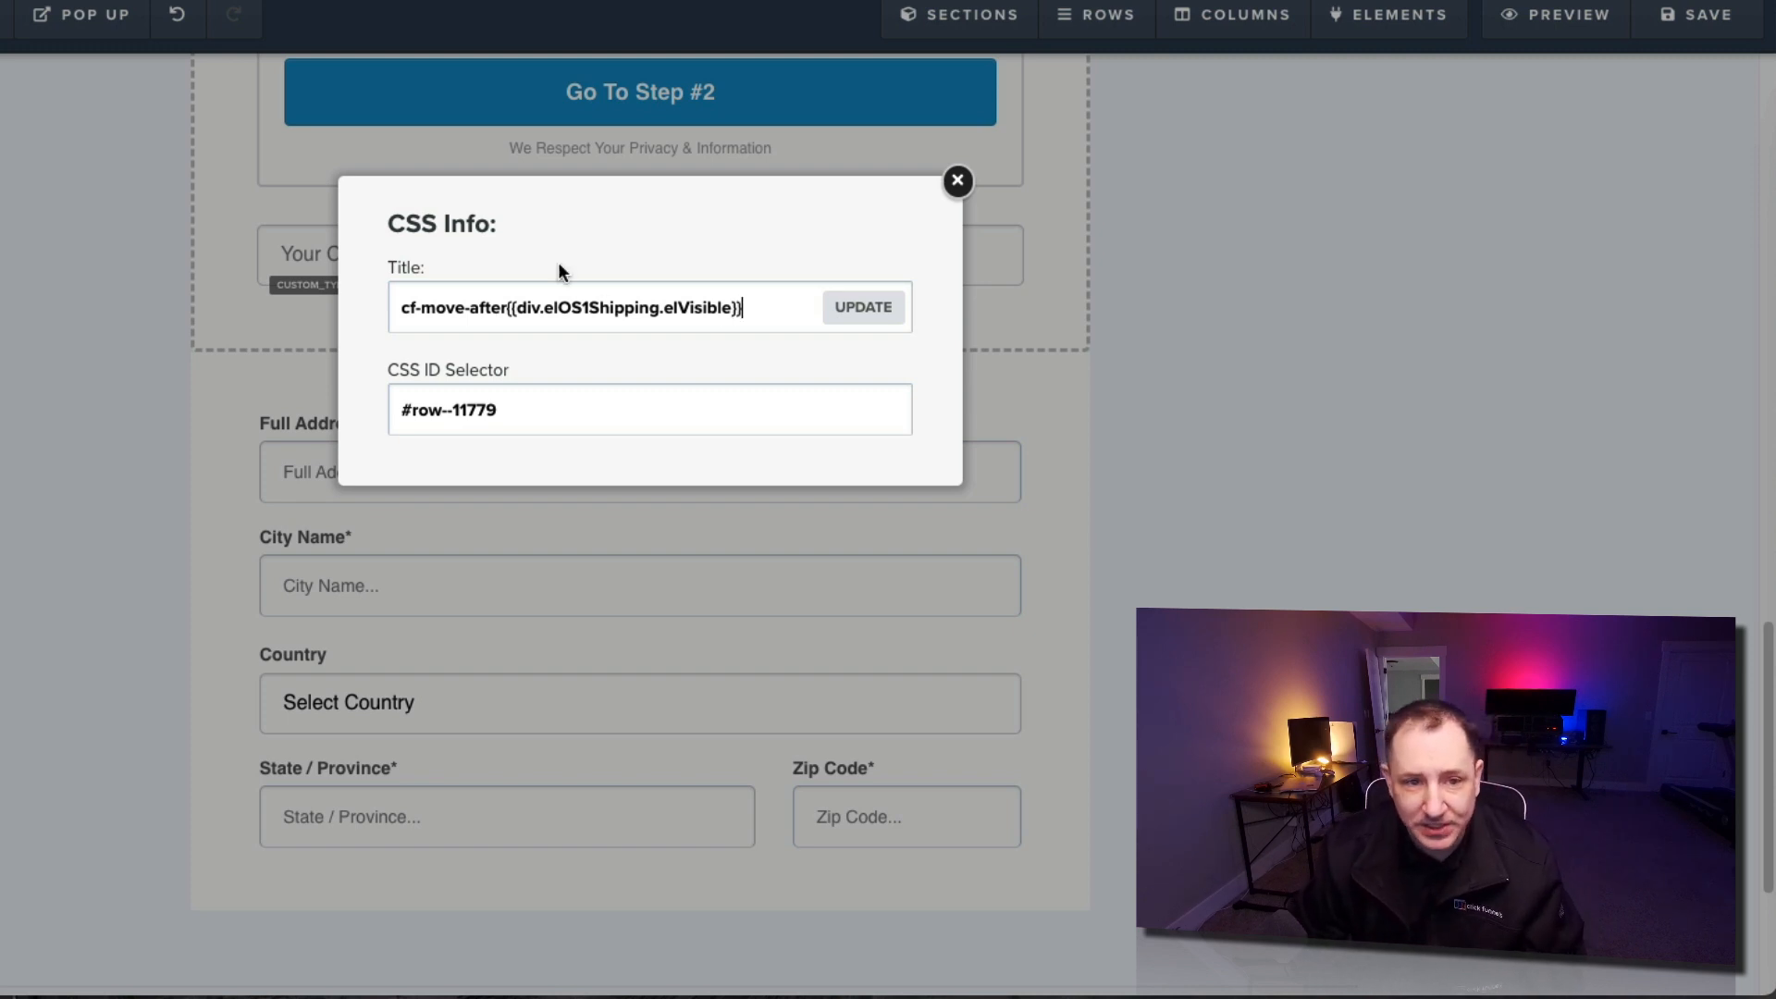
mouse_move(423, 404)
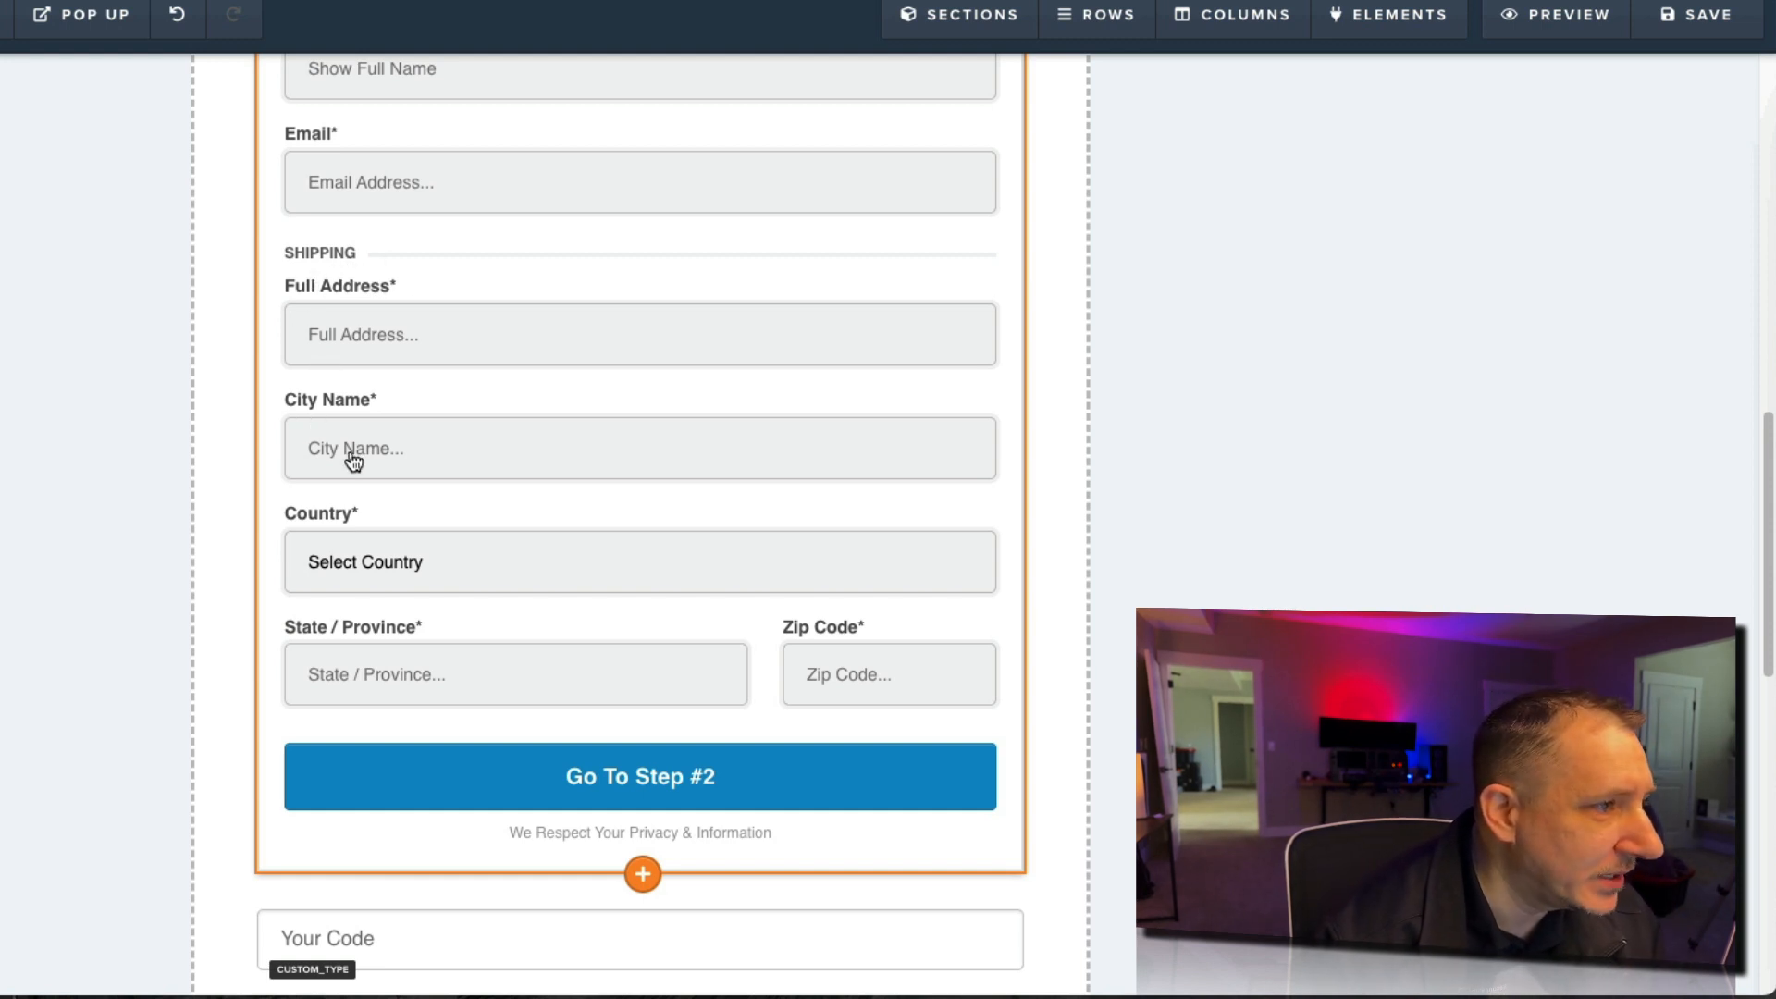
Step: Clear the test shipping address and city, opening and closing the Country list without choosing
scroll("down", 3)
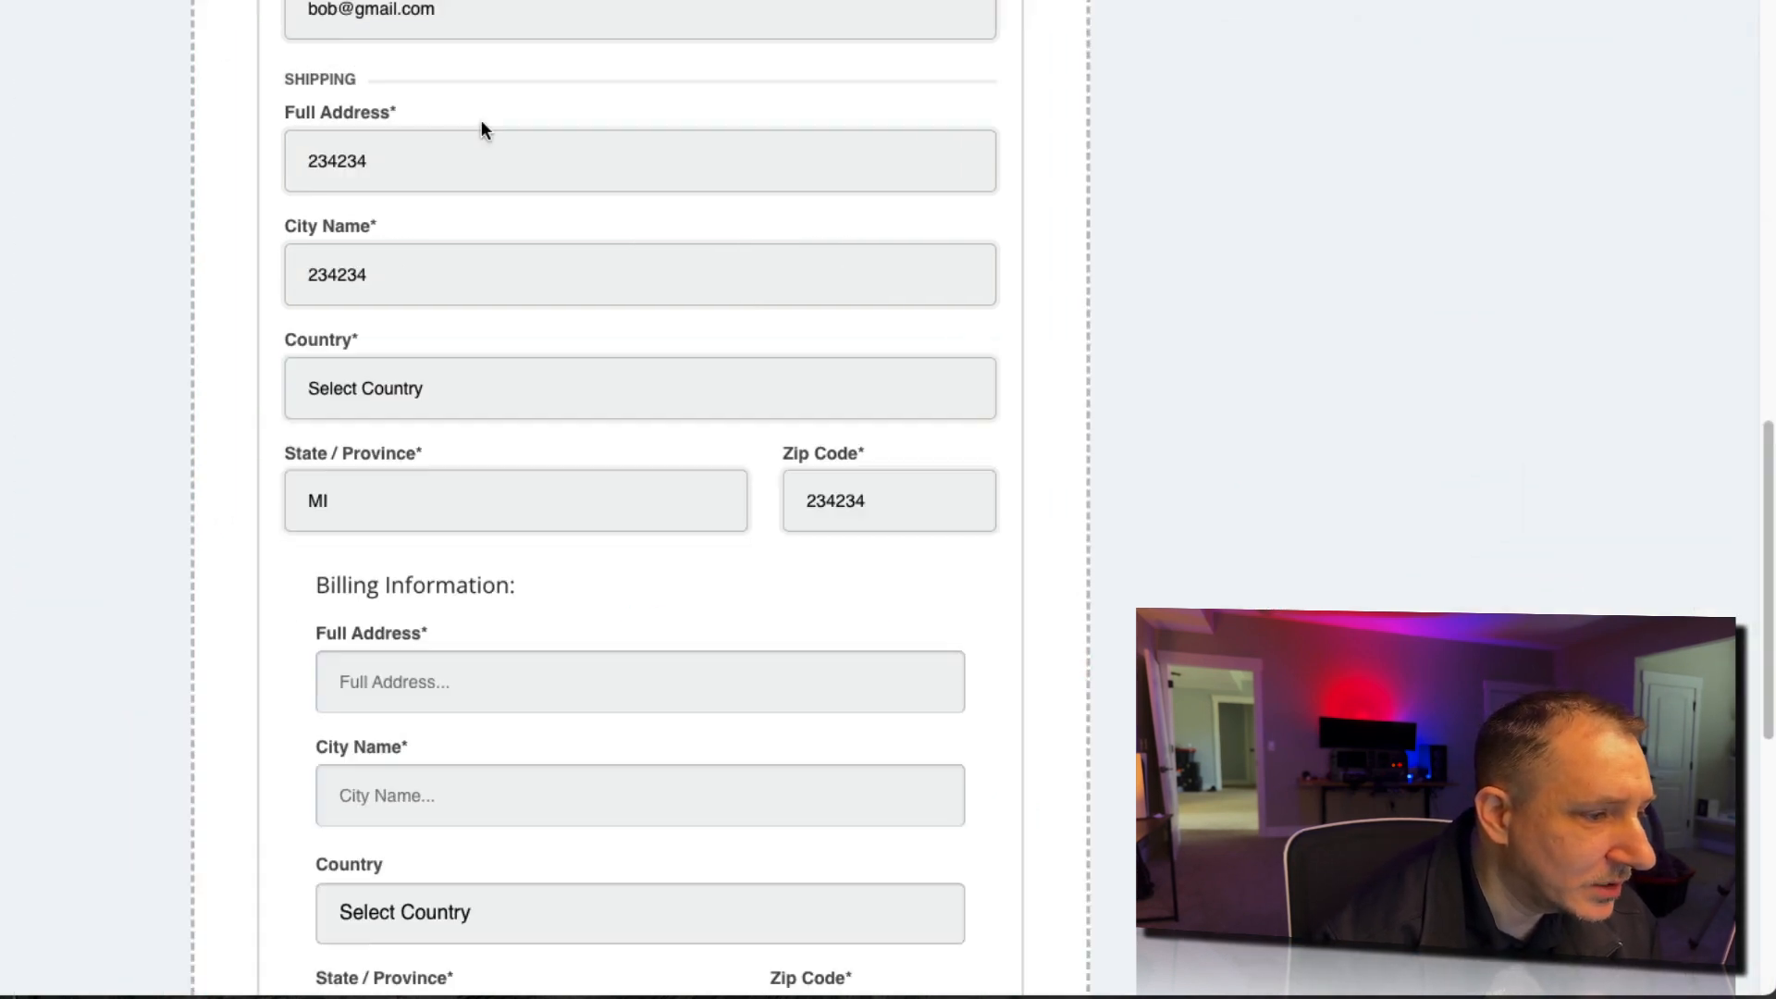
left_click(640, 160)
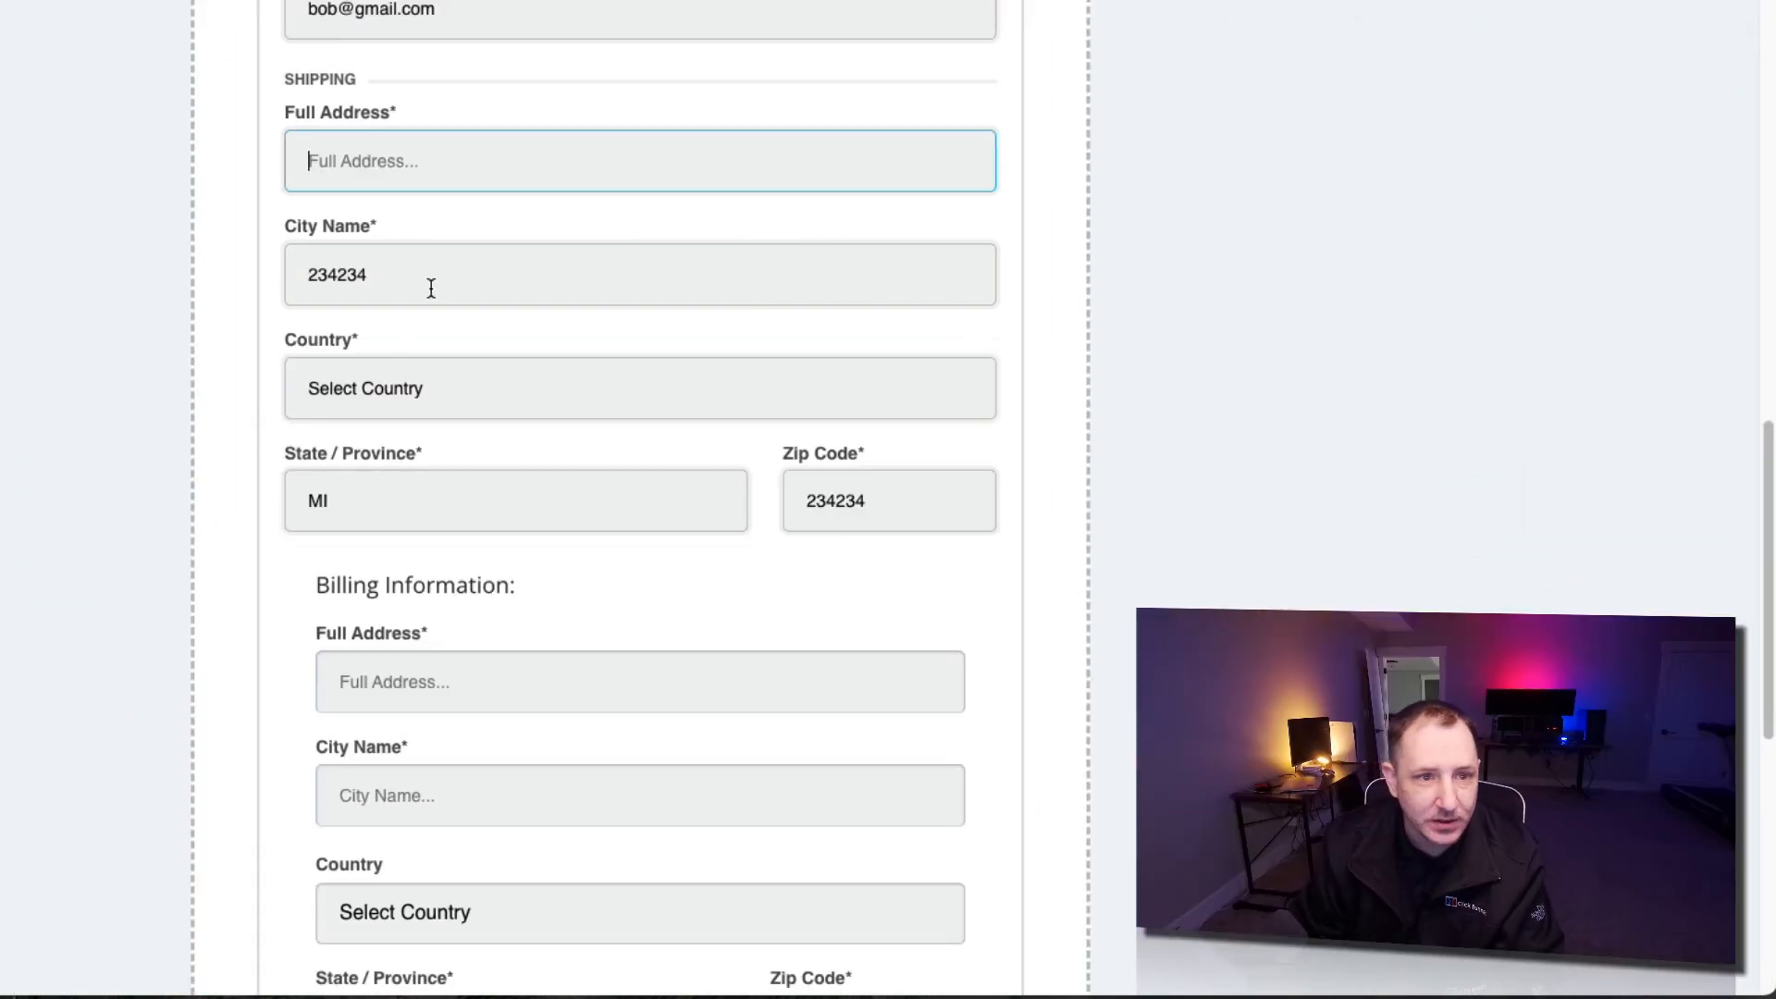
left_click(639, 388)
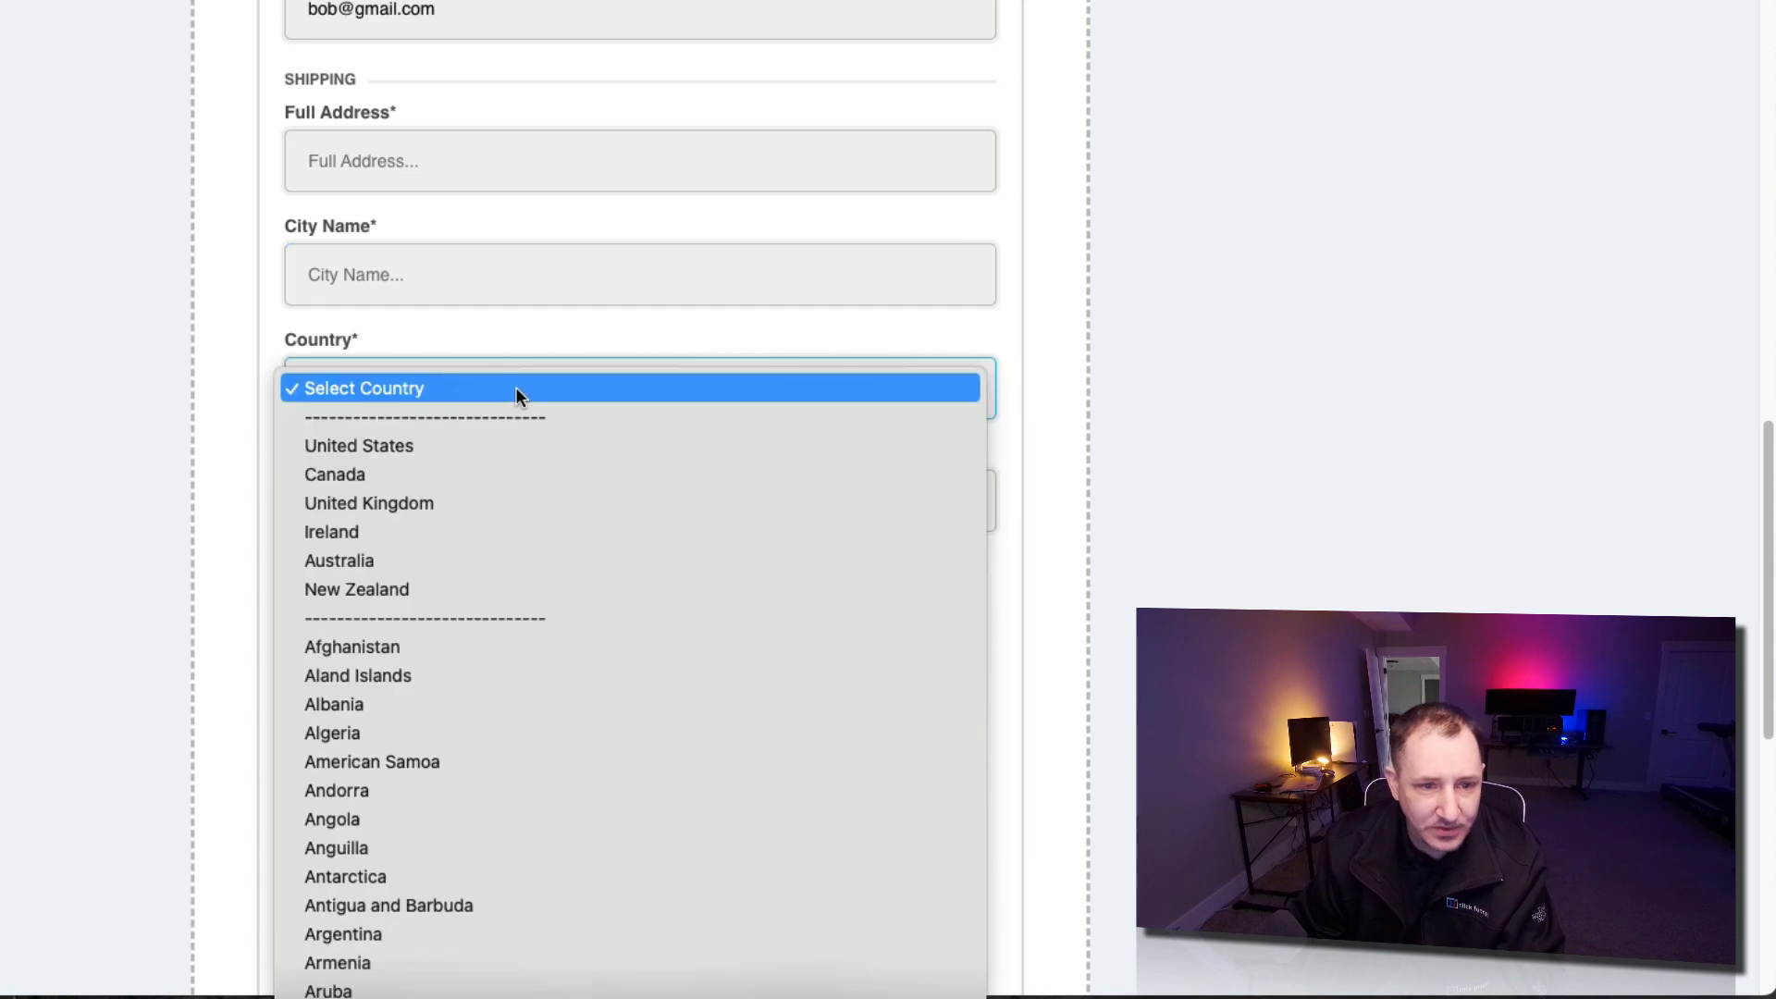
left_click(364, 388)
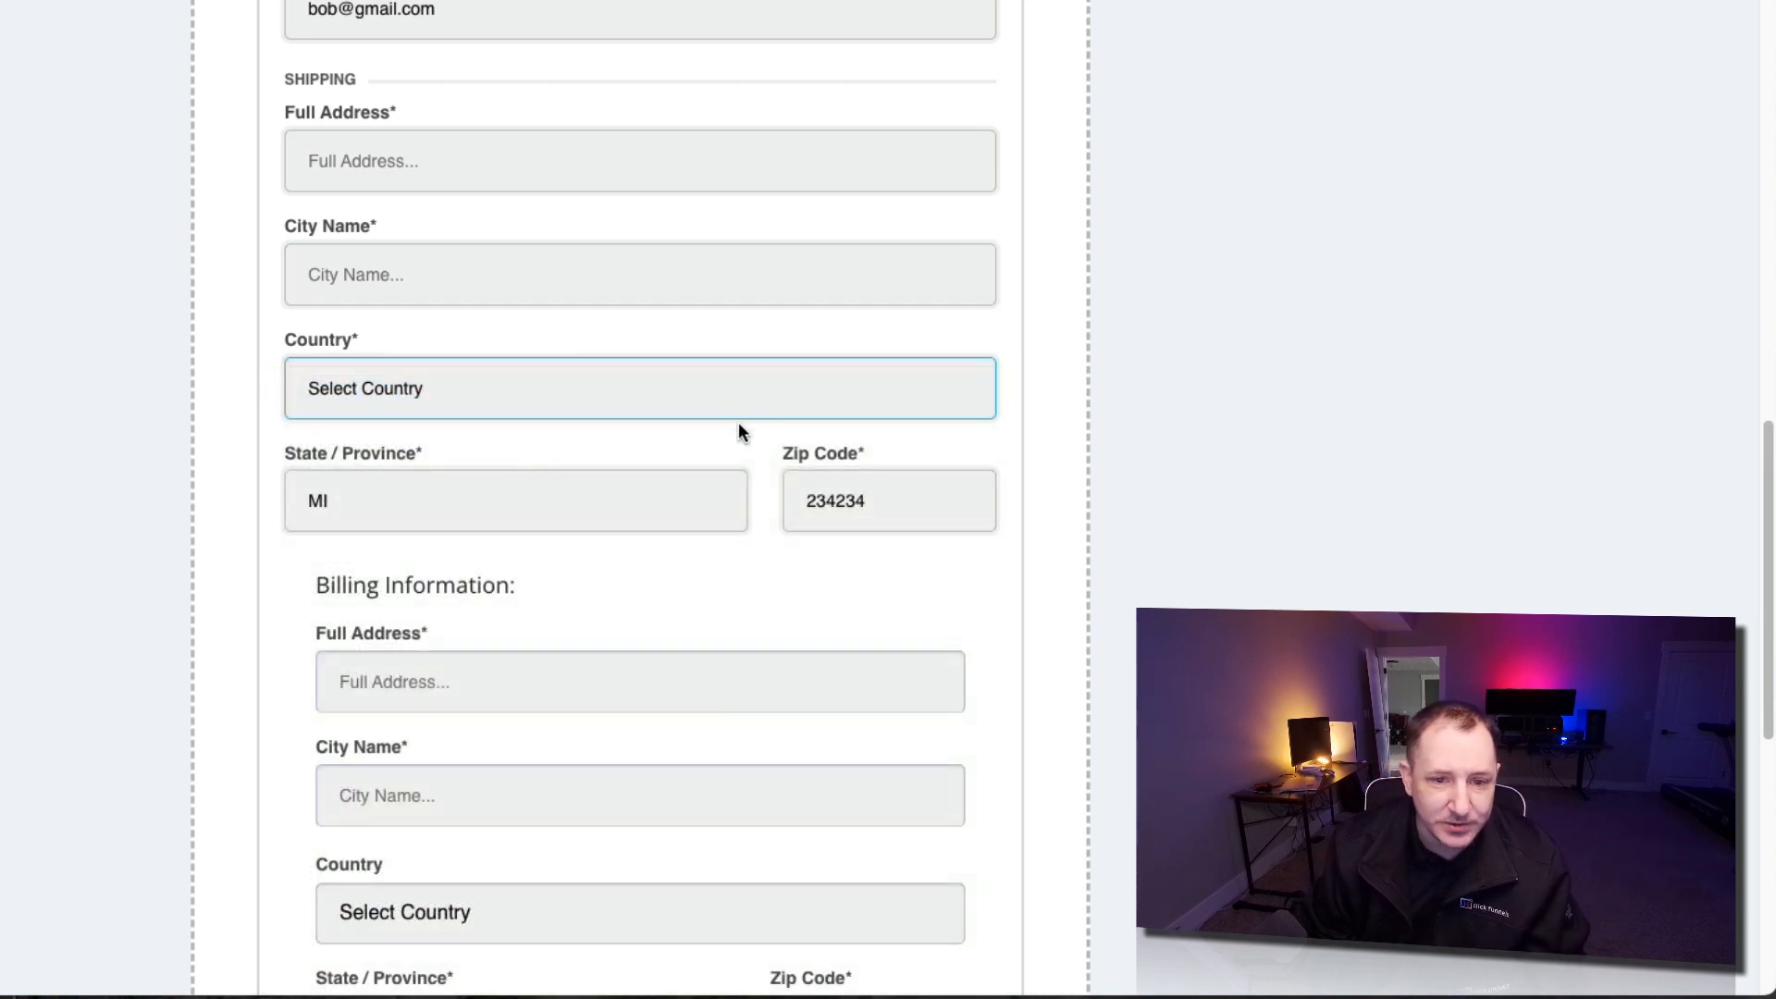
scroll("down", 3)
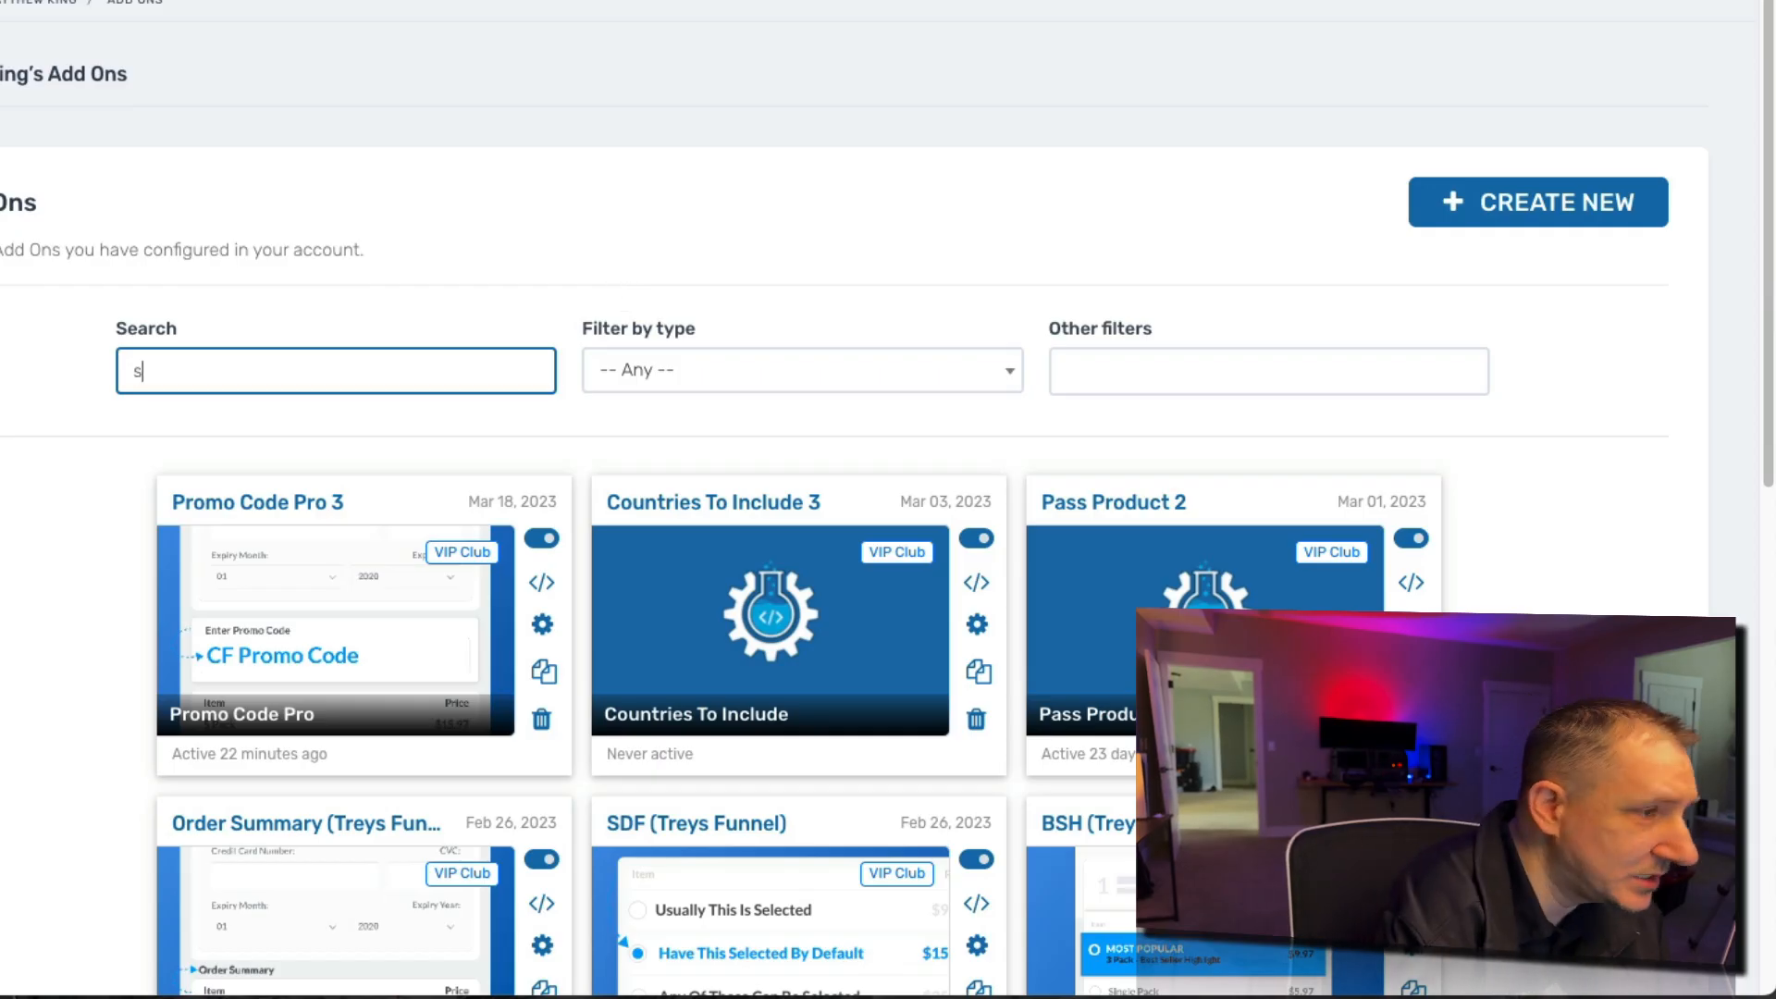
Step: Search add-ons for 'same billing' and copy the Same Billing Address 2 script
type("ame billing")
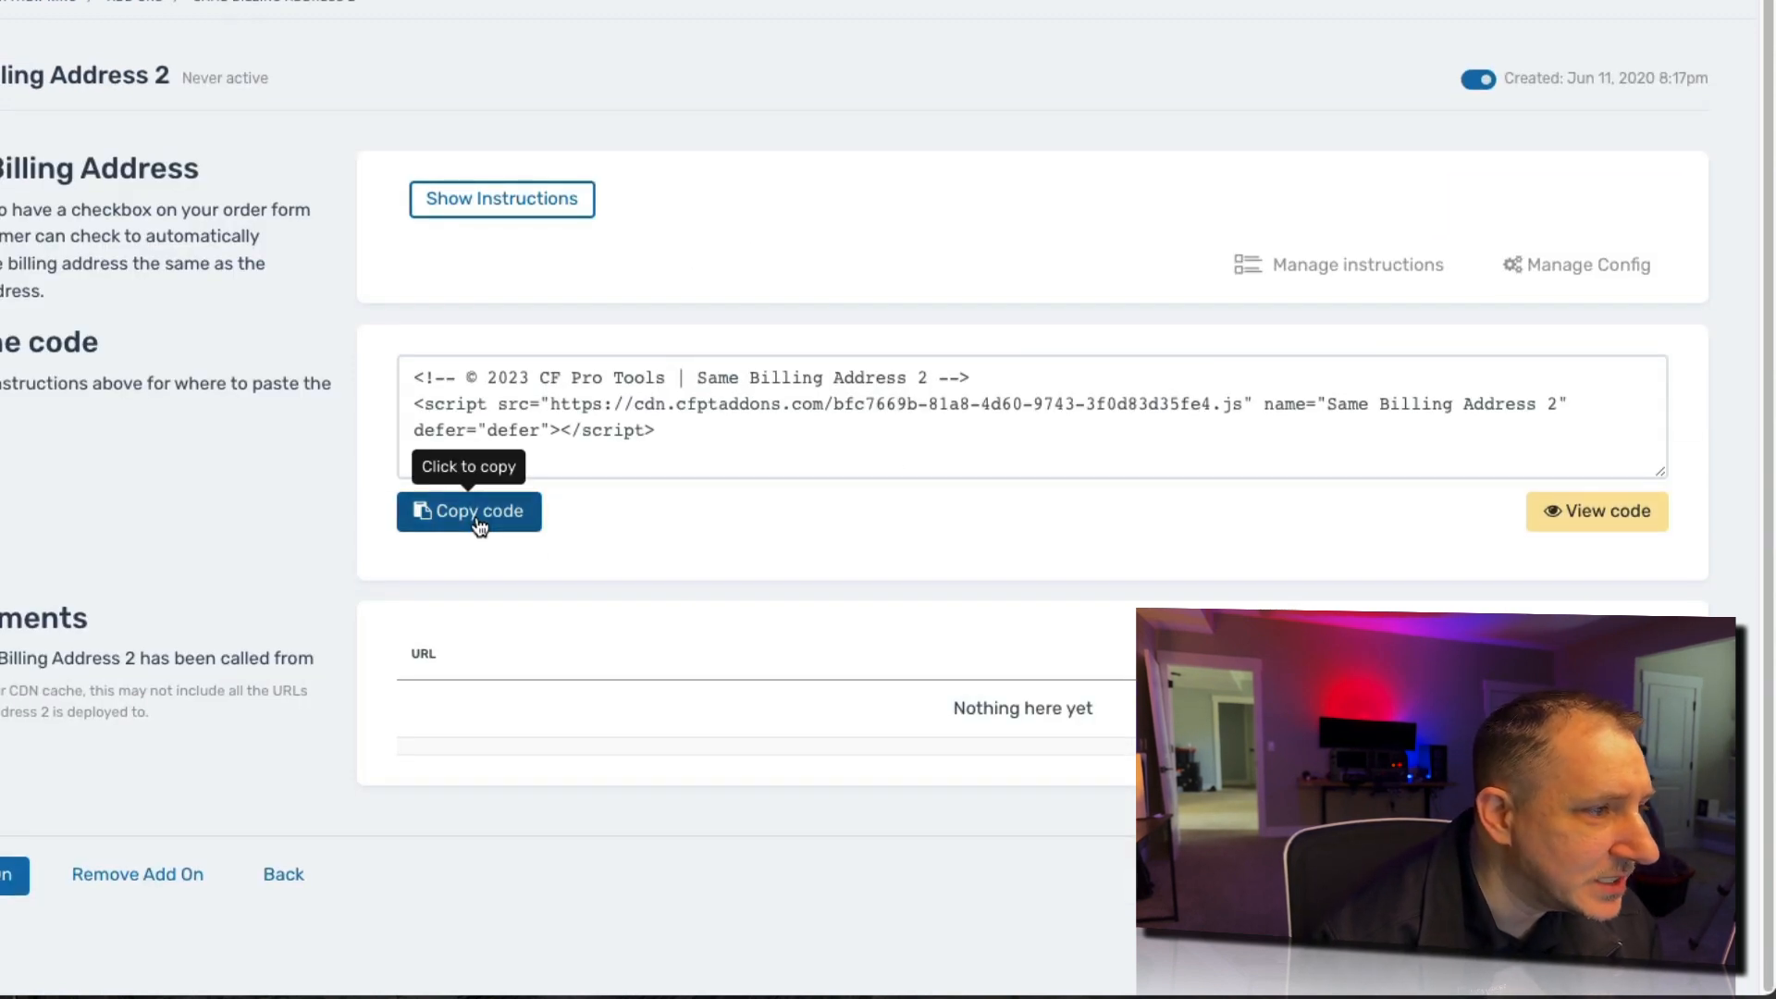
left_click(469, 511)
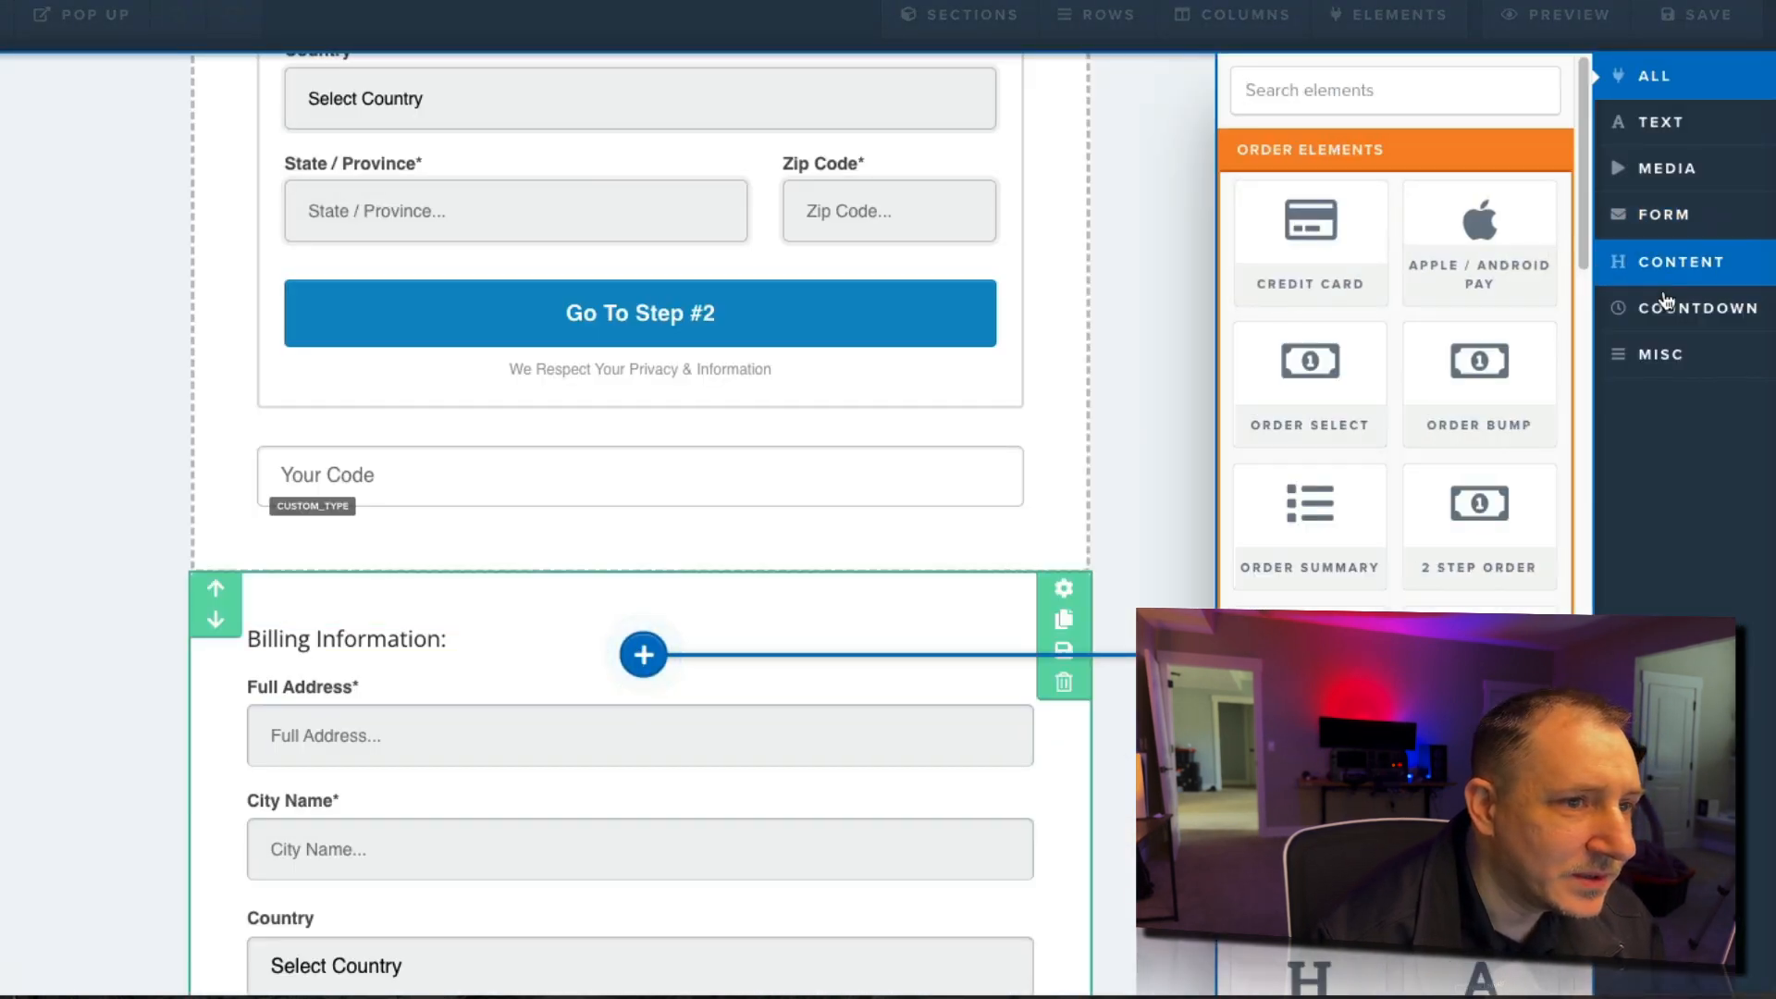
Step: Add a 'Click For Same Billing Information' headline and paste the add-on script into Footer Code
left_click(642, 655)
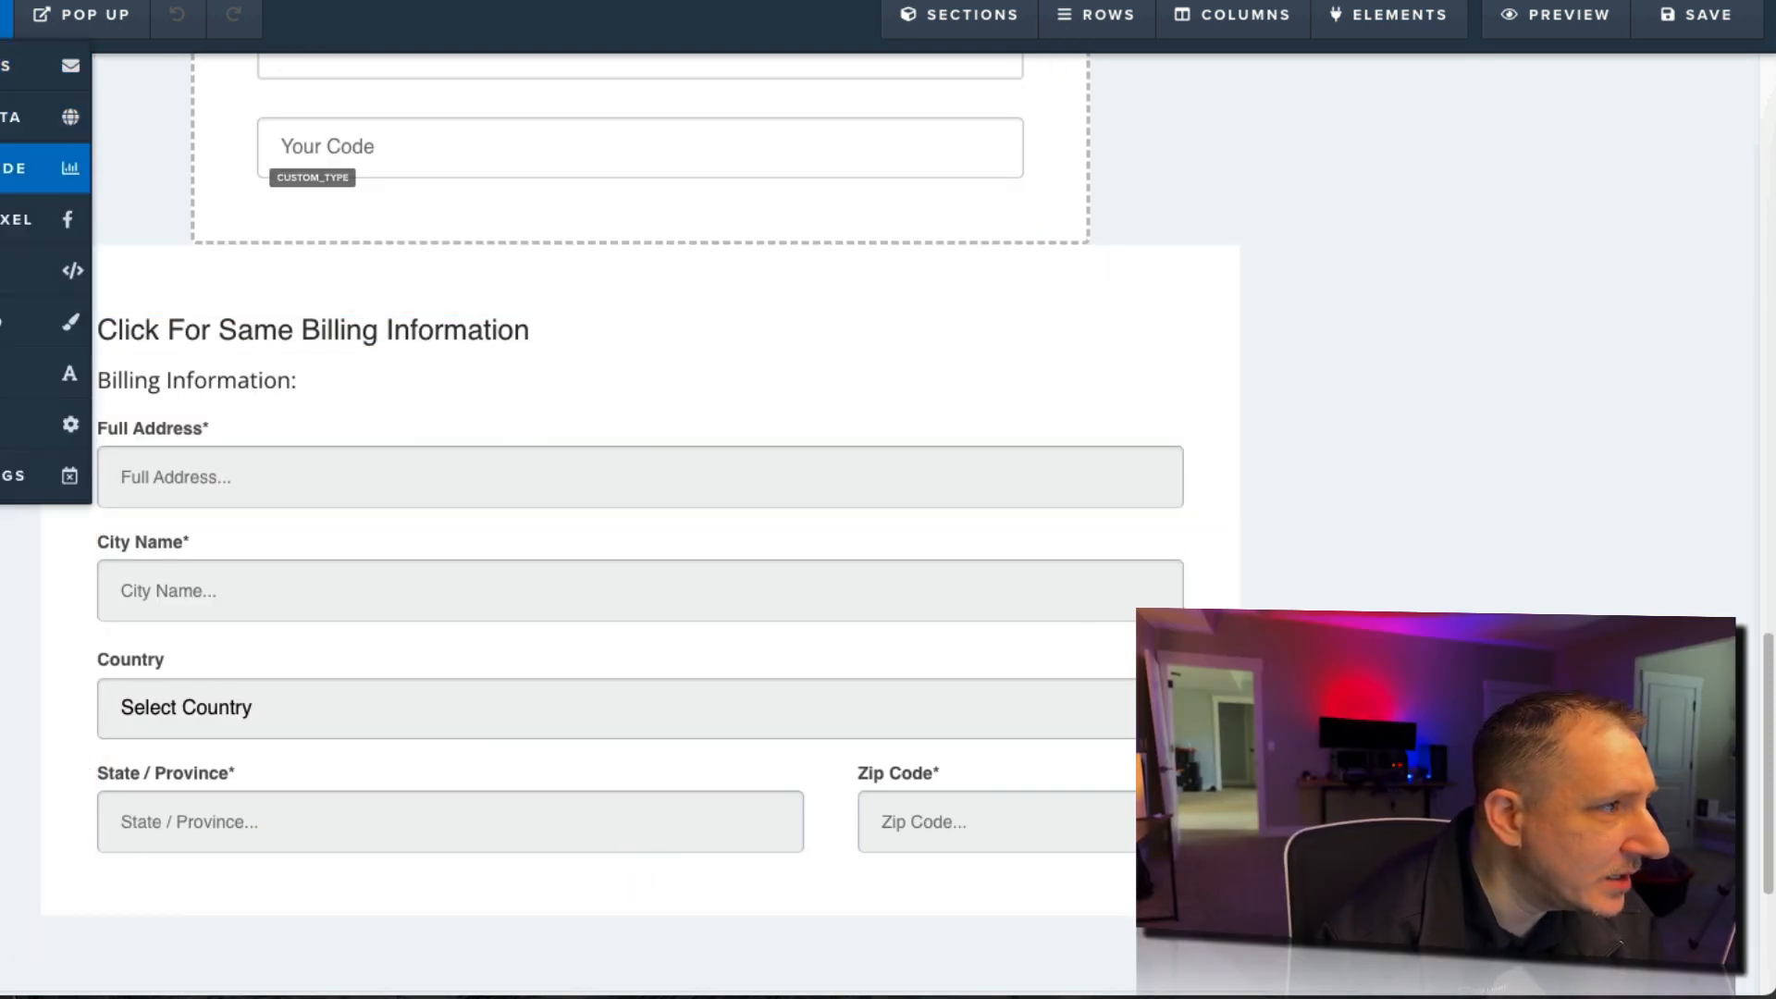
left_click(69, 167)
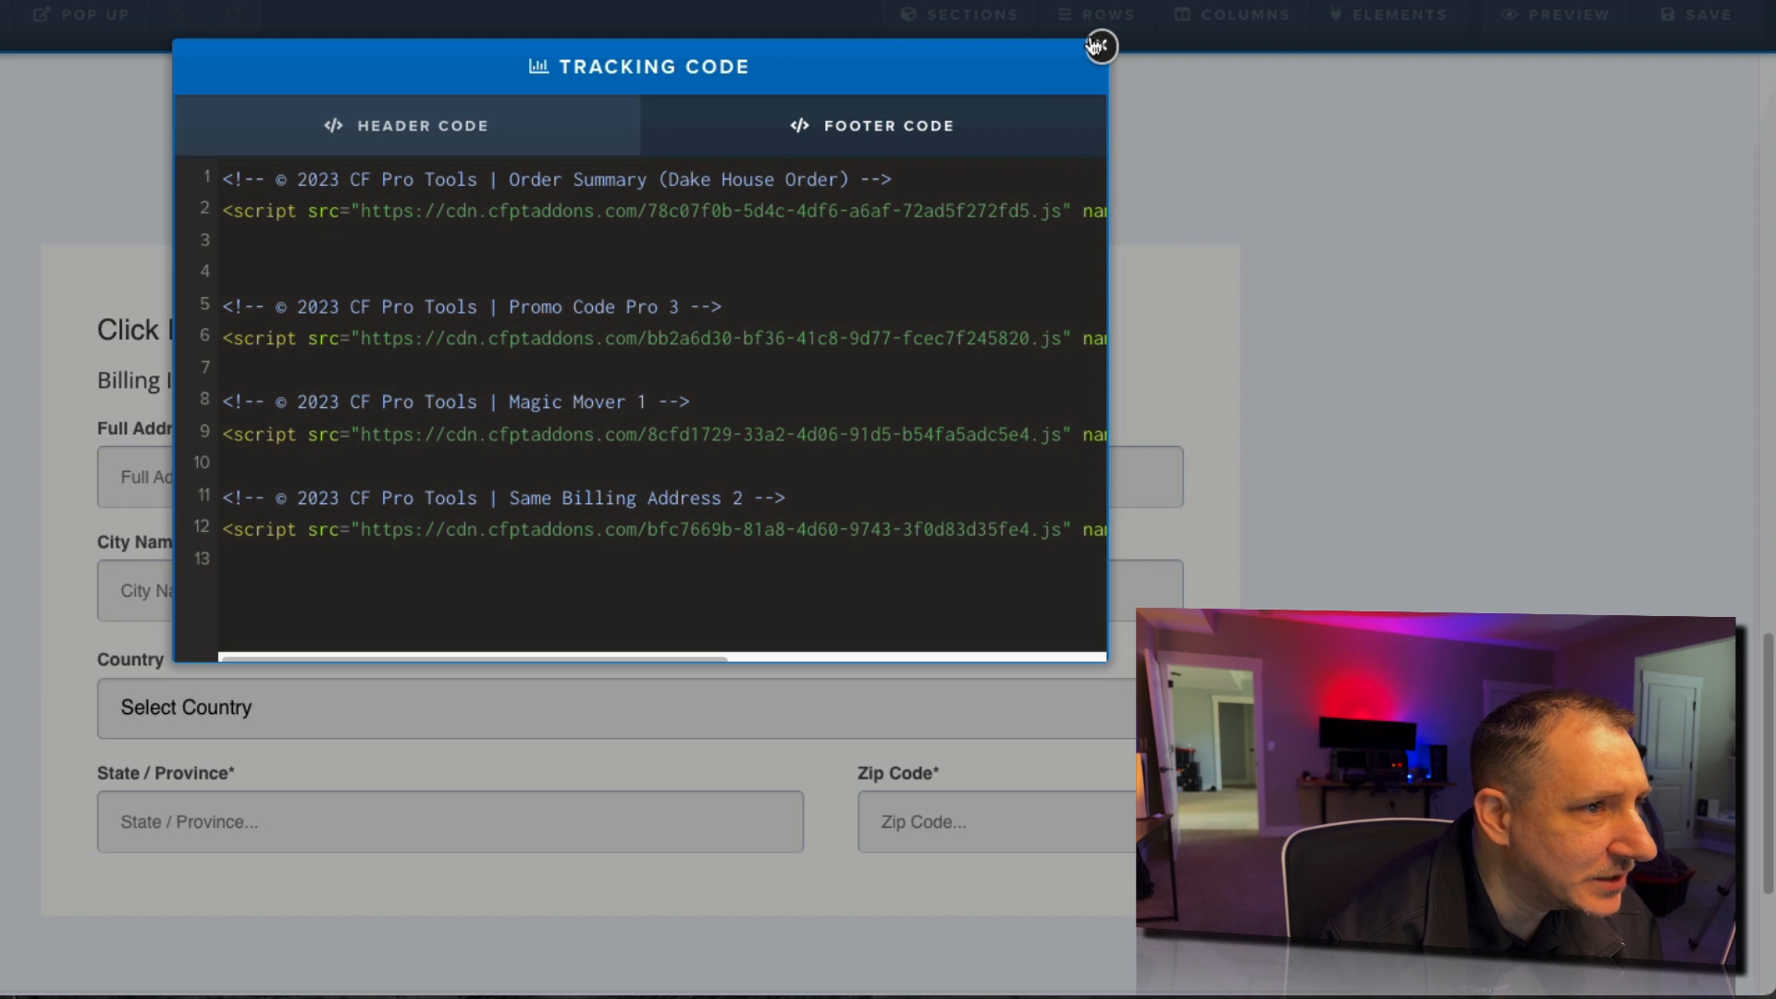
left_click(1096, 46)
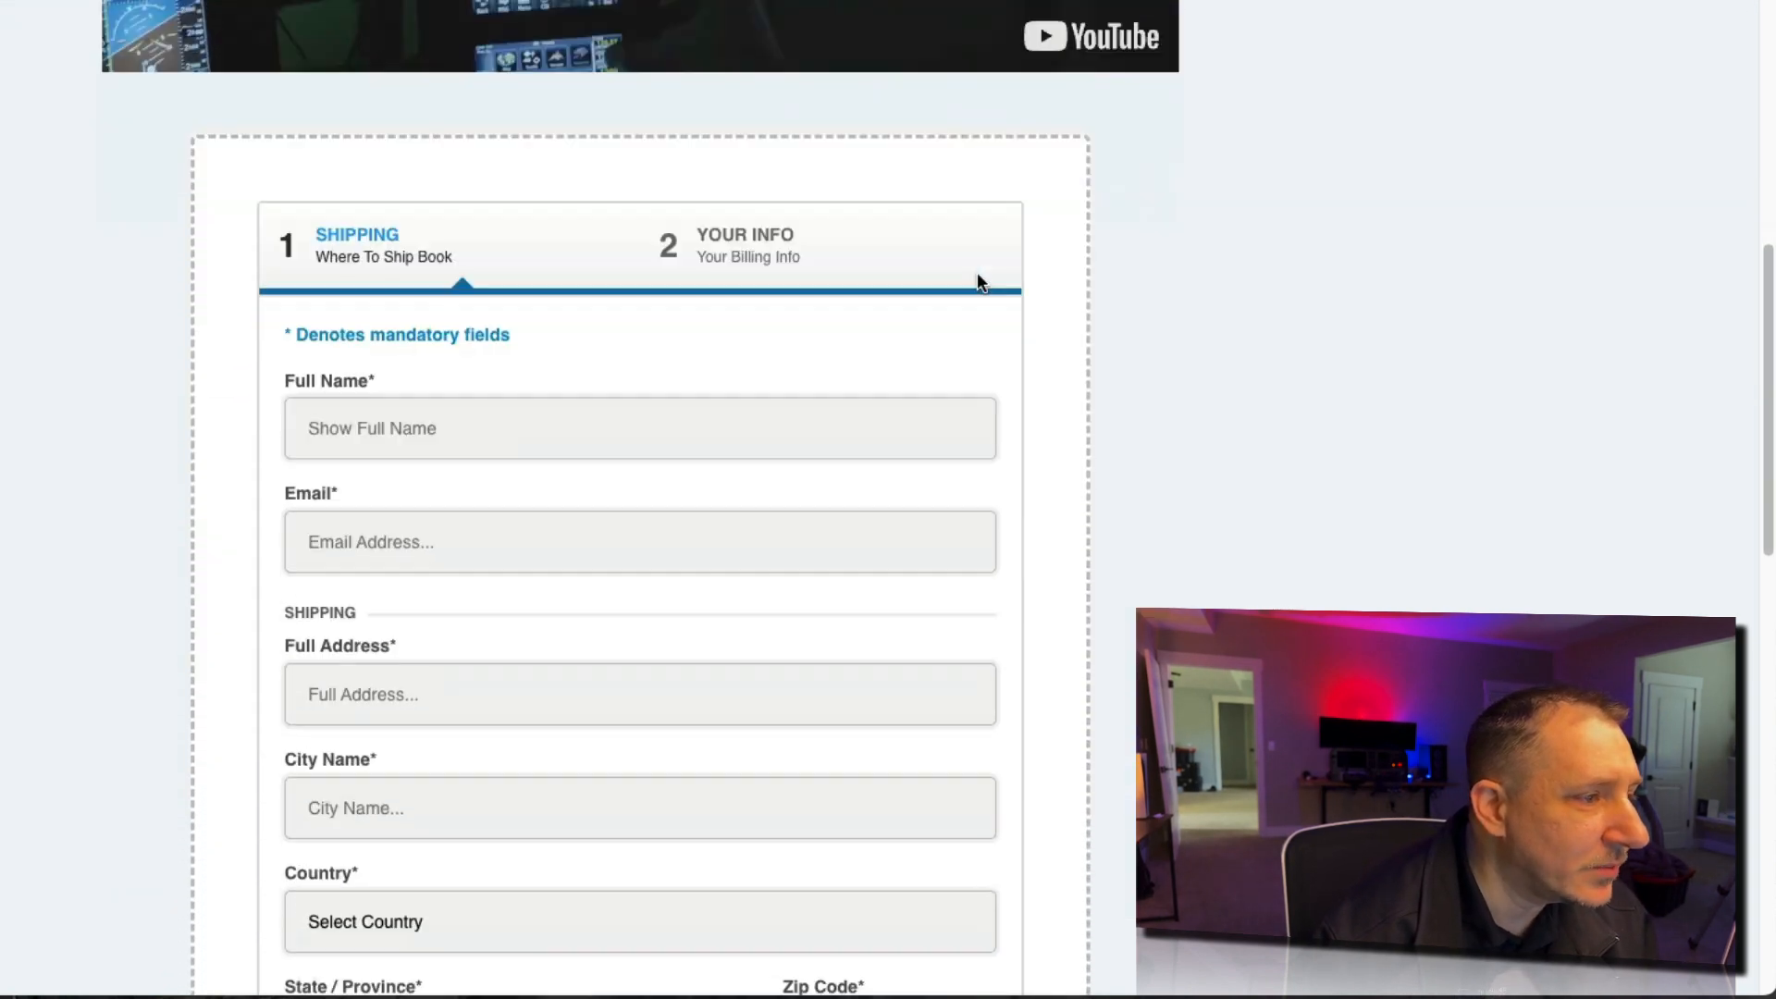
Step: Tick 'Click For Same Billing Information' below the filled shipping fields to copy the address
scroll("down", 3)
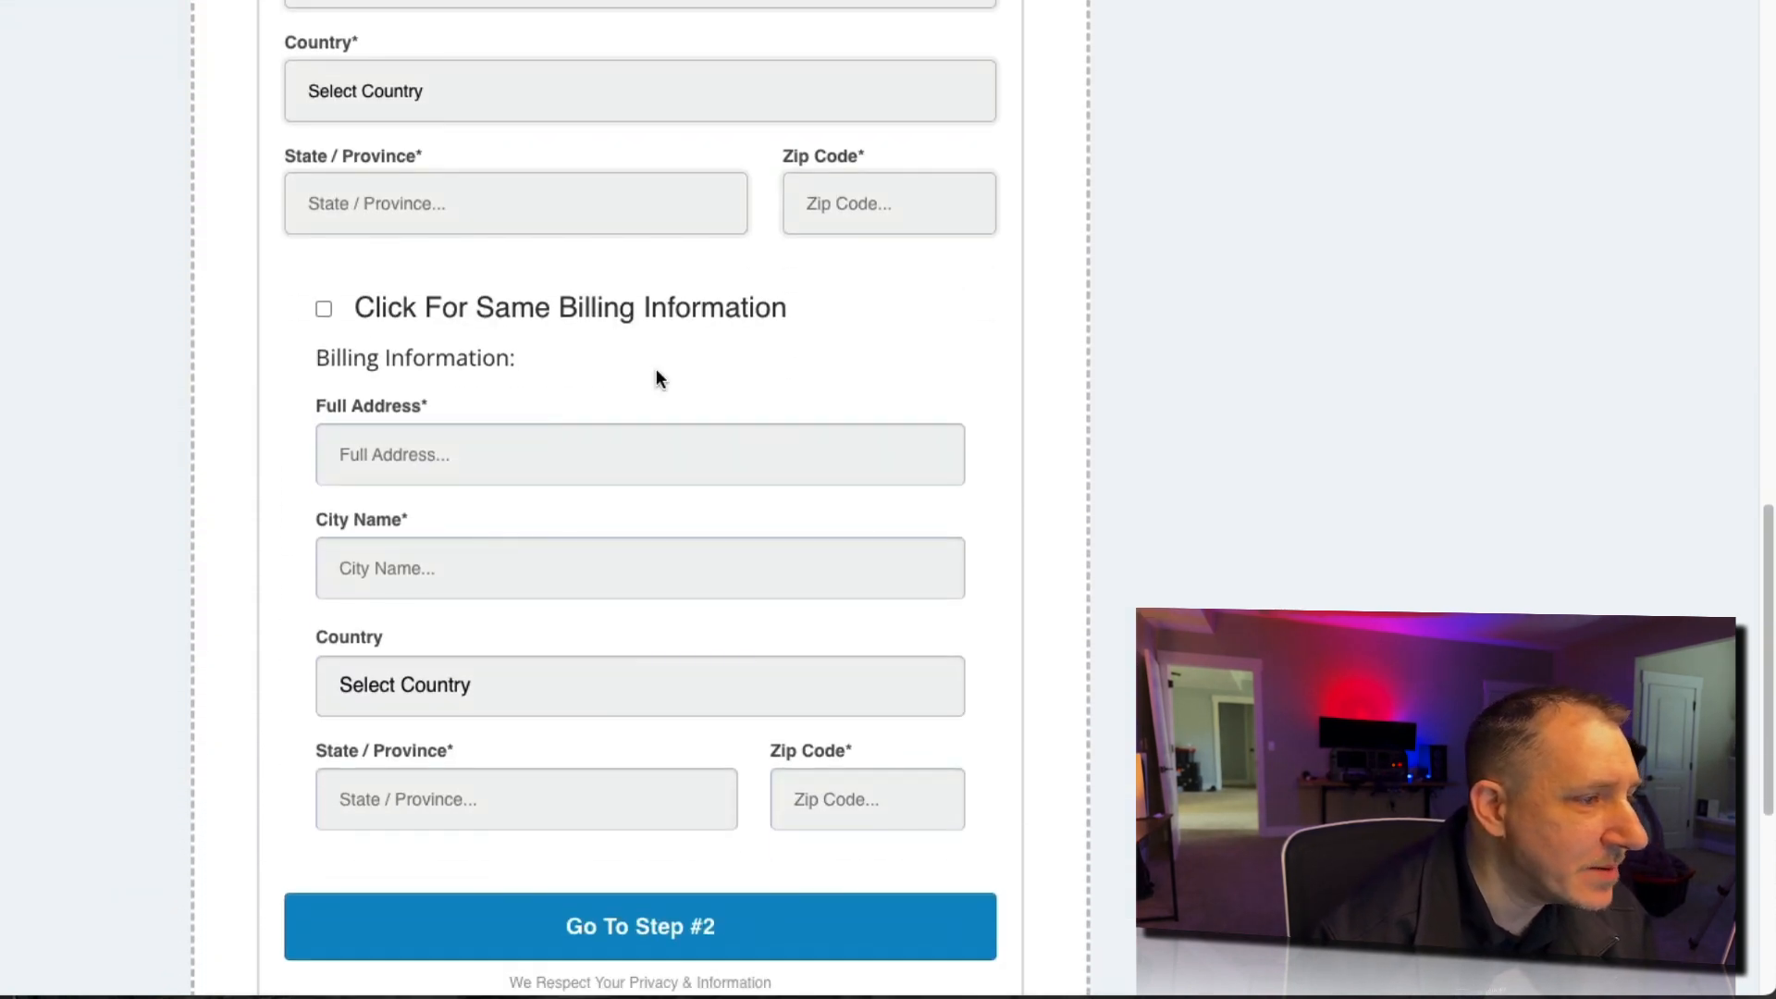
mouse_move(348, 412)
type("23423")
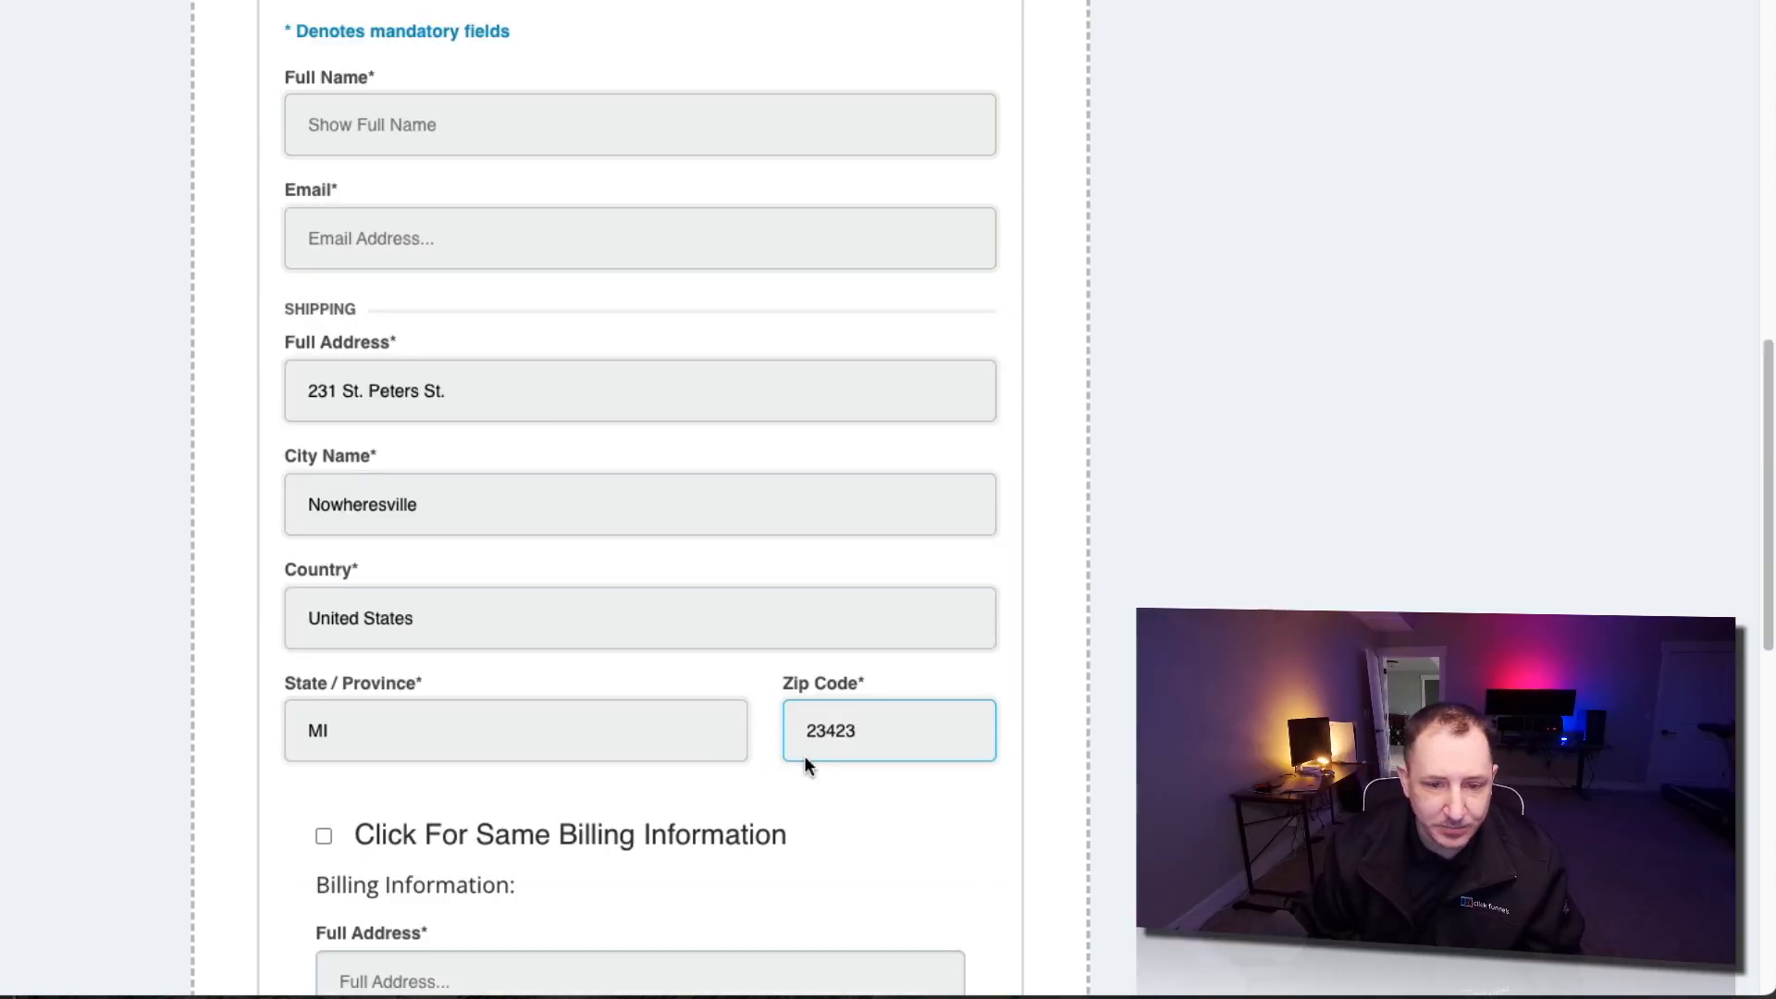
scroll("down", 3)
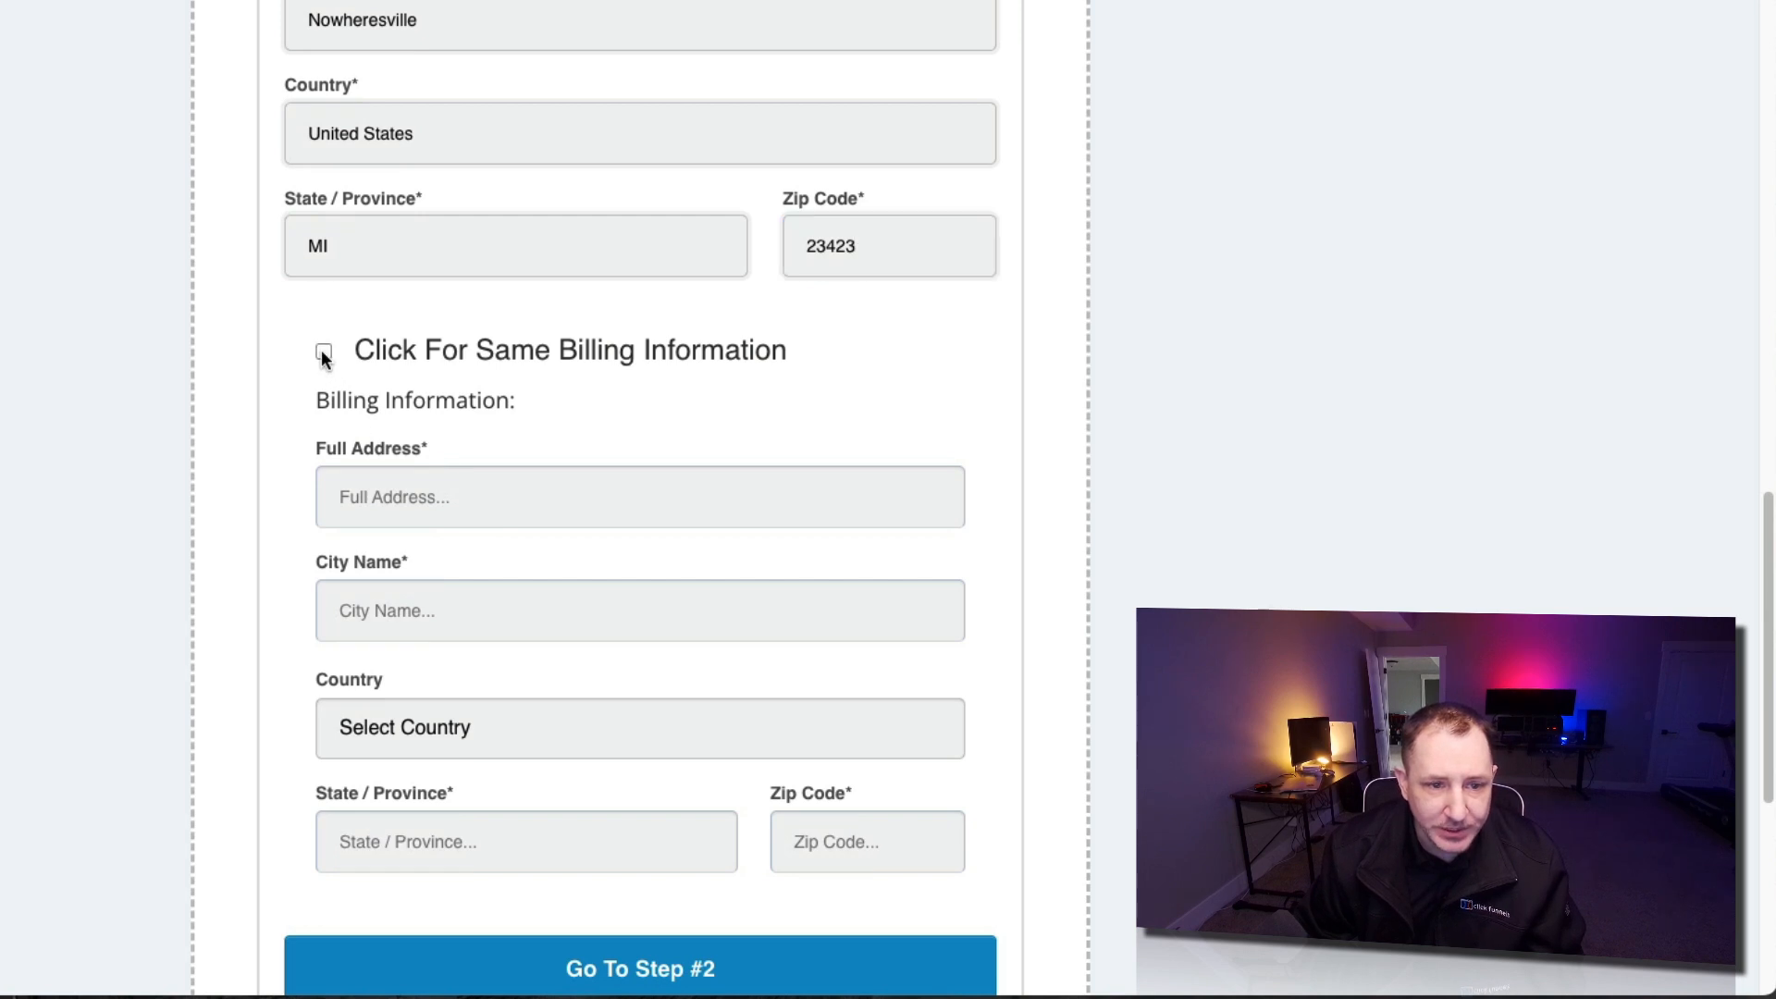
left_click(323, 352)
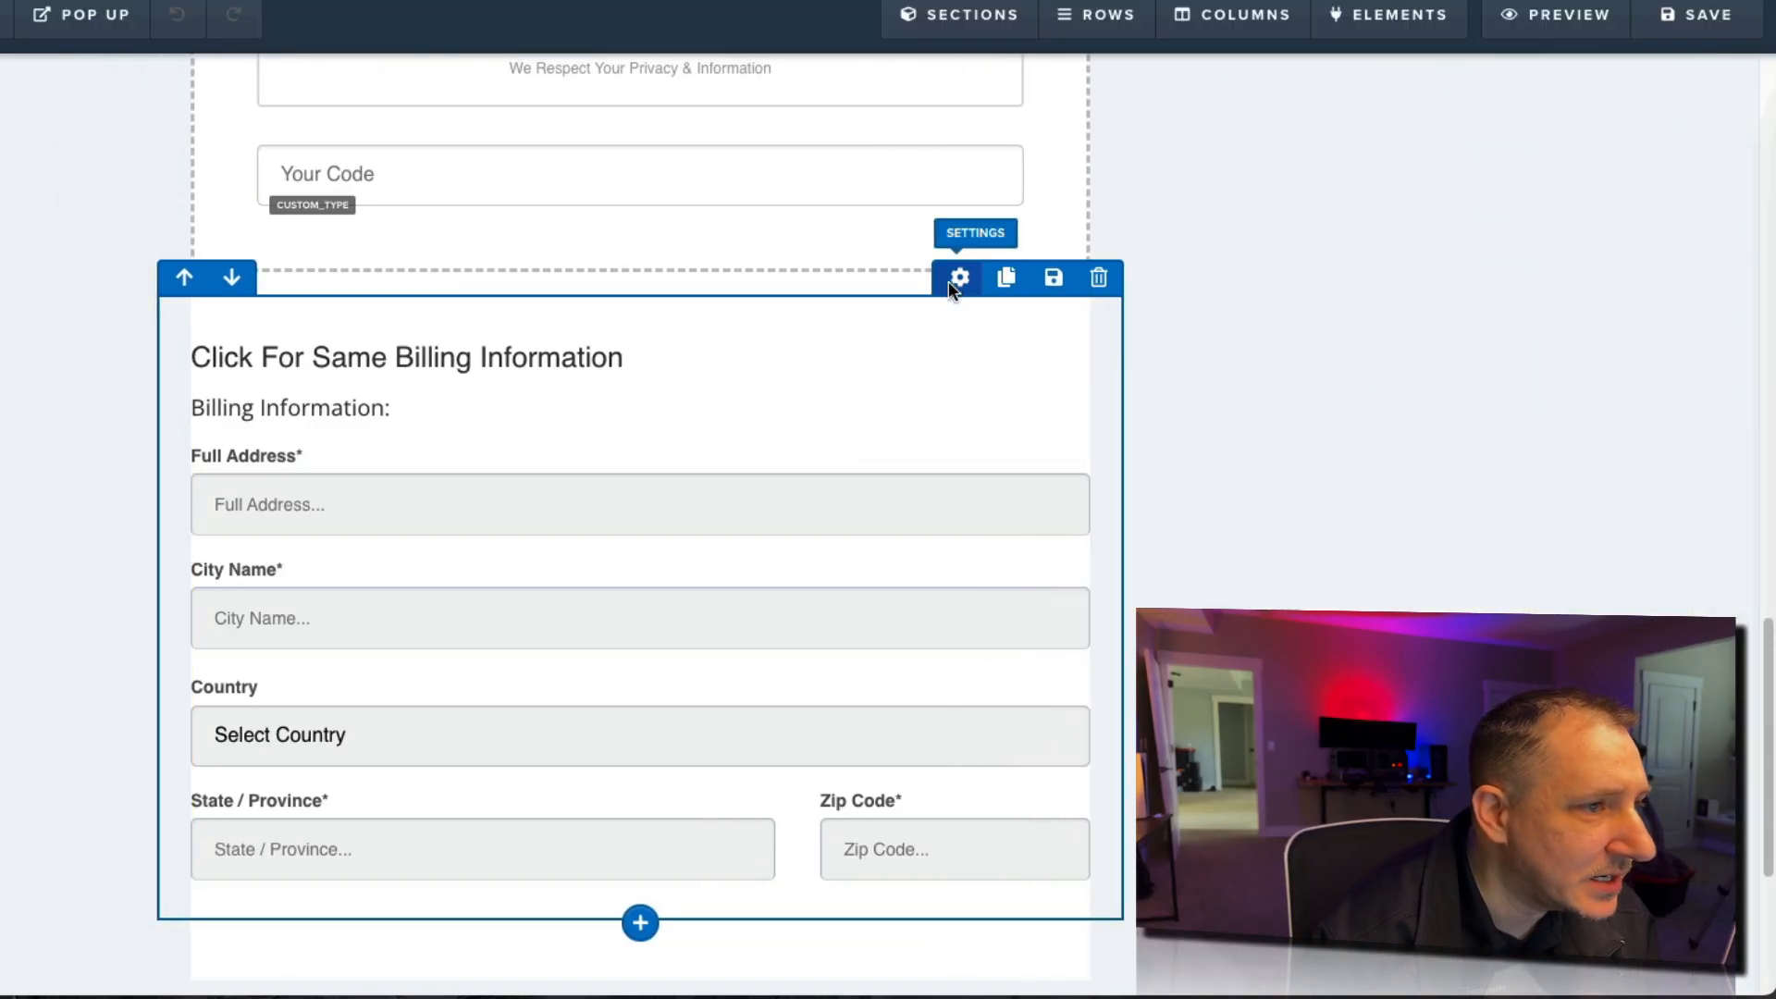
left_click(959, 278)
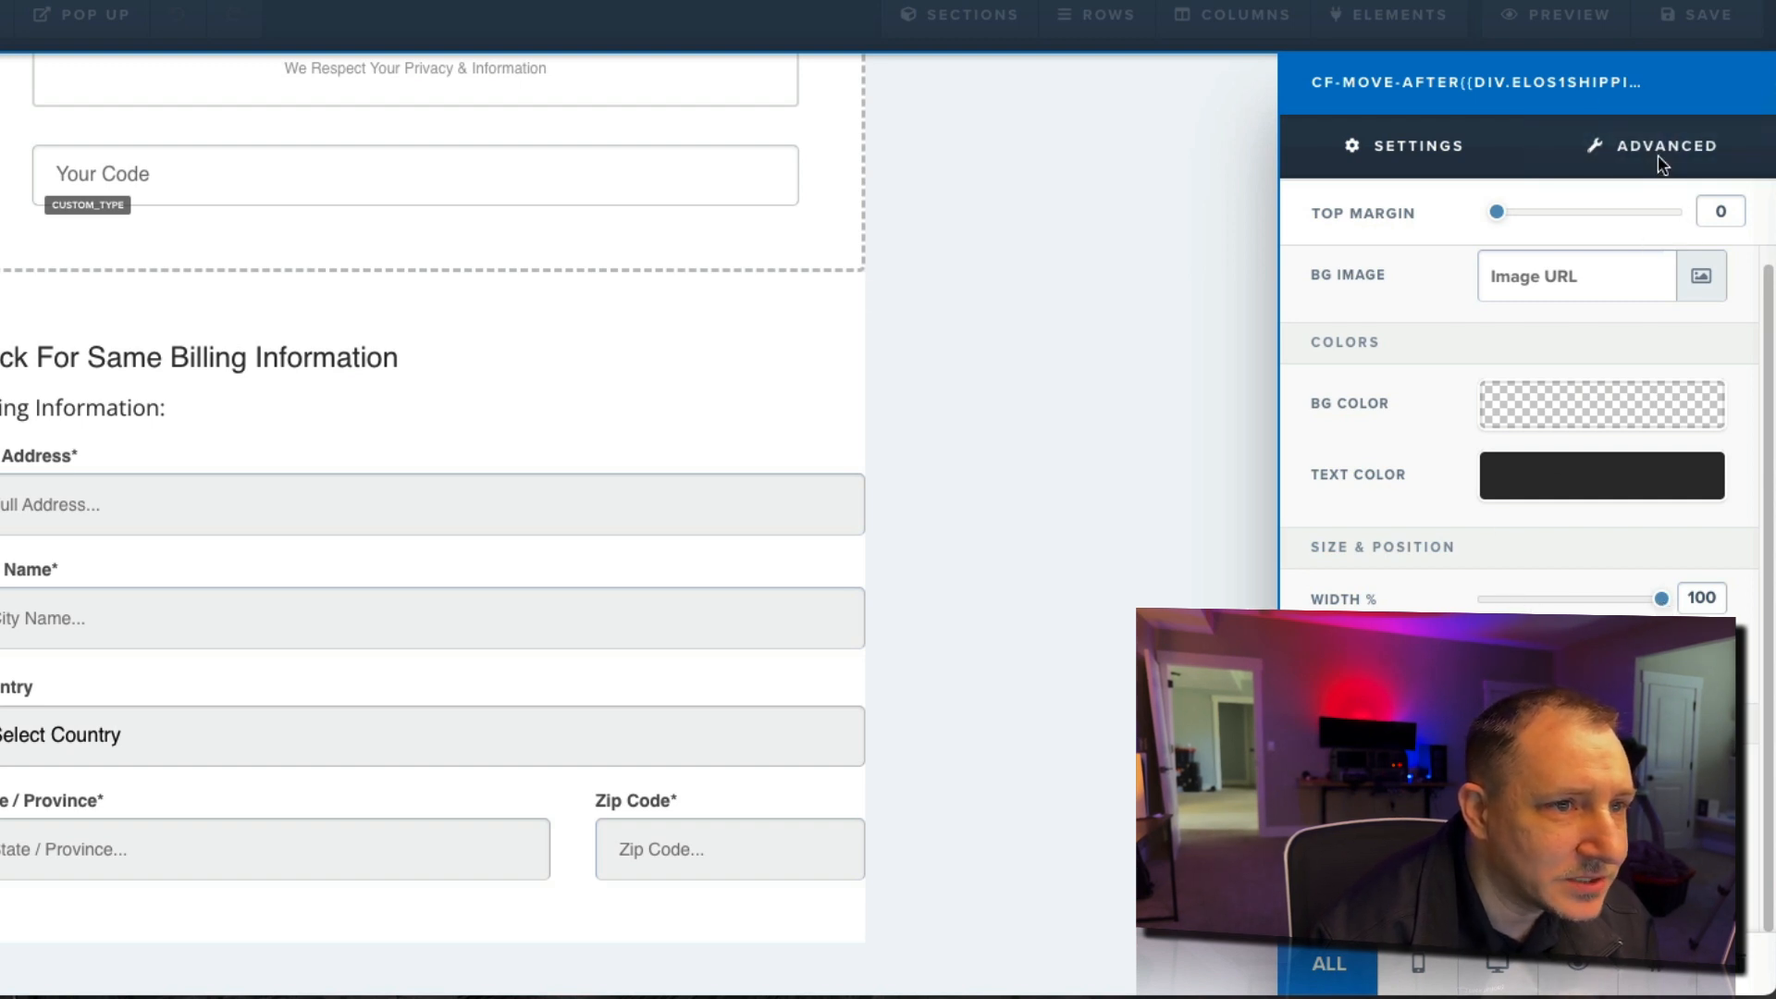
left_click(1665, 145)
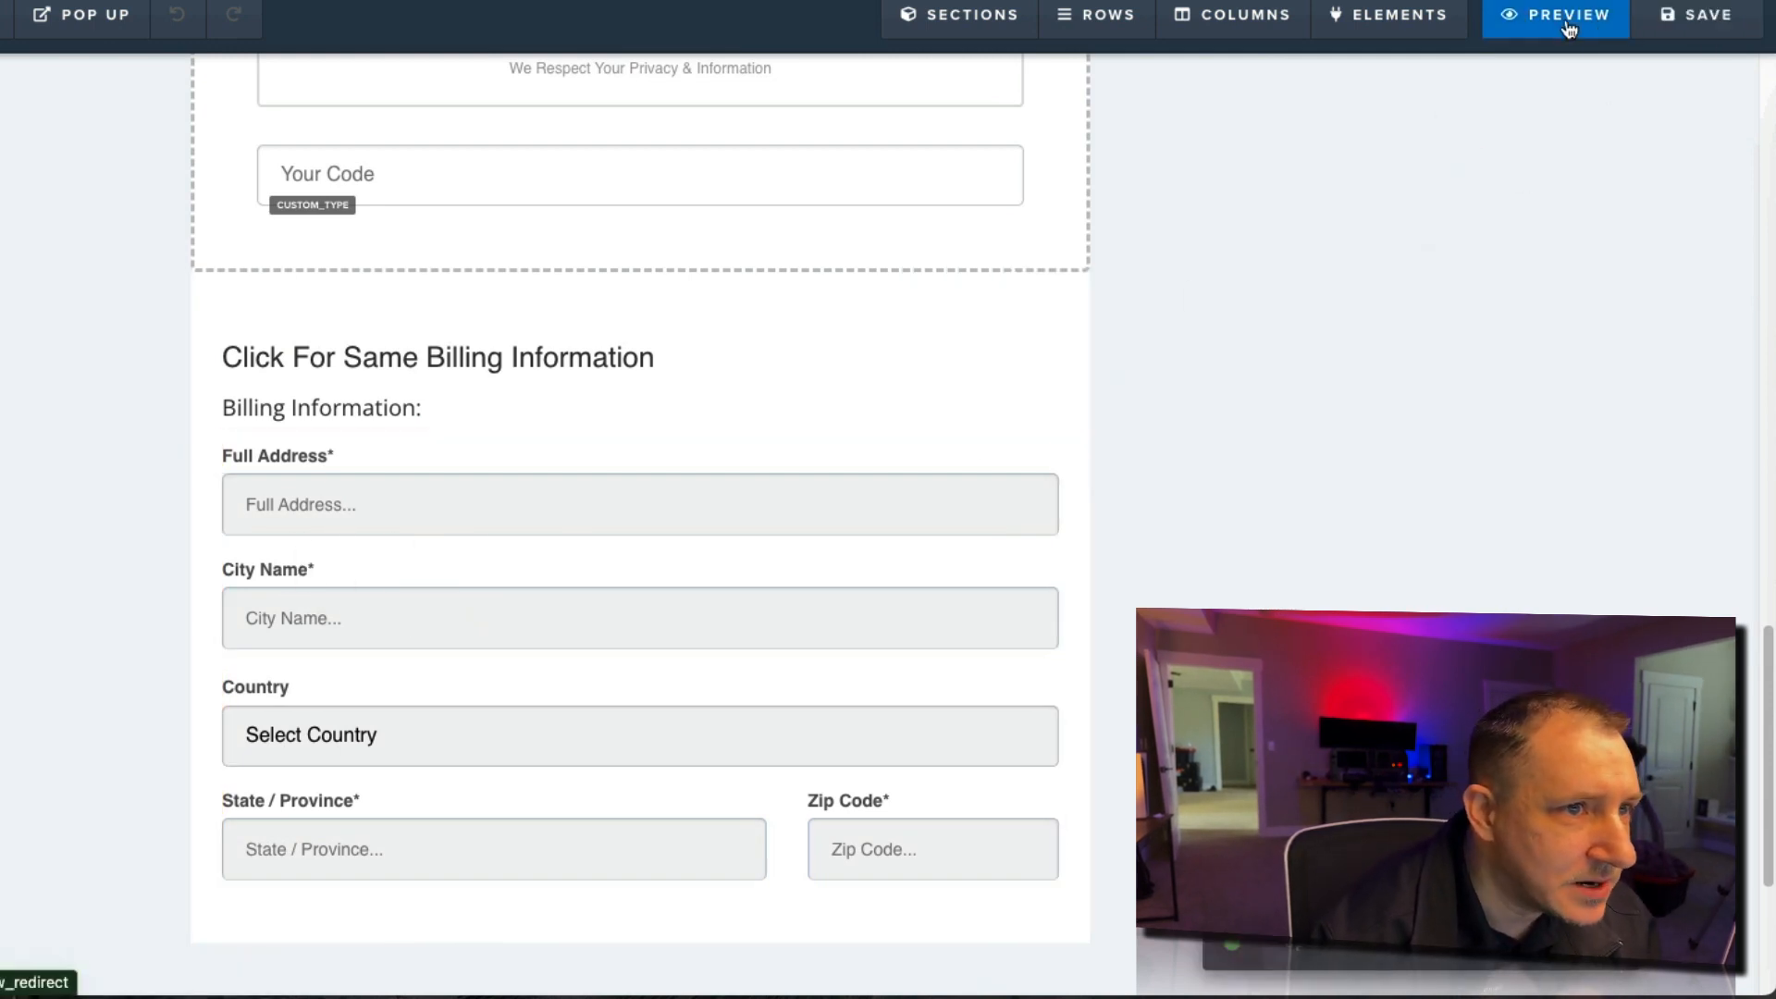
Step: Preview the page and scroll through step 1 of the order form
left_click(1566, 15)
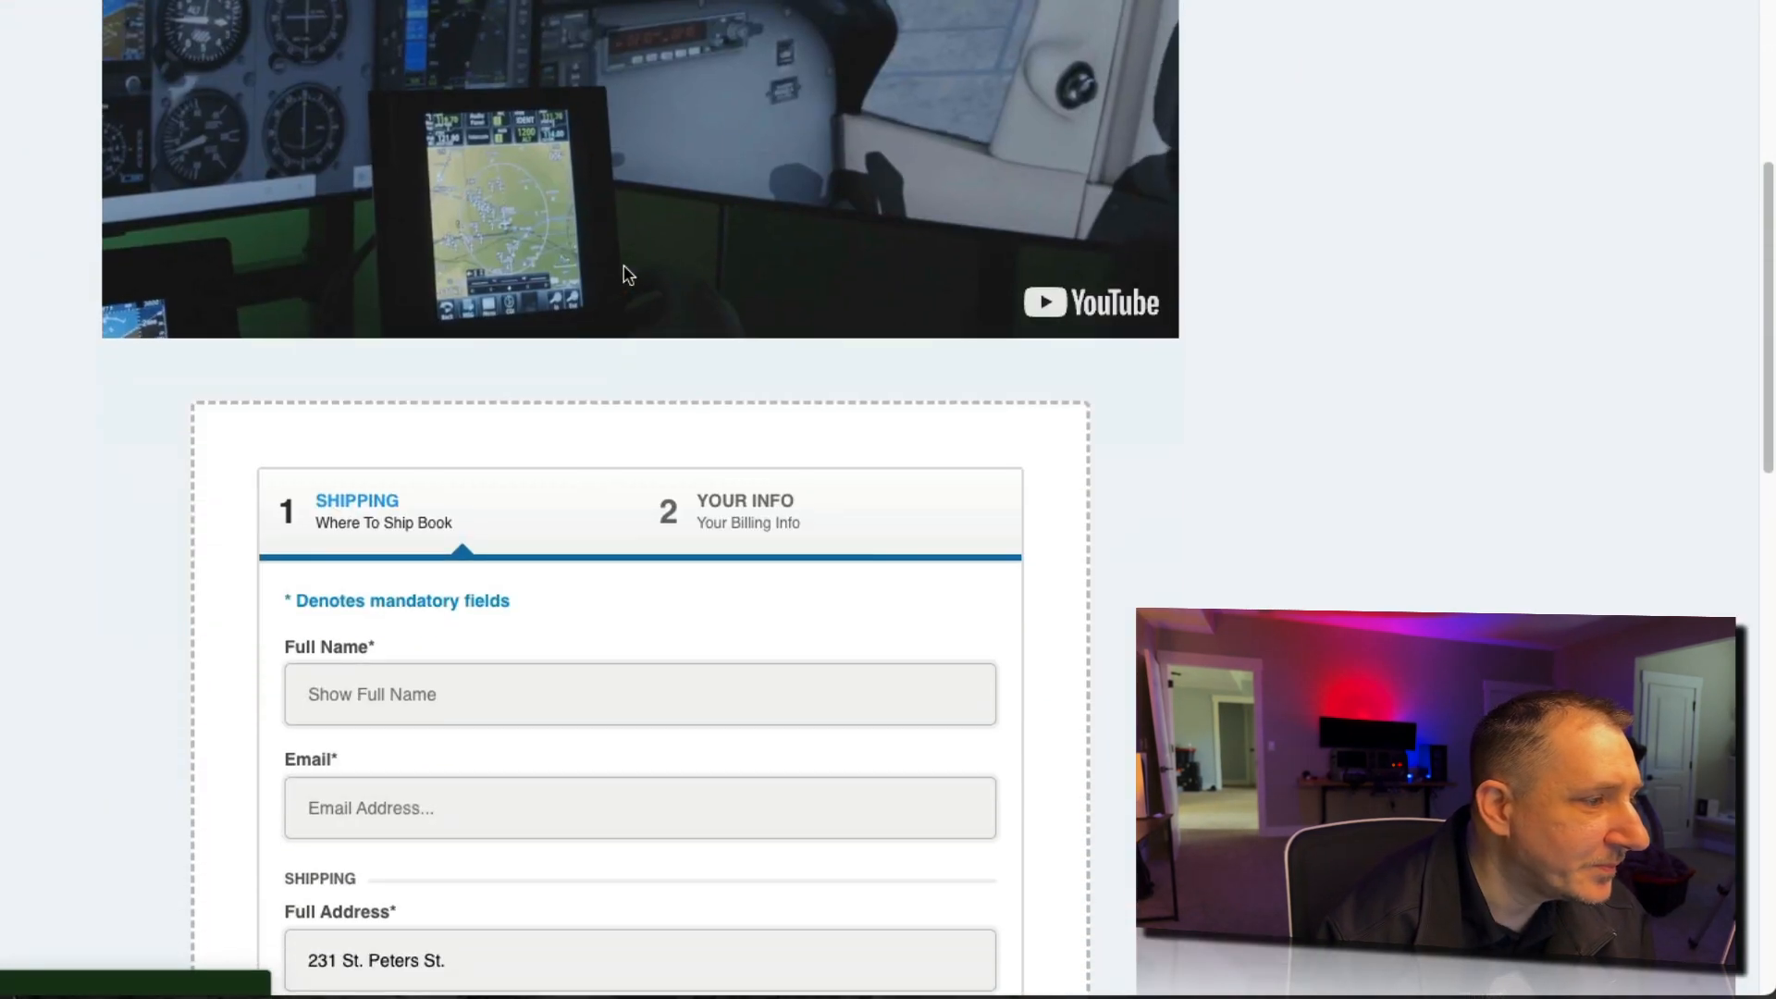
scroll("down", 3)
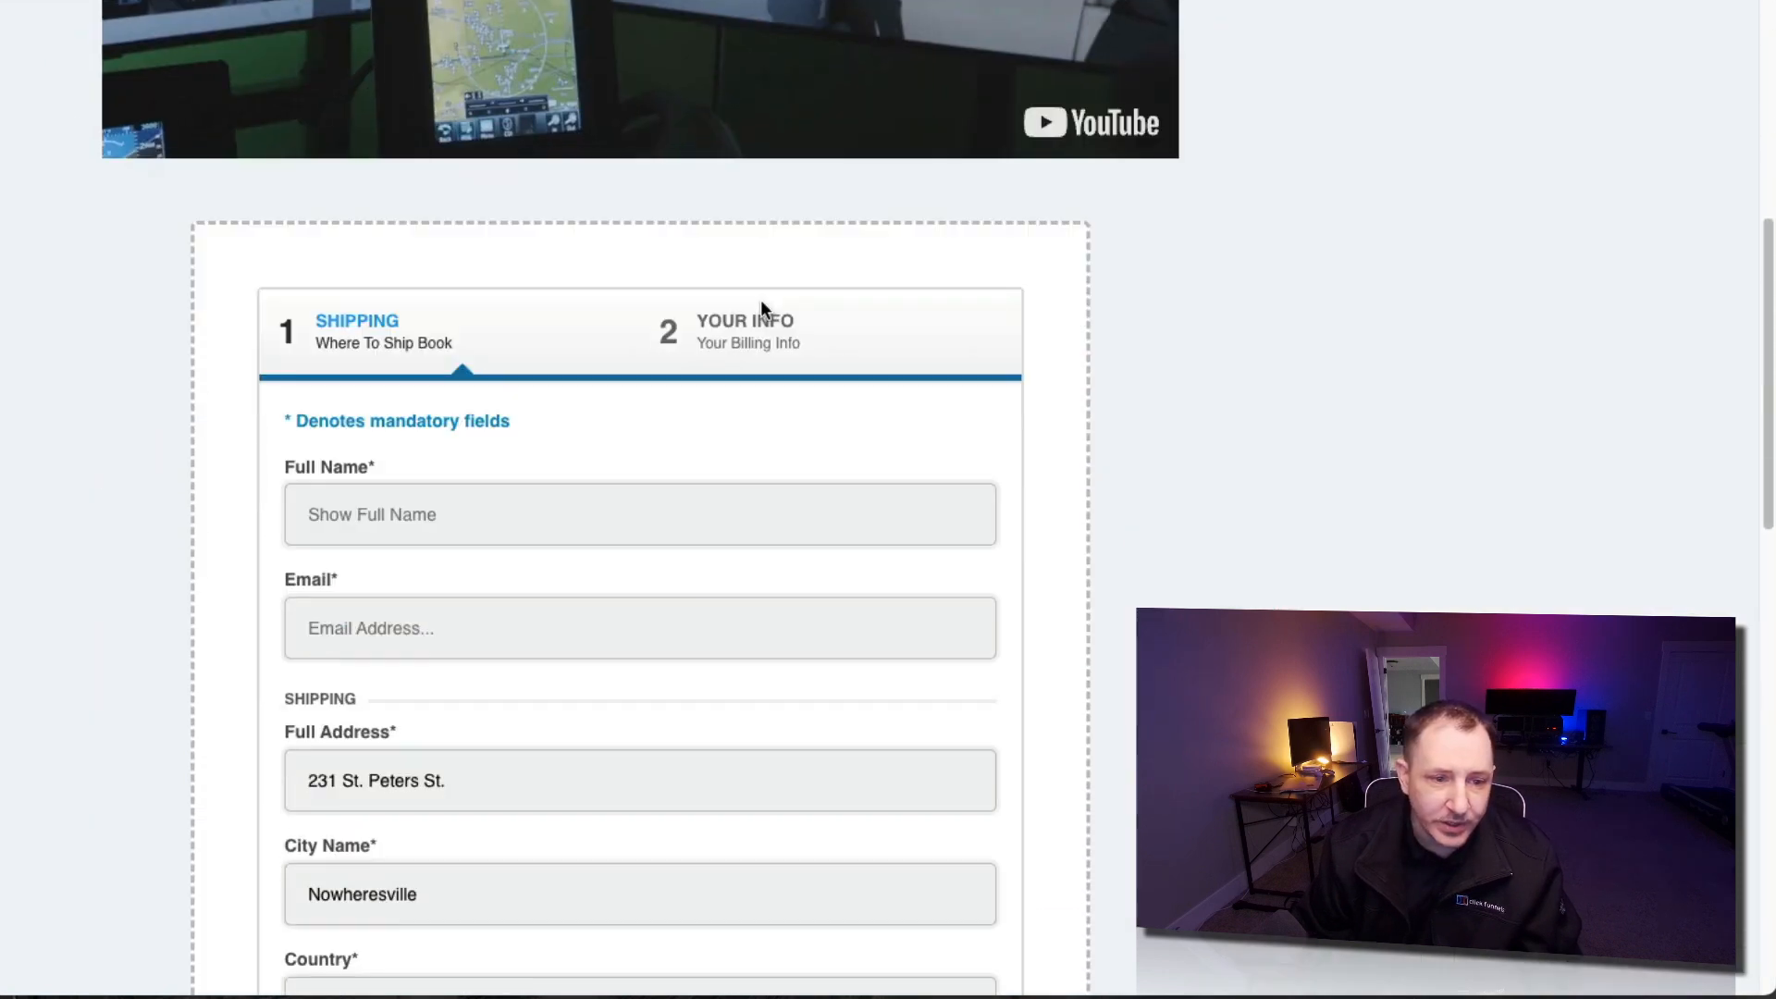
scroll("down", 3)
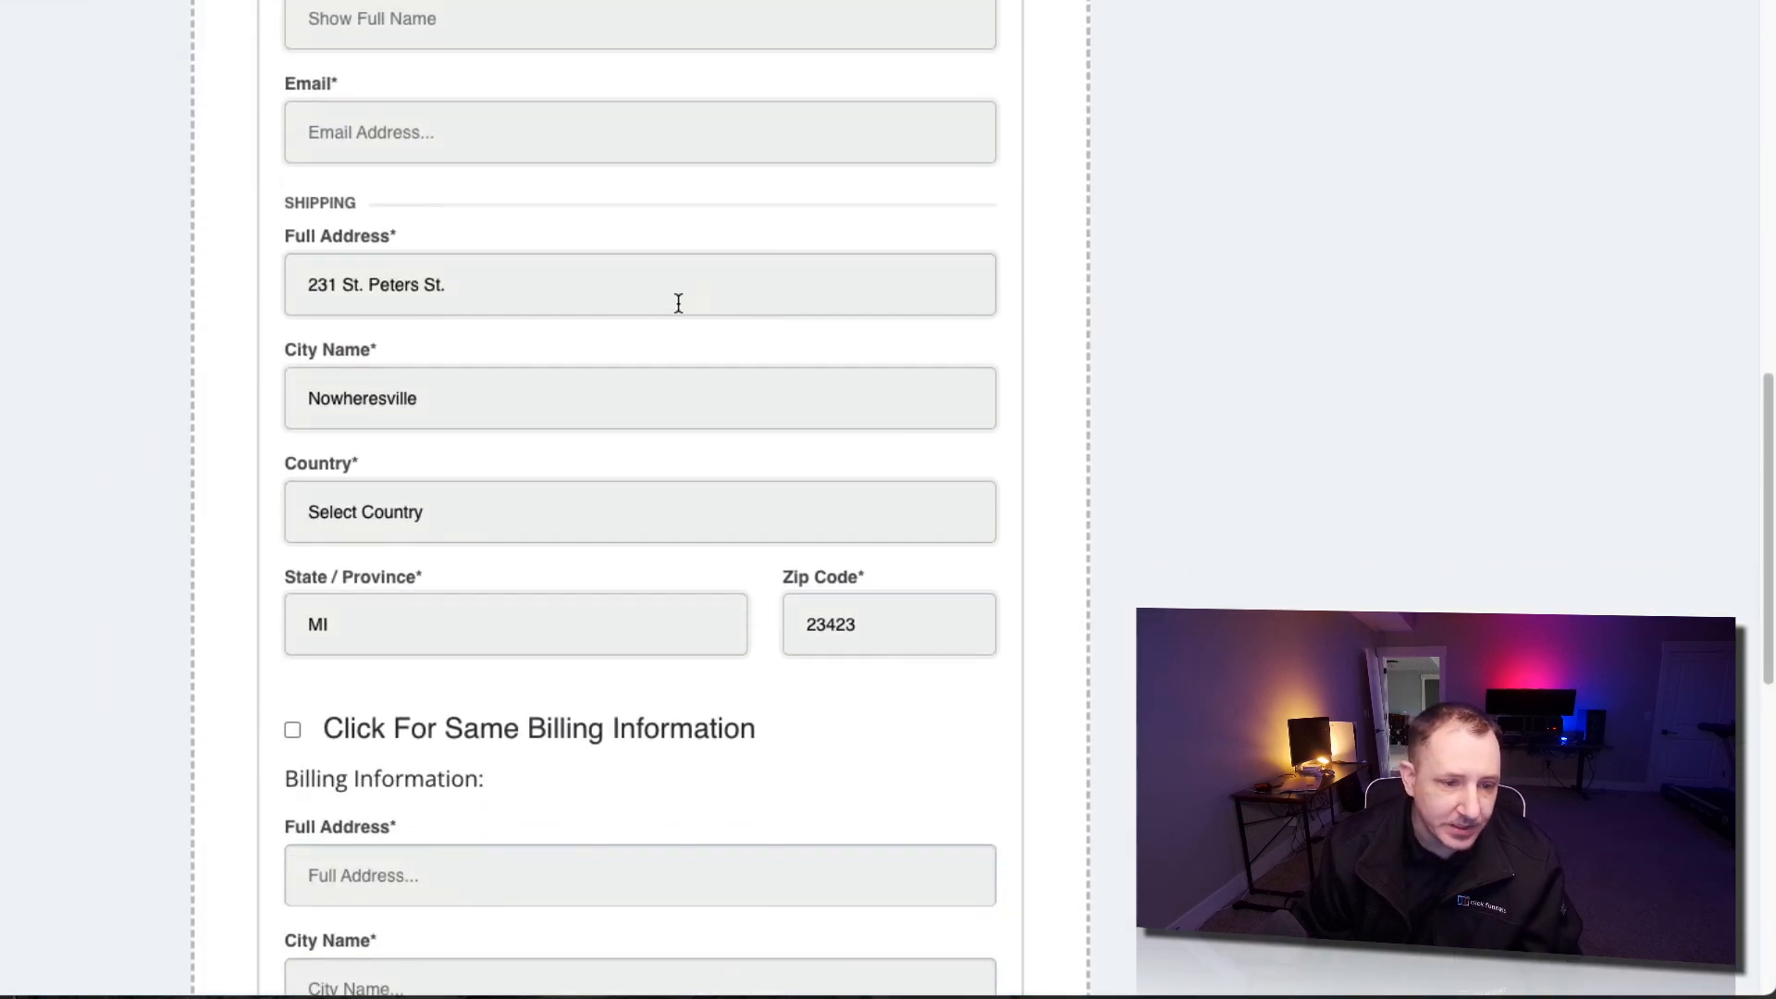
scroll("down", 3)
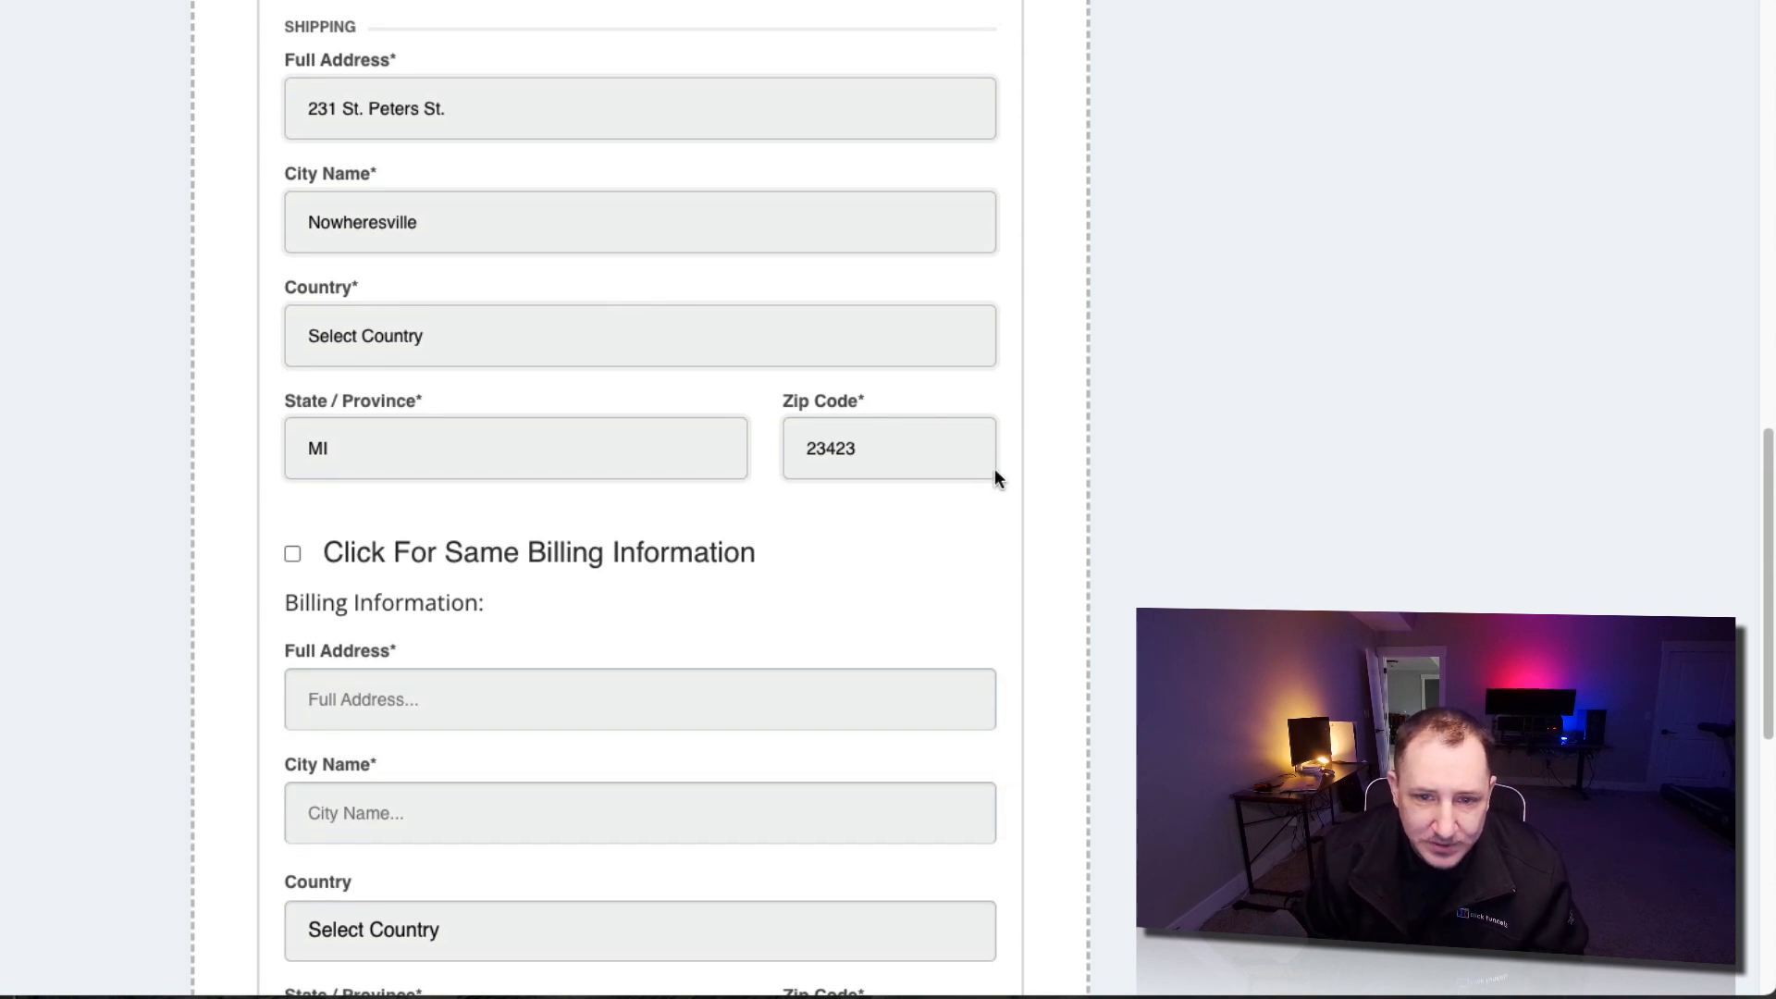
scroll("down", 3)
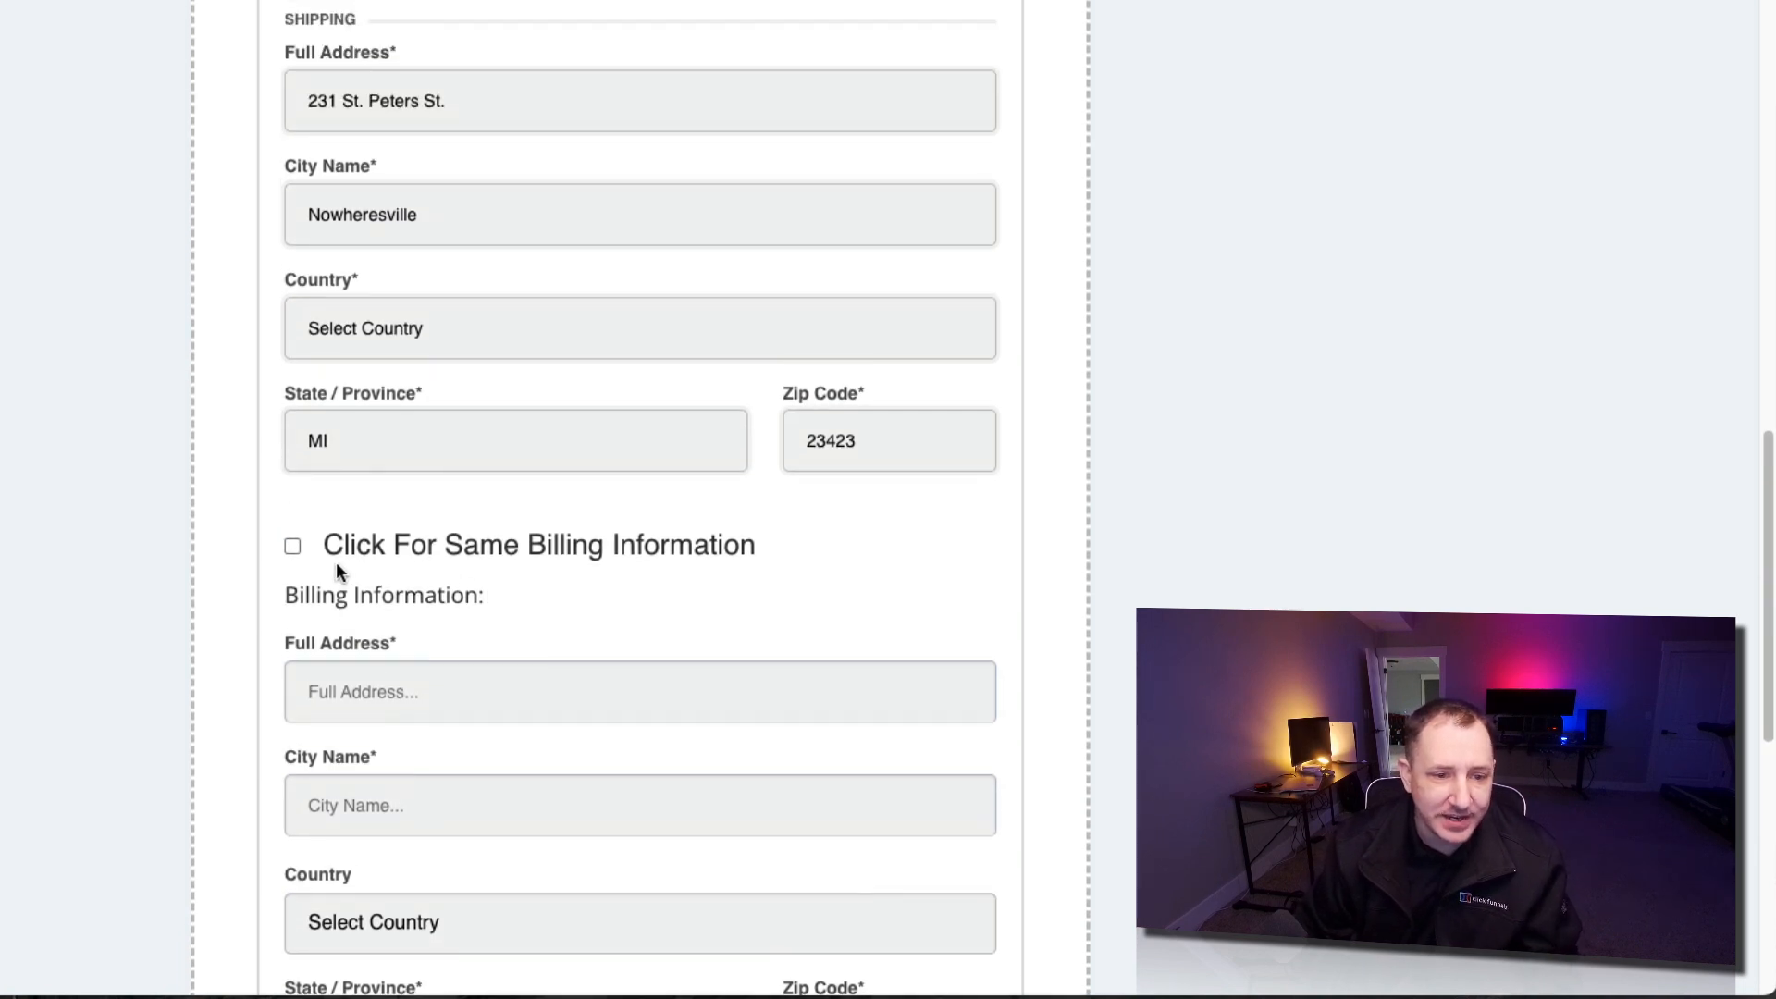
mouse_move(601, 522)
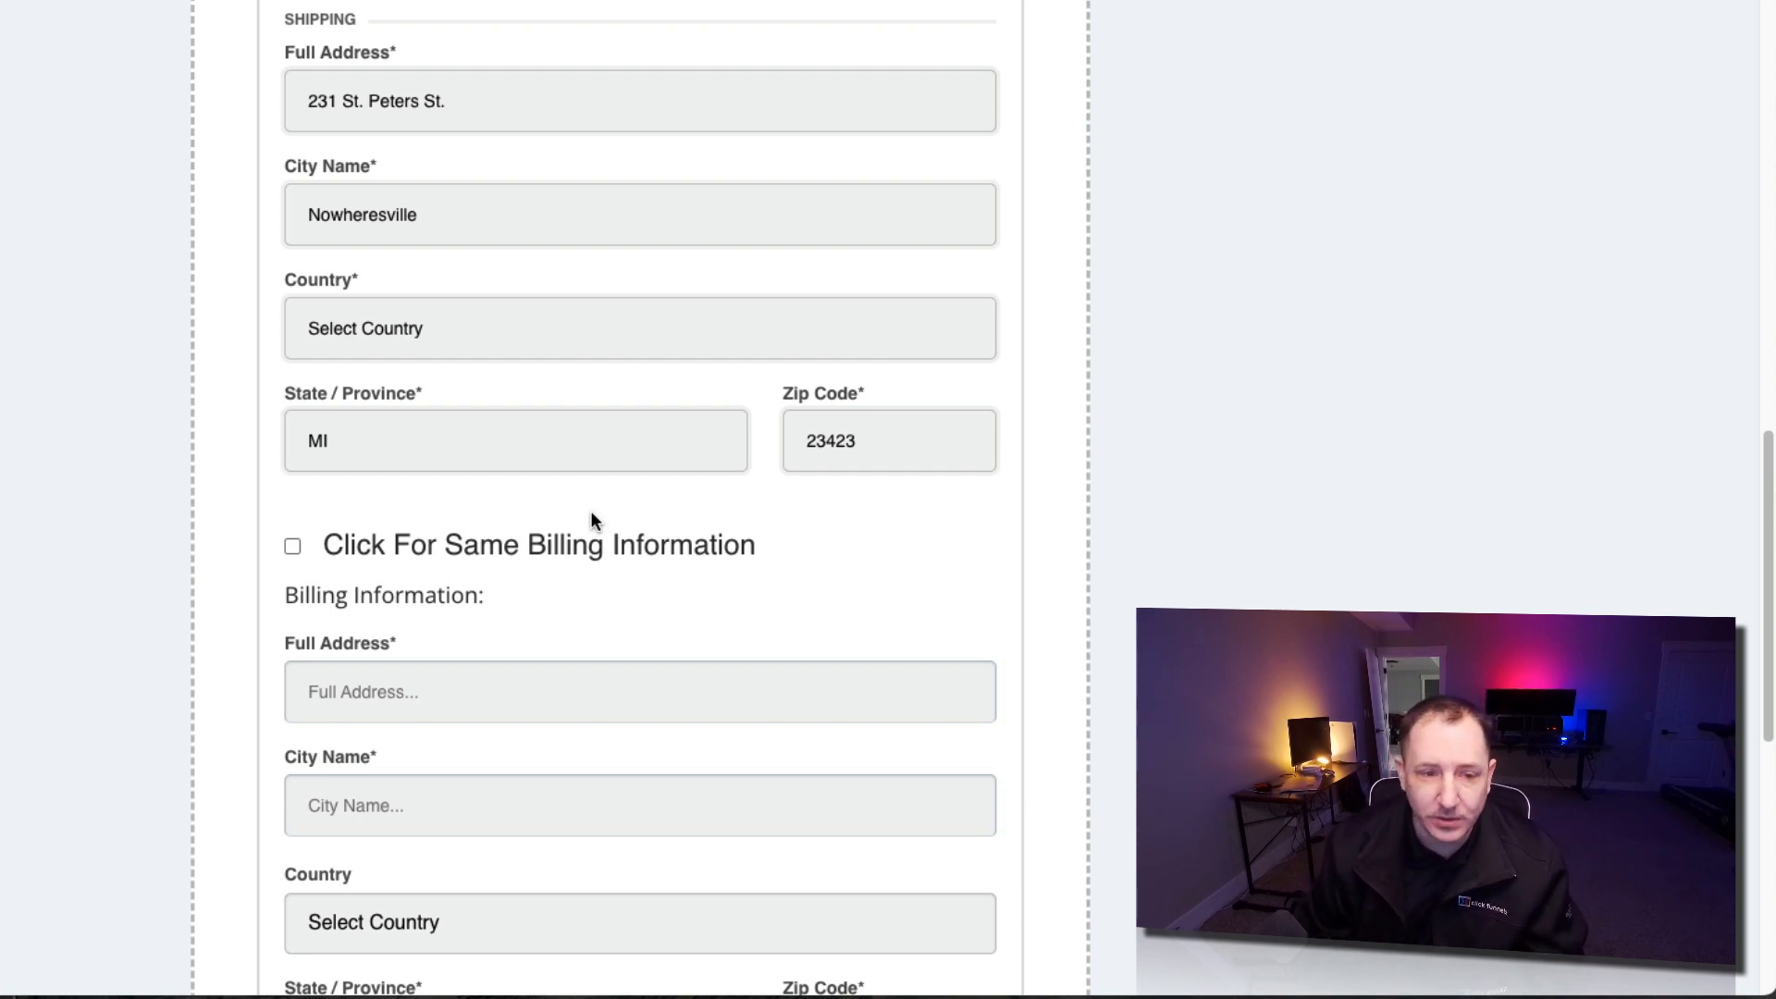
Step: Scroll through step 2's promo code, card fields, order total and one-time offer
scroll("down", 3)
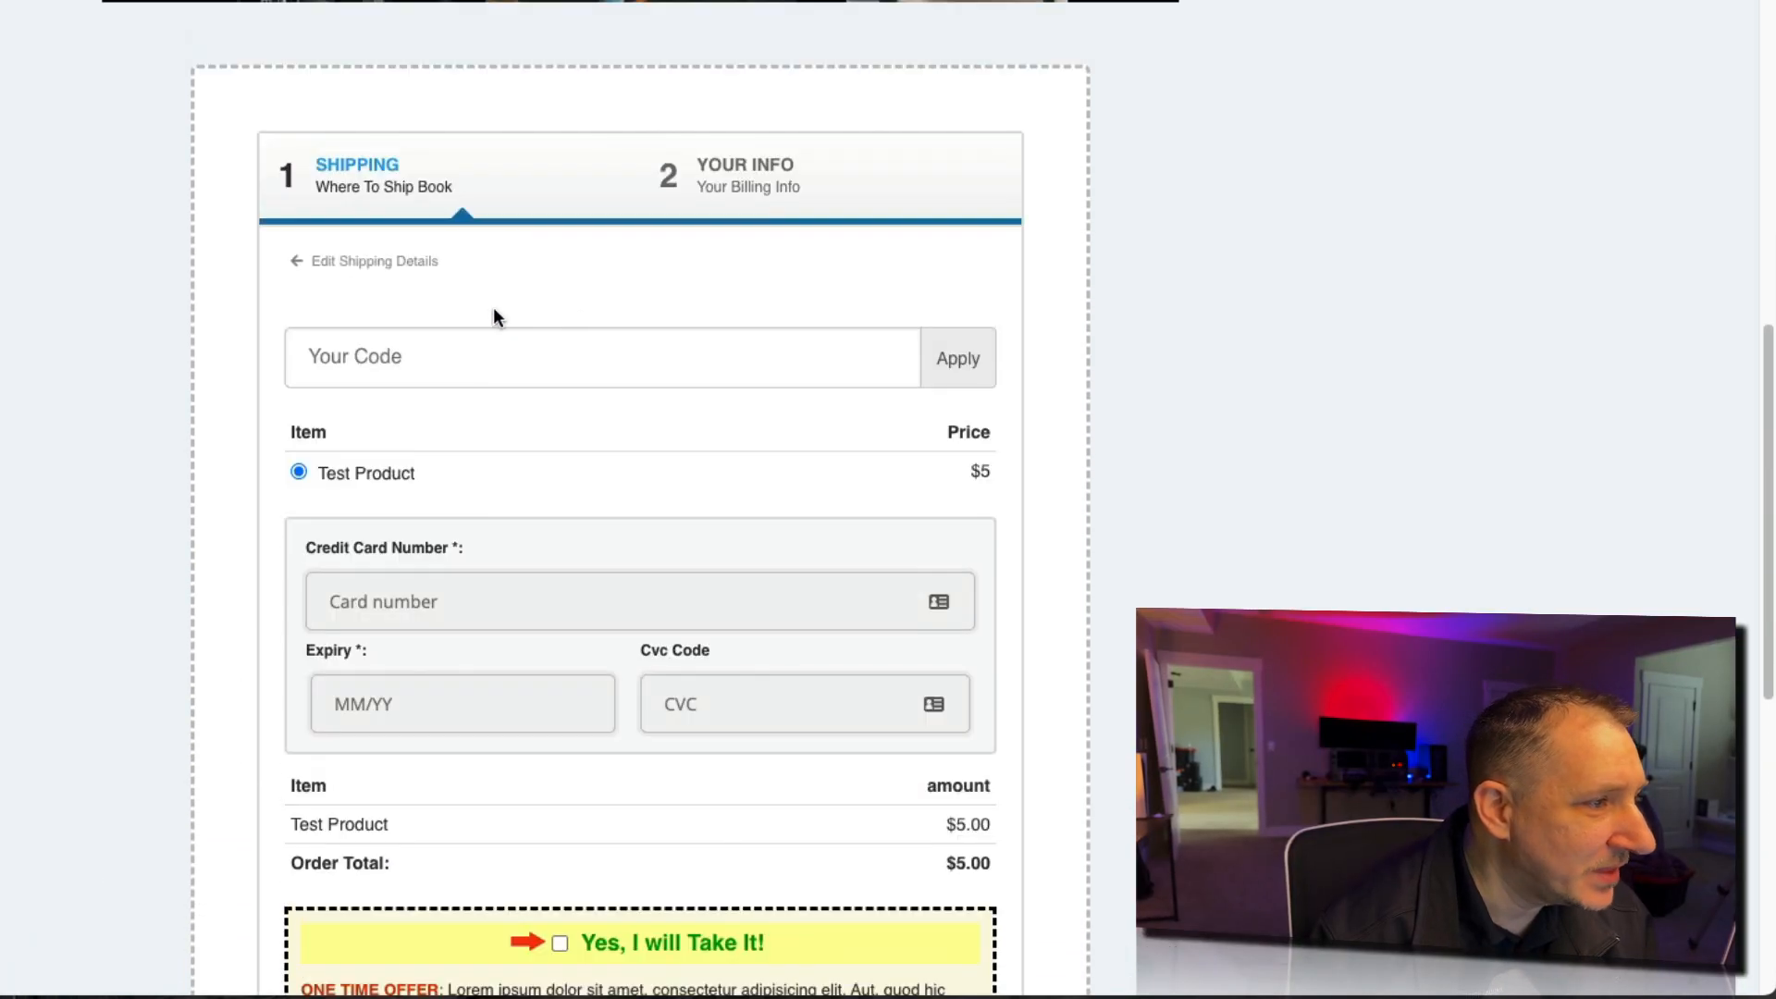
scroll("down", 3)
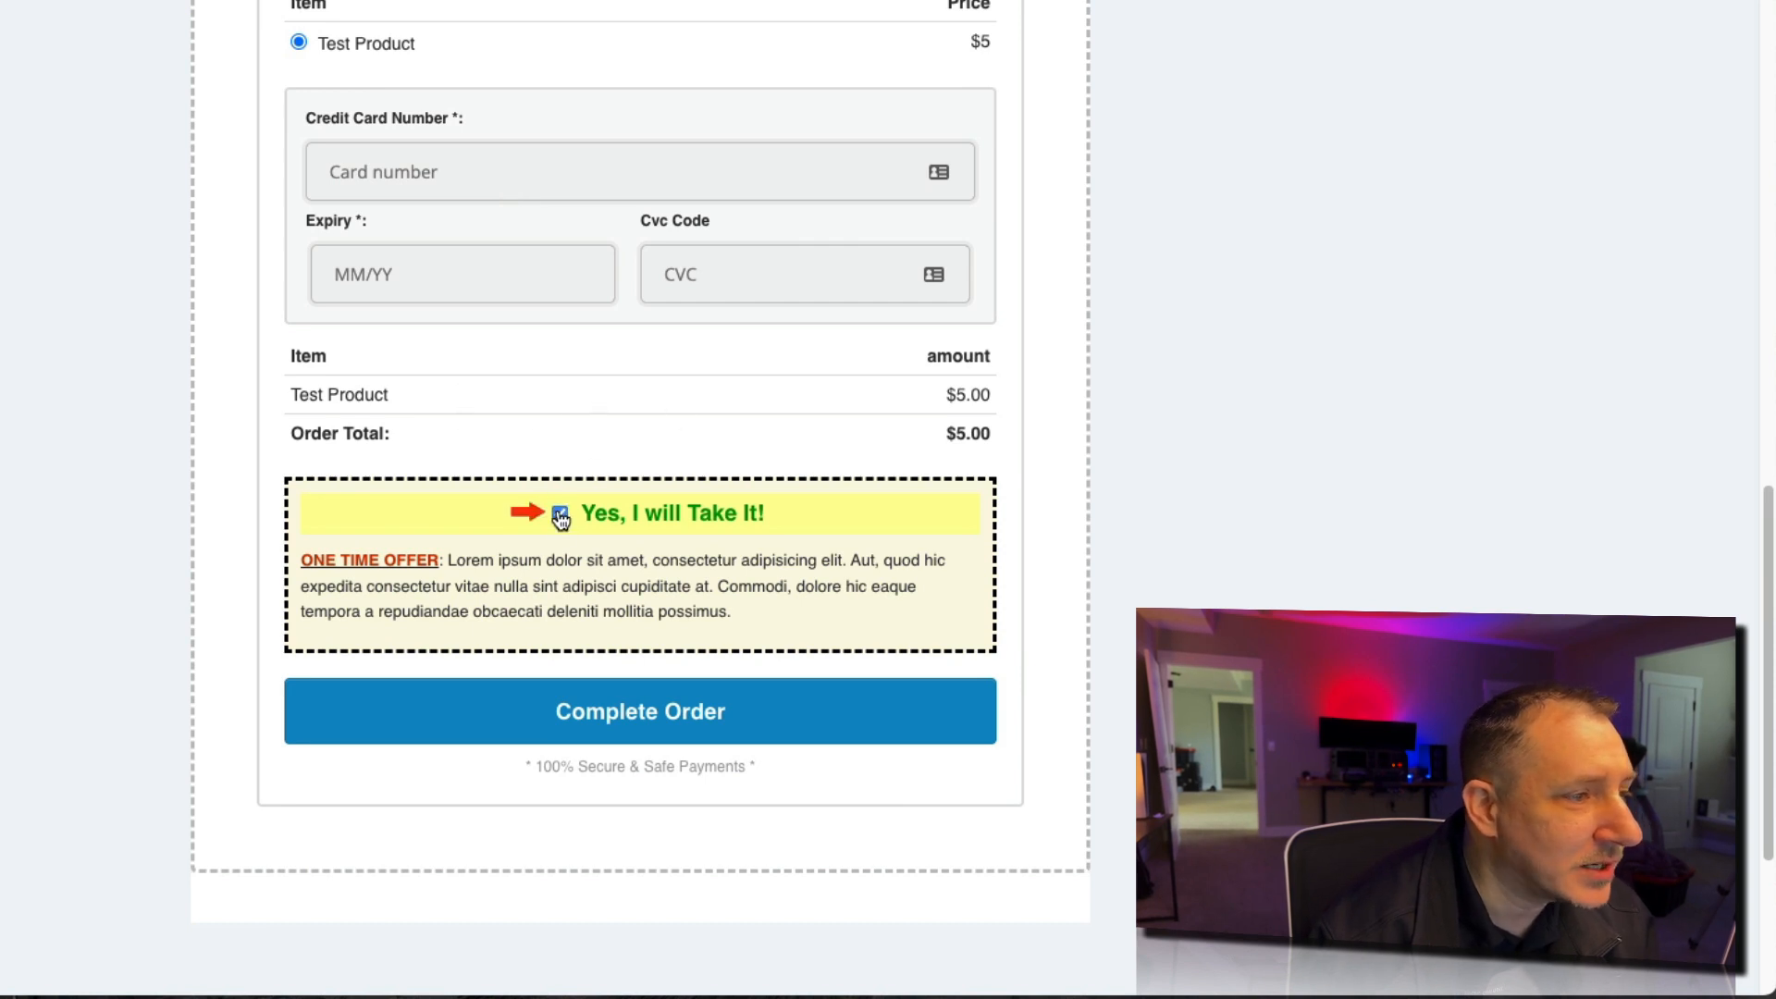
scroll("up", 3)
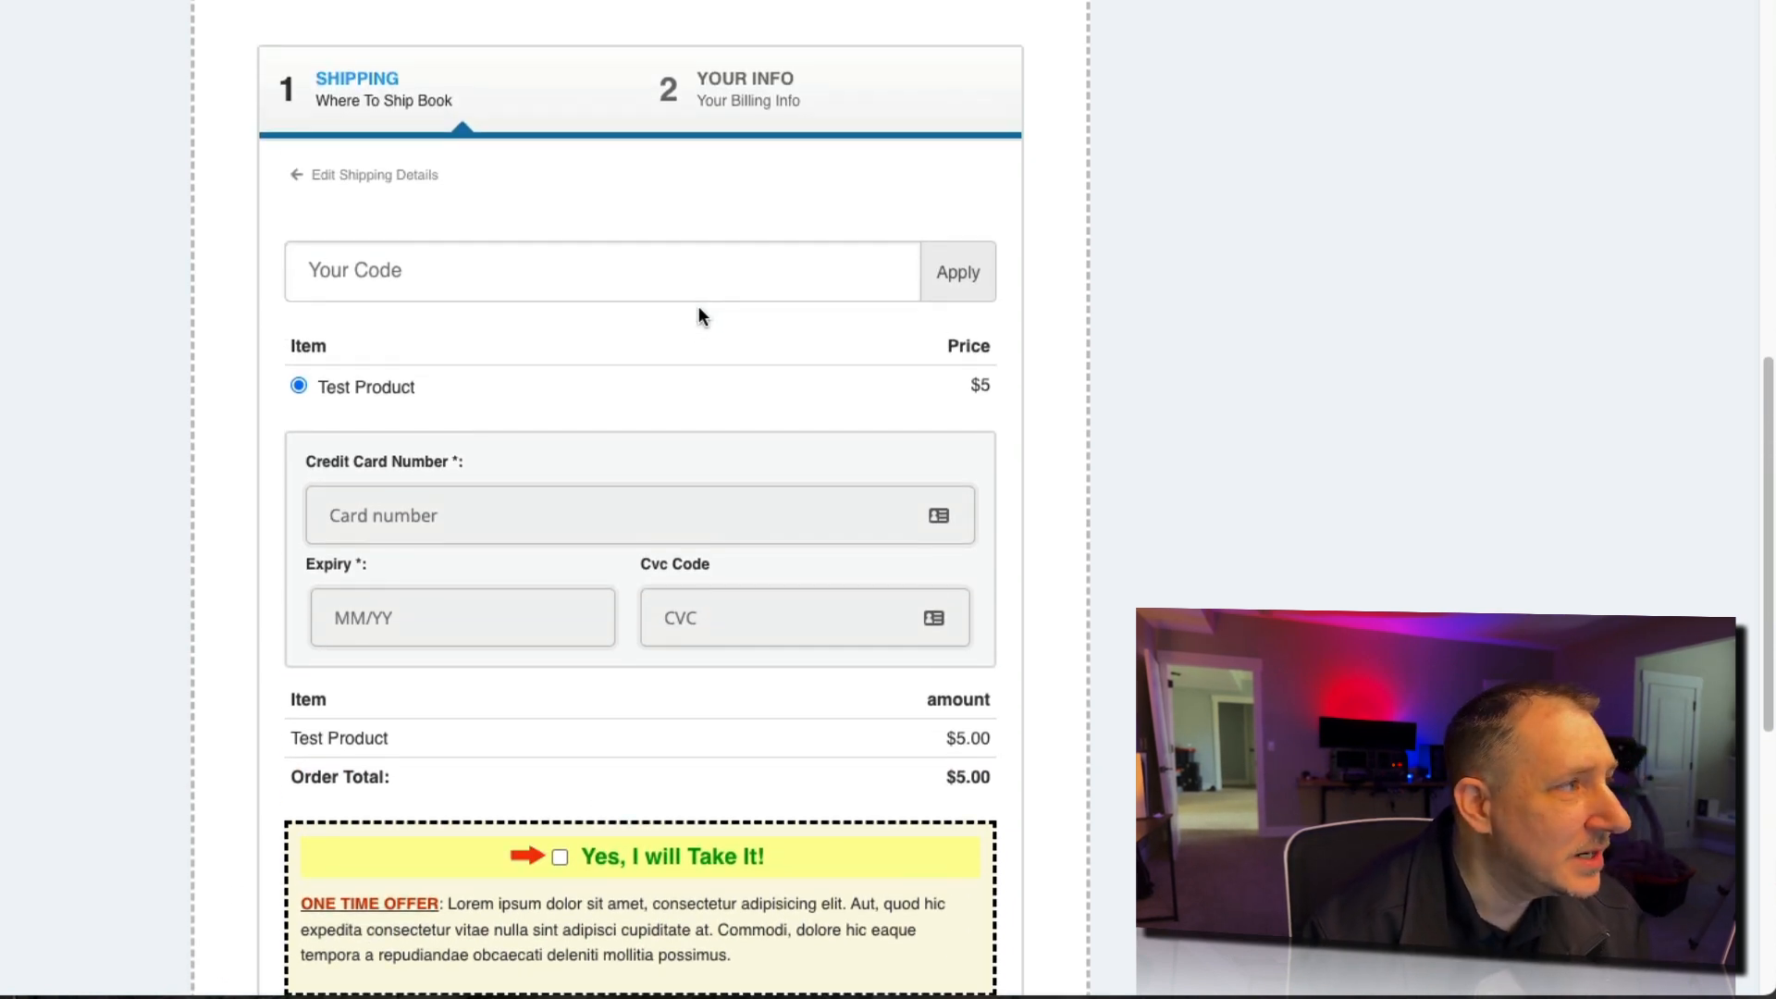